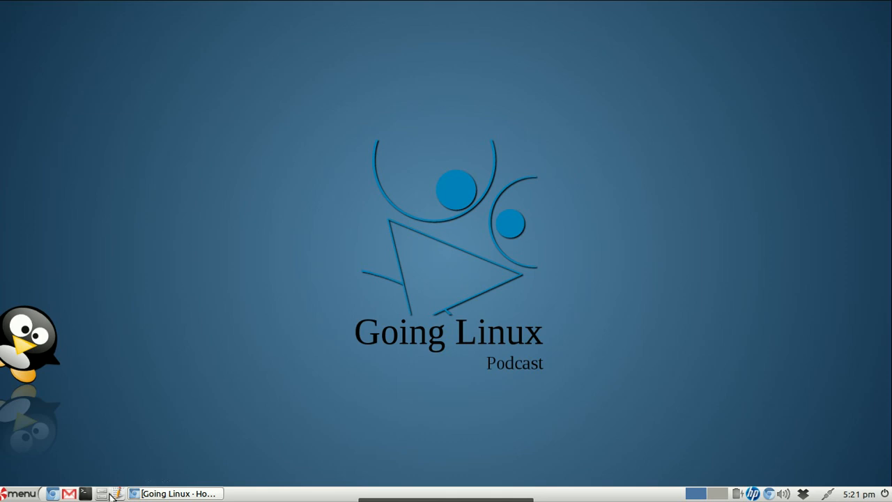
Bring up the mounted 100 GB volume's Windows folders in the file manager.
{"action": "left_click", "coordinate": [101, 494]}
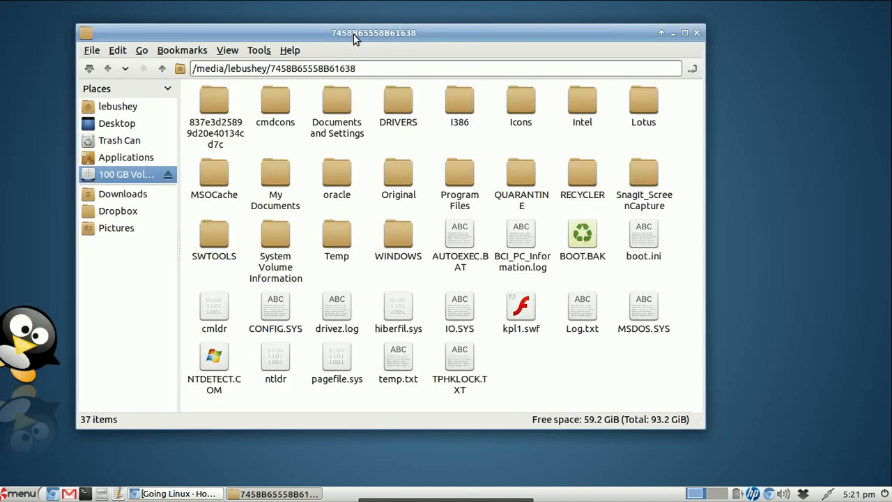
{"action": "mouse_move", "coordinate": [368, 151]}
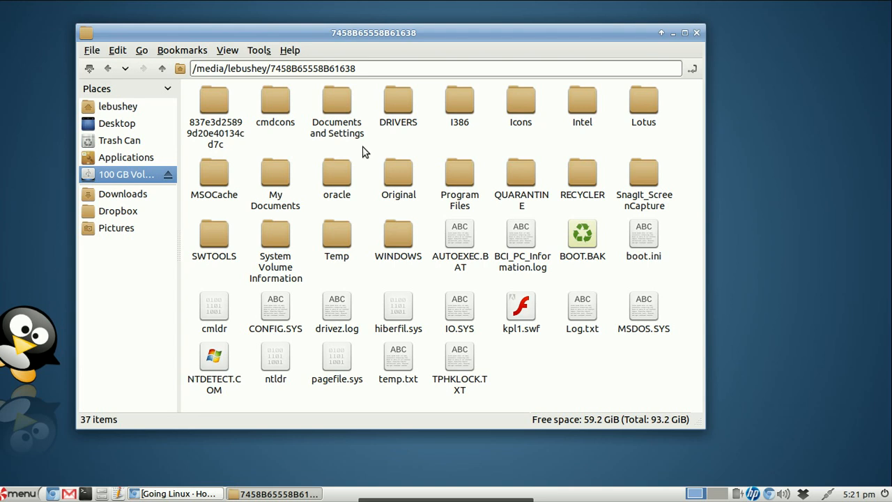
{"action": "mouse_move", "coordinate": [473, 143]}
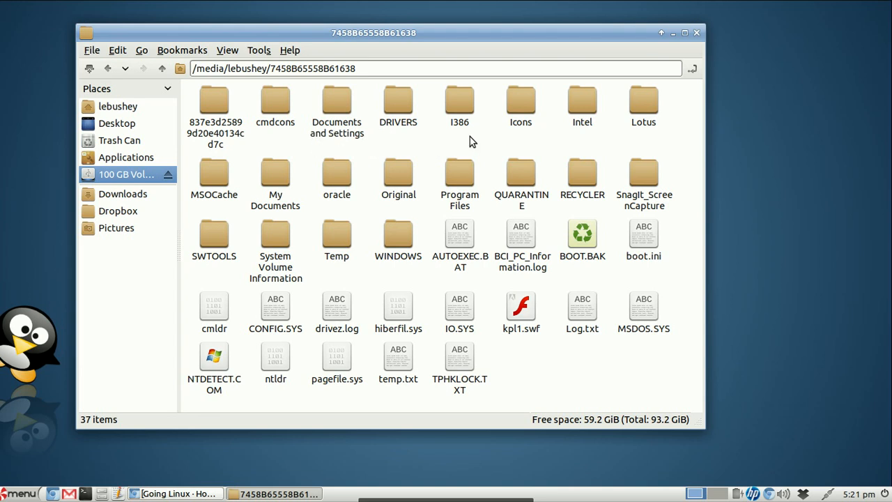
{"action": "mouse_move", "coordinate": [332, 188]}
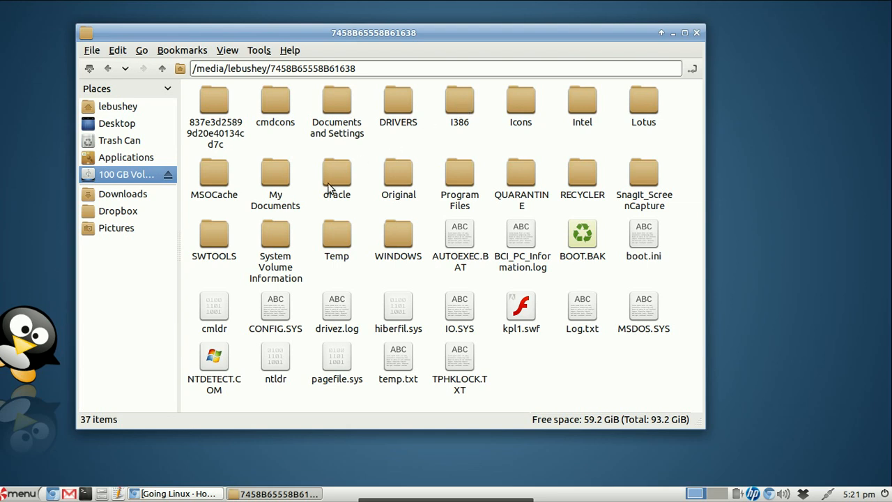
{"action": "mouse_move", "coordinate": [334, 201]}
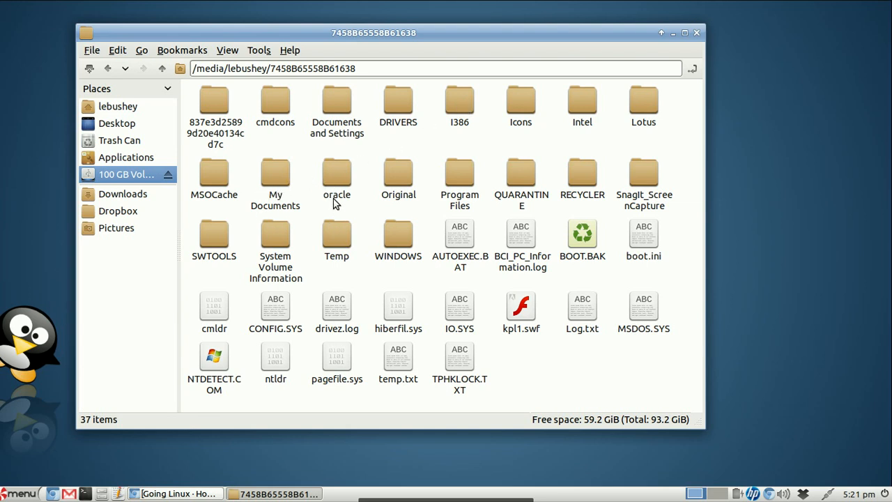
{"action": "mouse_move", "coordinate": [546, 193]}
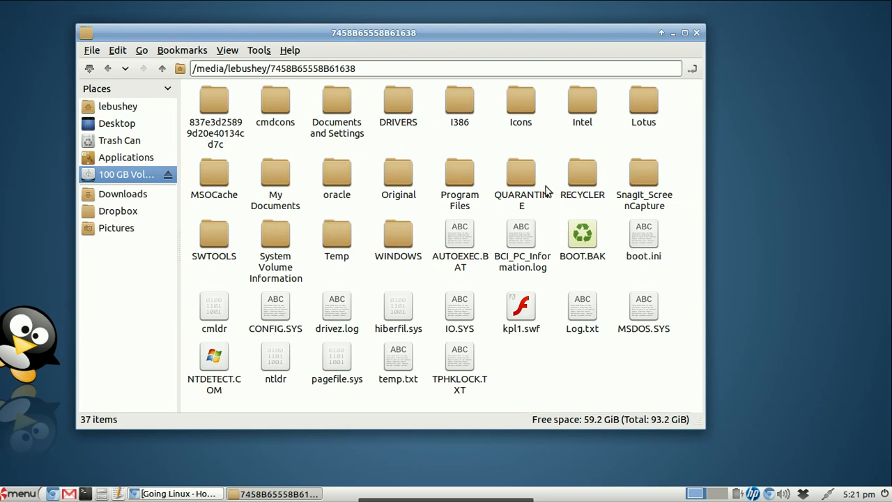
{"action": "mouse_move", "coordinate": [603, 411]}
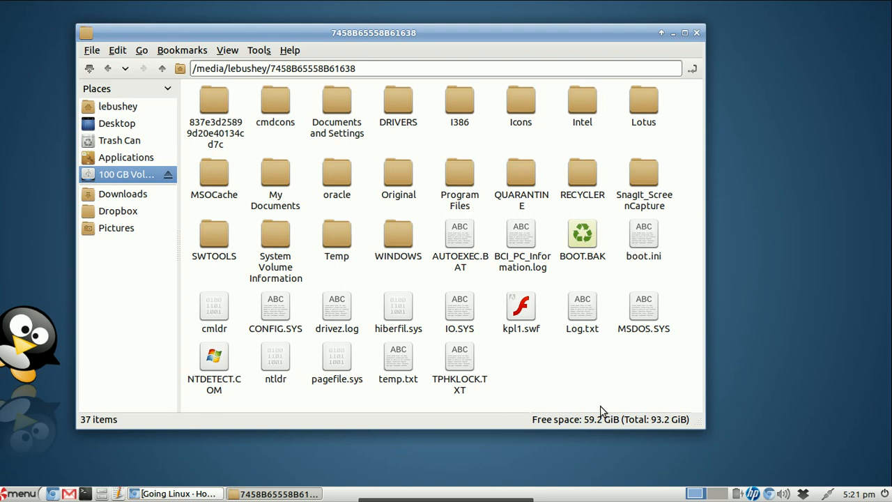
{"action": "mouse_move", "coordinate": [549, 271]}
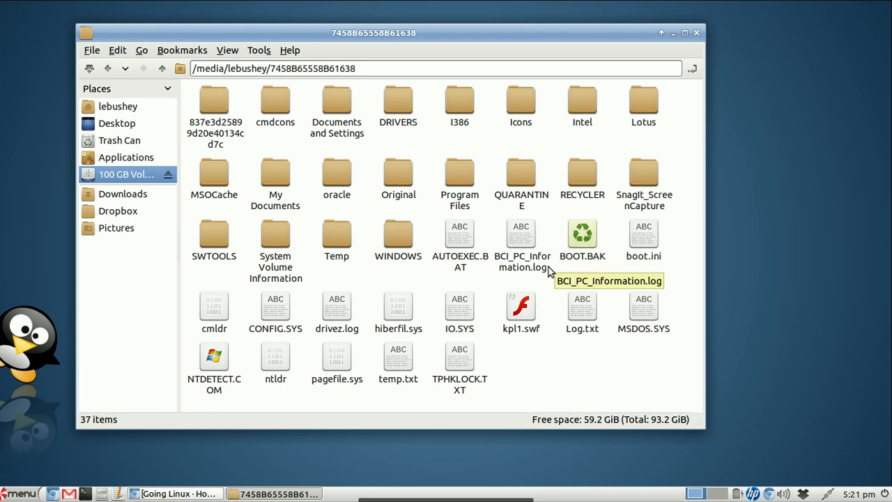
{"action": "mouse_move", "coordinate": [563, 50]}
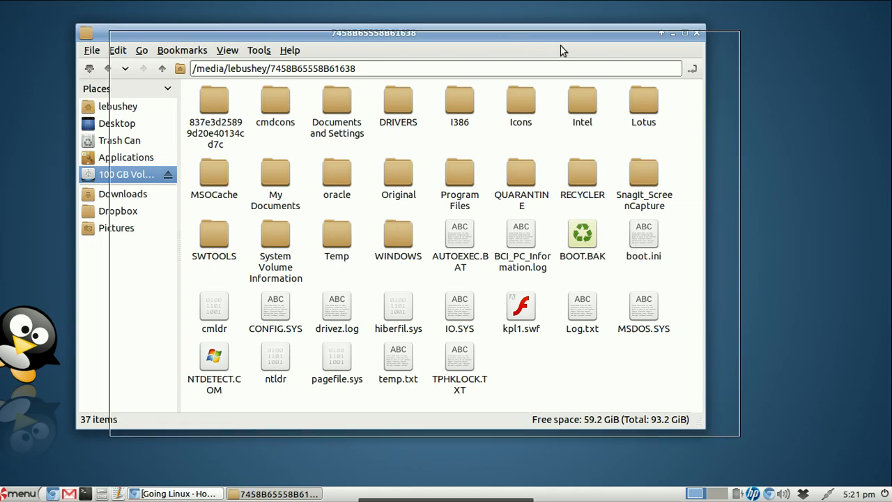
Move the file manager window toward the centre, then switch to the Going Linux website.
{"action": "left_click_drag", "start_coordinate": [373, 33], "coordinate": [466, 44]}
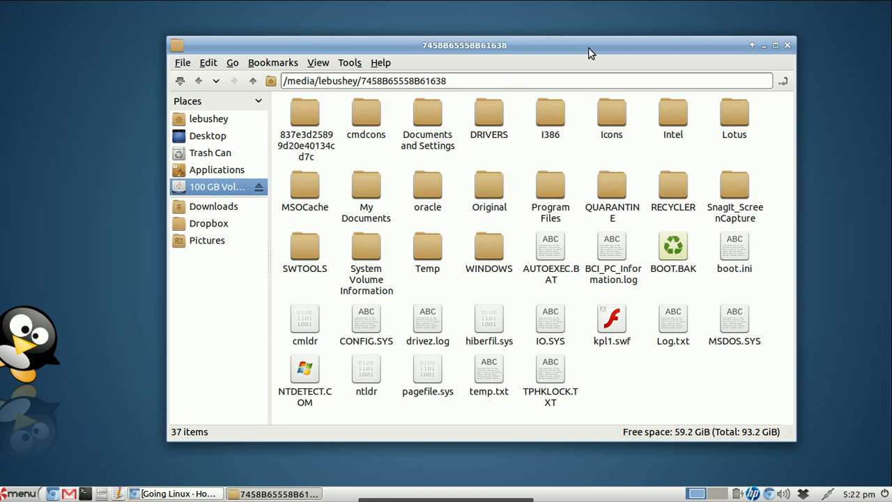
{"action": "mouse_move", "coordinate": [446, 439]}
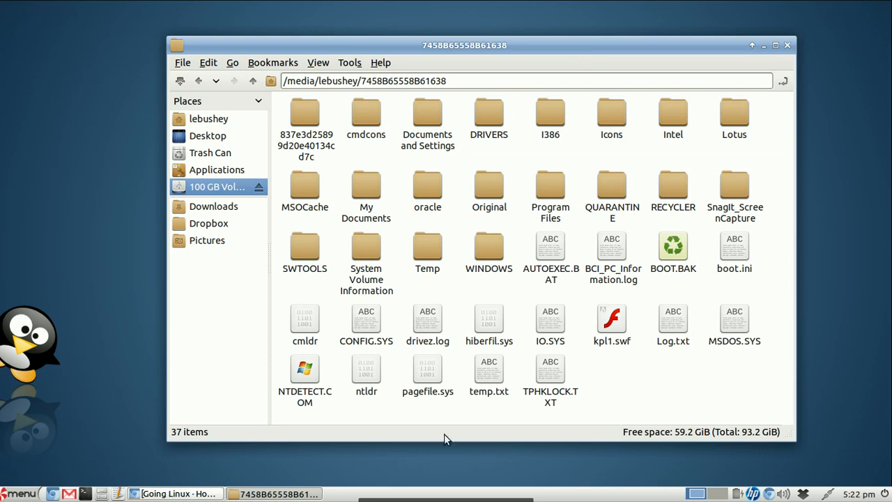
{"action": "left_click", "coordinate": [176, 494]}
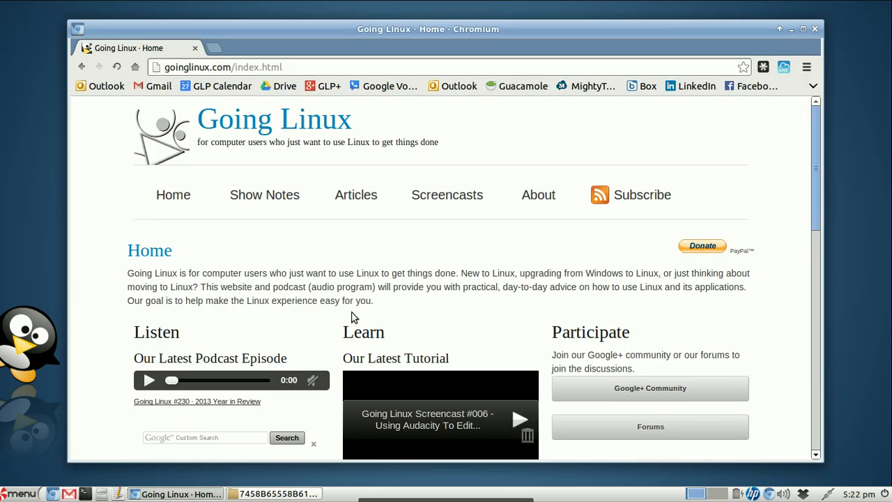
{"action": "mouse_move", "coordinate": [237, 87]}
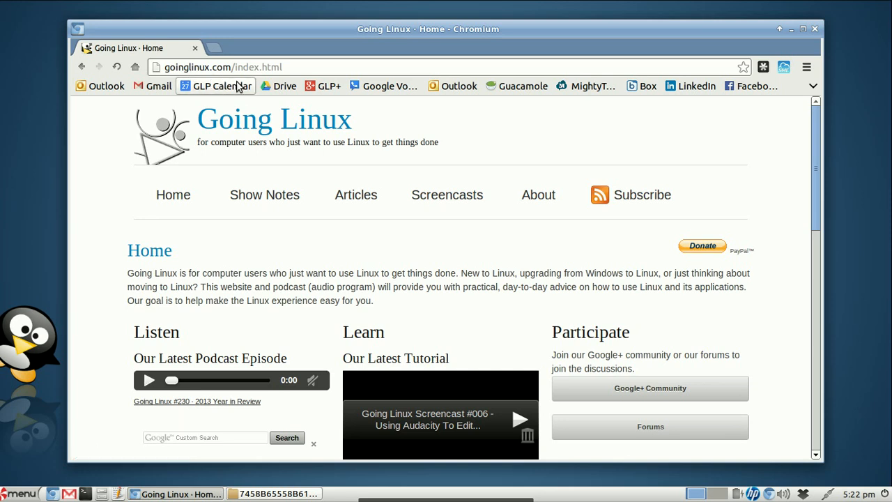
View the show notes for episode #227 Dual Booting-Introduction and return to the file manager.
{"action": "left_click", "coordinate": [265, 195]}
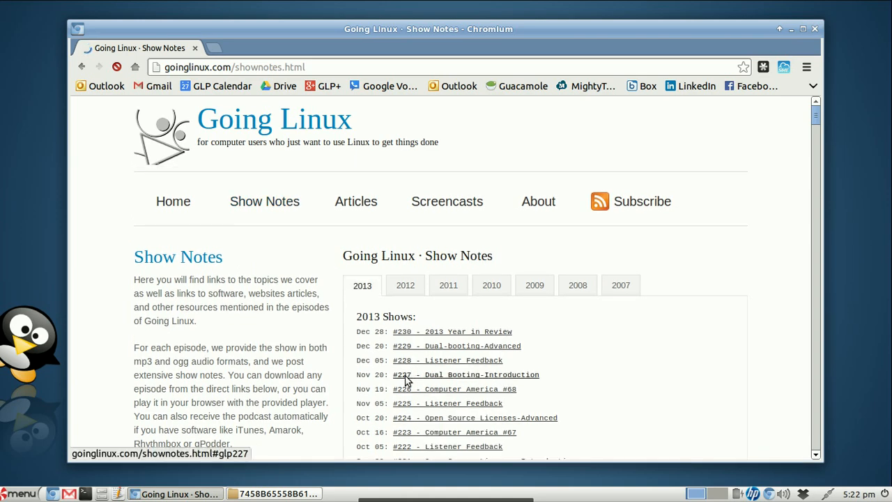
{"action": "left_click", "coordinate": [465, 374]}
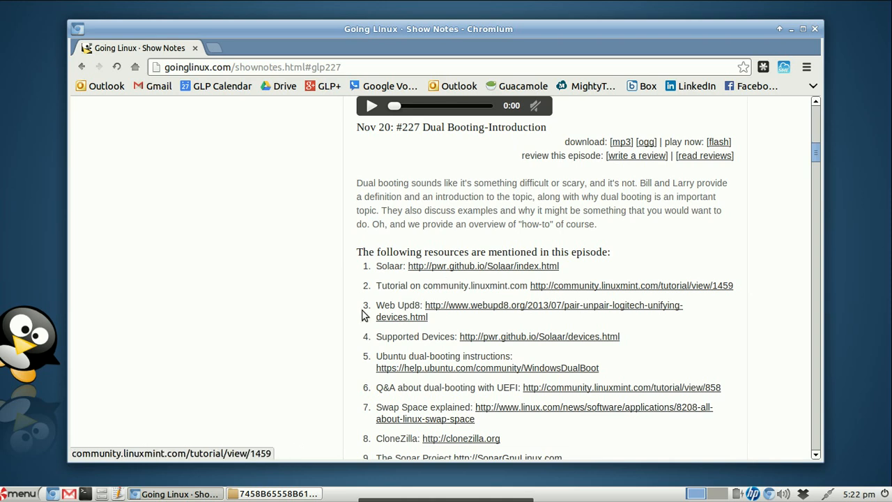
{"action": "mouse_move", "coordinate": [301, 370]}
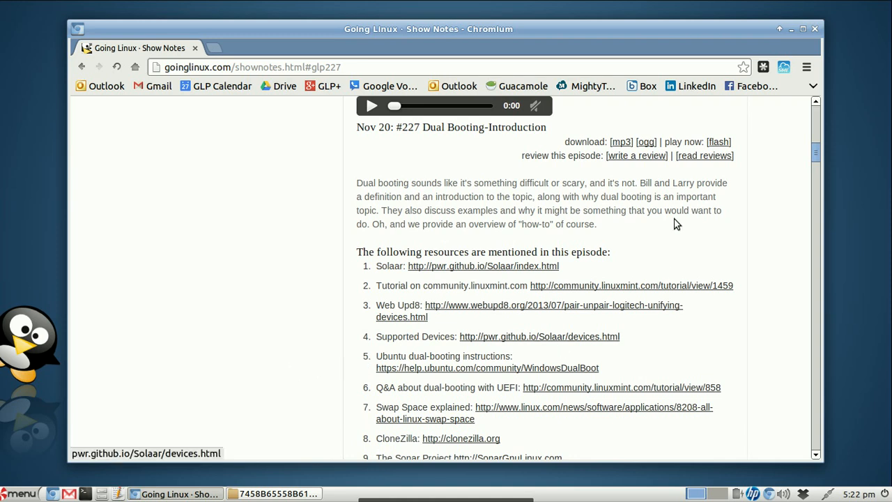
{"action": "mouse_move", "coordinate": [830, 125]}
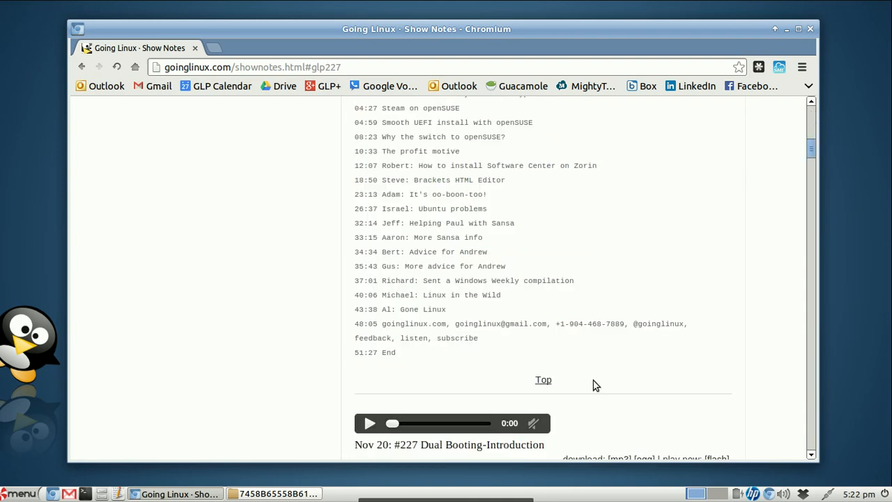
{"action": "left_click", "coordinate": [544, 380]}
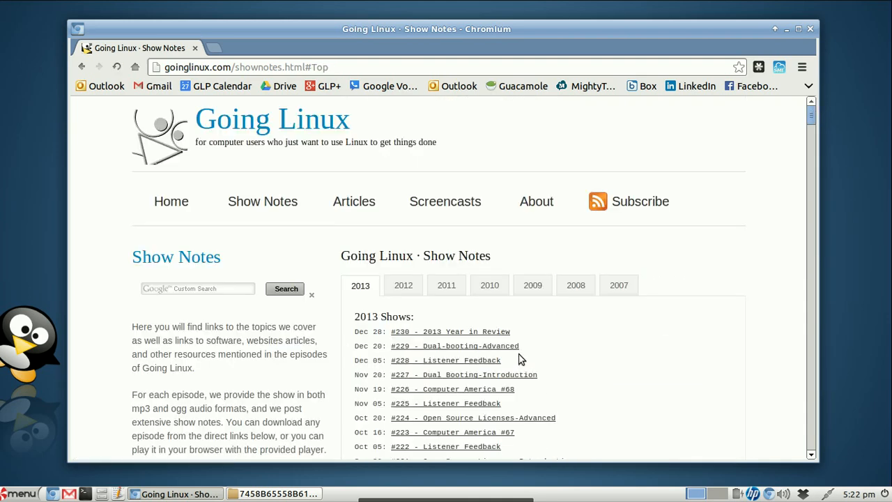
{"action": "left_click", "coordinate": [455, 345]}
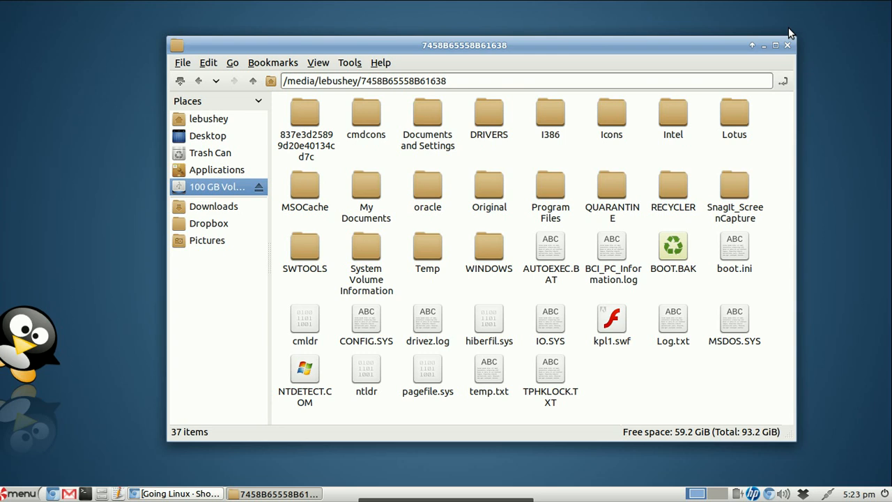
{"action": "mouse_move", "coordinate": [344, 7]}
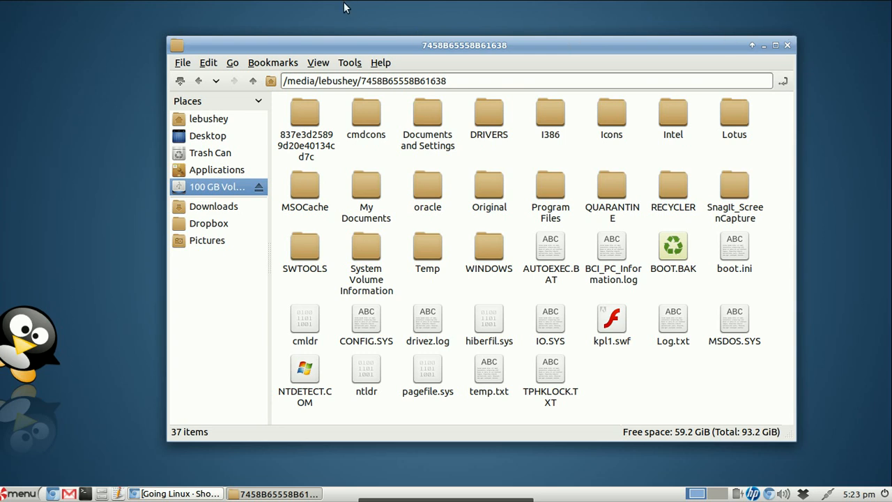
Launch Software Manager from the menu and confirm the administrator password.
{"action": "left_click", "coordinate": [19, 494]}
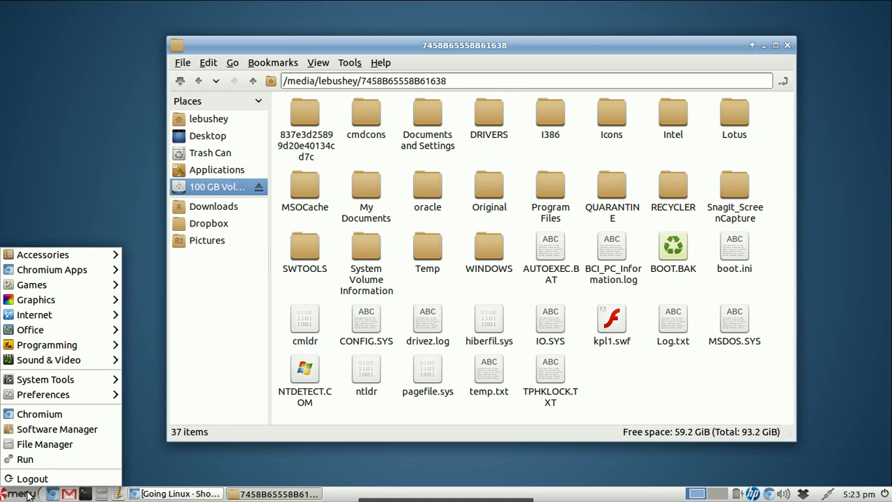
{"action": "mouse_move", "coordinate": [45, 443]}
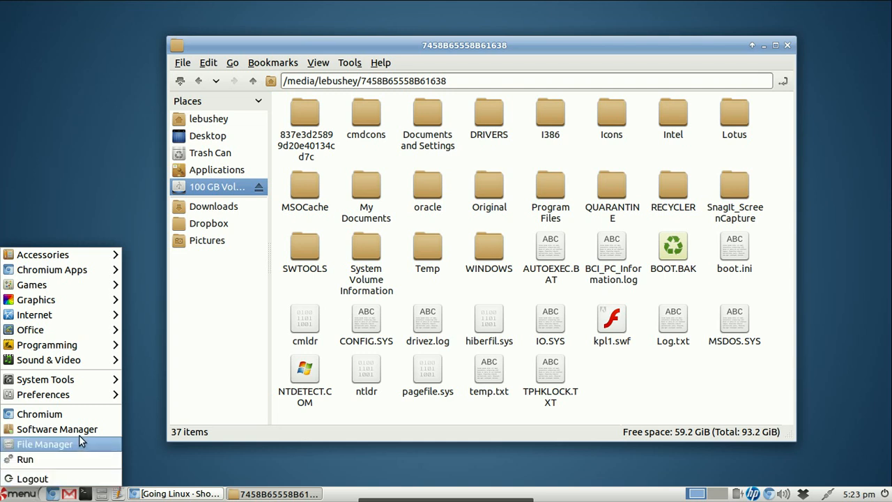
{"action": "mouse_move", "coordinate": [57, 430]}
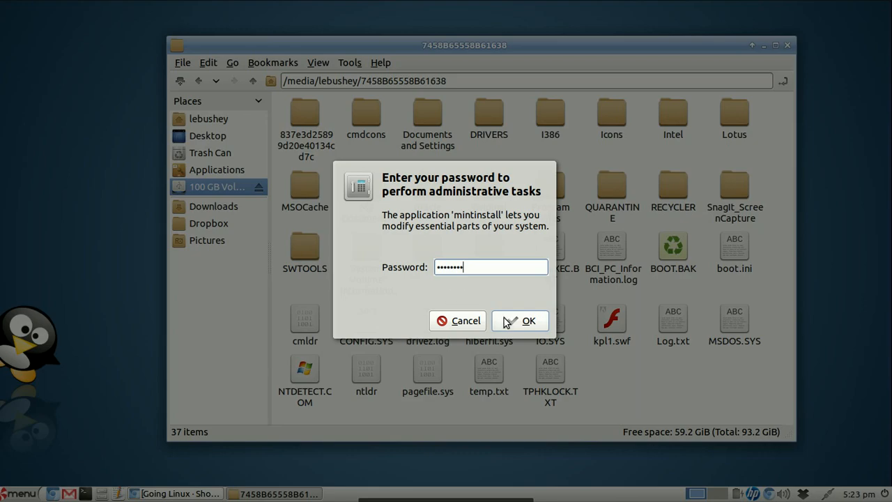
{"action": "left_click", "coordinate": [520, 320]}
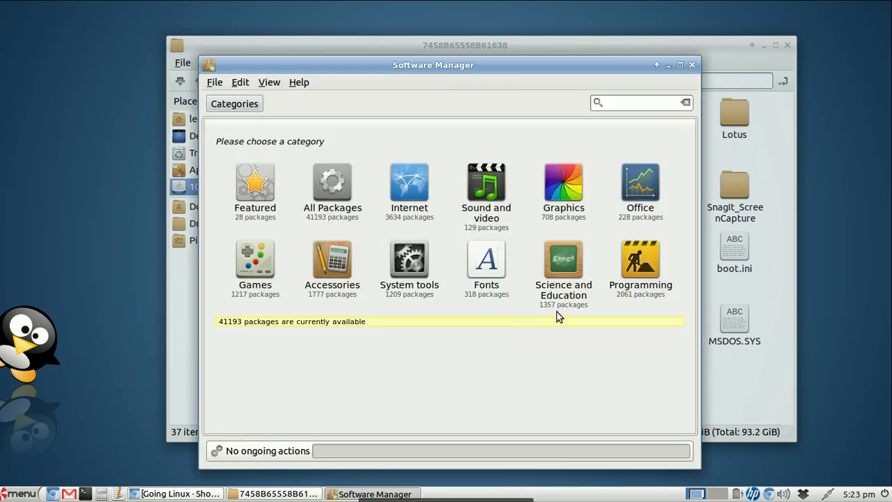
{"action": "mouse_move", "coordinate": [714, 193]}
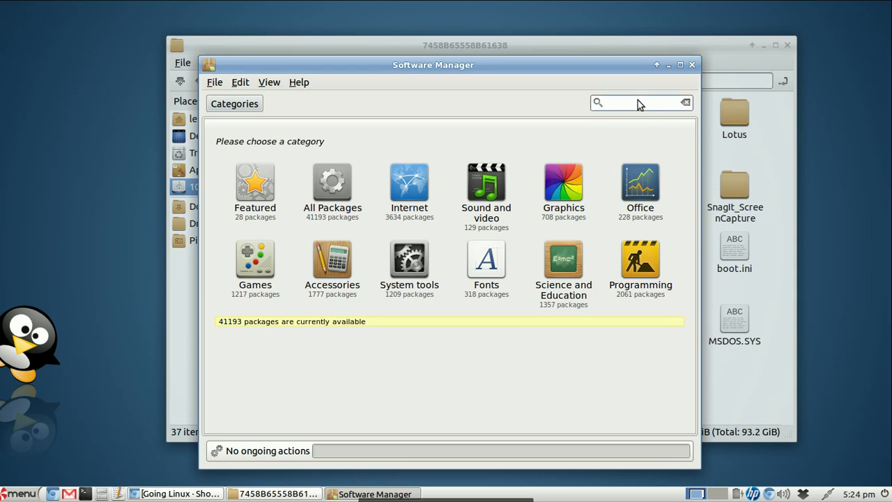
Search for gparted, confirm the package shows Installed, and close Software Manager.
{"action": "type", "text": "gparted"}
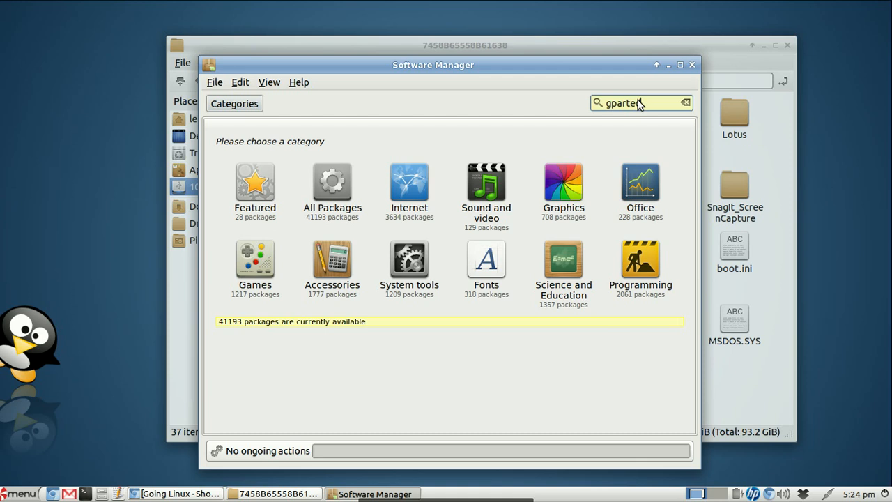
{"action": "key", "text": "Return"}
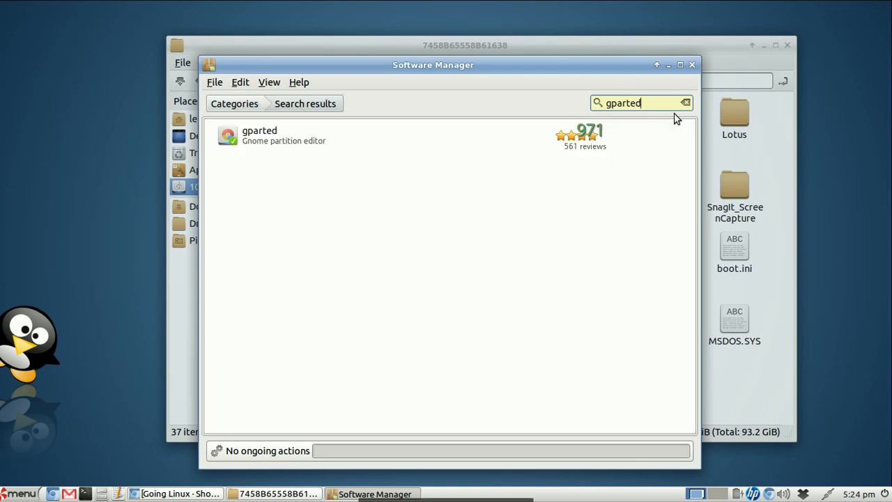
{"action": "mouse_move", "coordinate": [279, 141]}
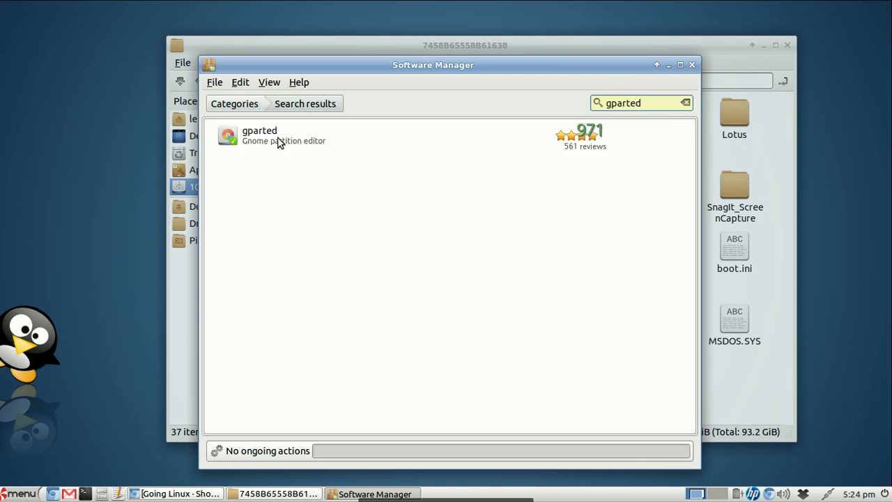
{"action": "left_click", "coordinate": [259, 135]}
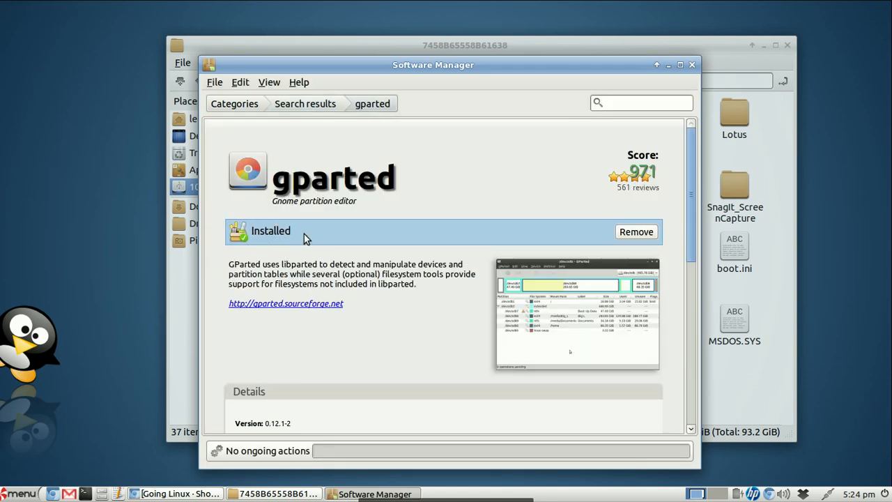
{"action": "mouse_move", "coordinate": [625, 225]}
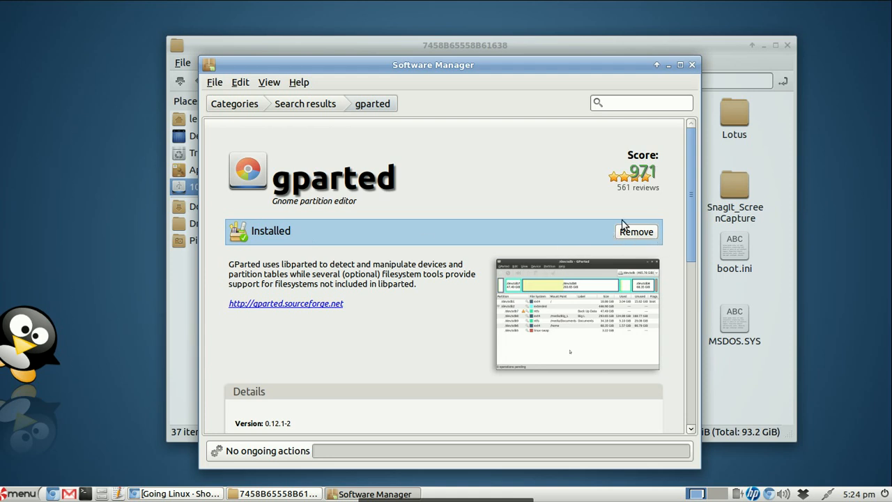
{"action": "mouse_move", "coordinate": [639, 248]}
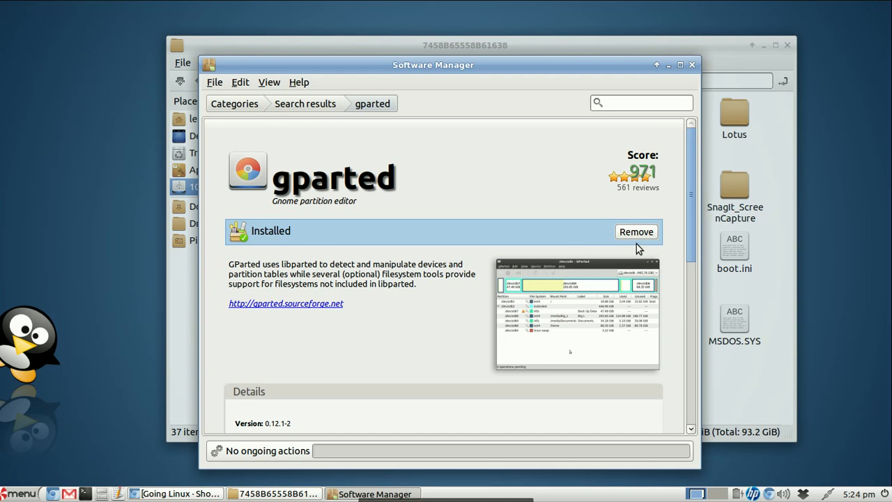
{"action": "mouse_move", "coordinate": [343, 456]}
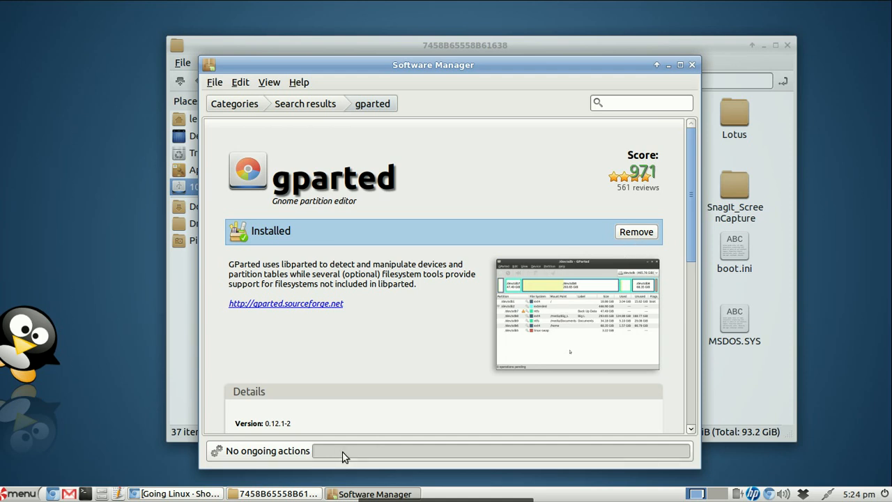
{"action": "mouse_move", "coordinate": [452, 453]}
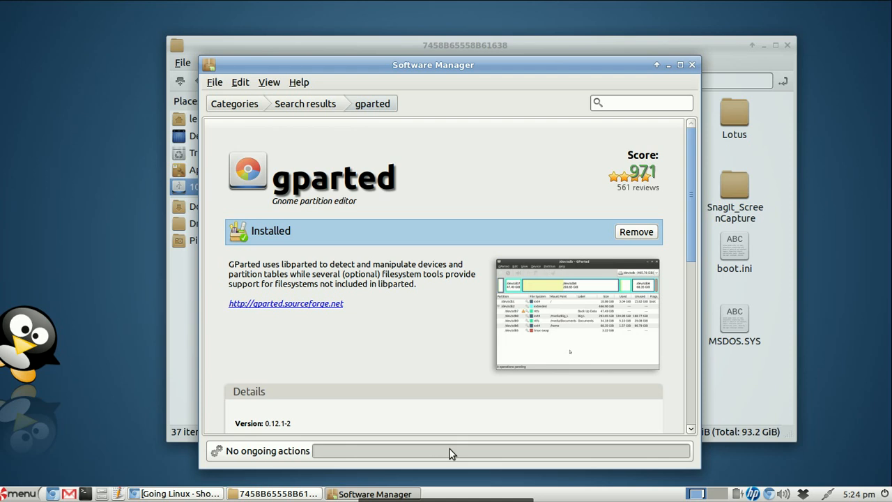
{"action": "mouse_move", "coordinate": [481, 449]}
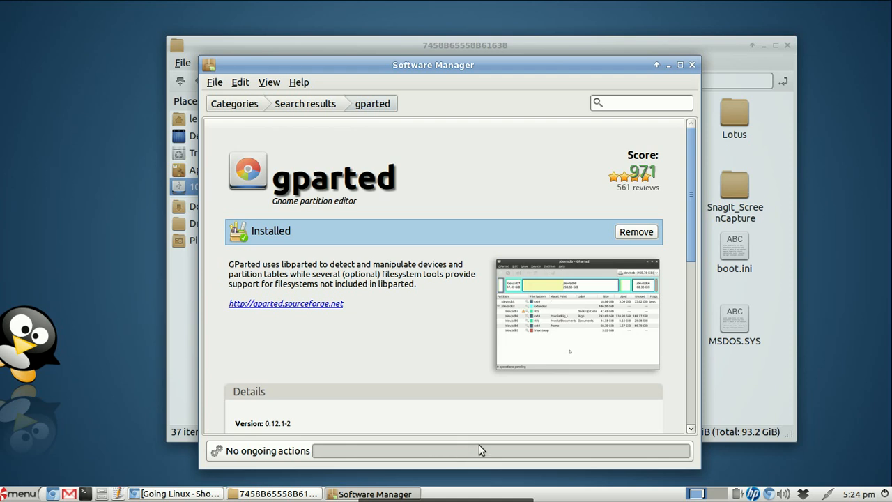
{"action": "mouse_move", "coordinate": [654, 173]}
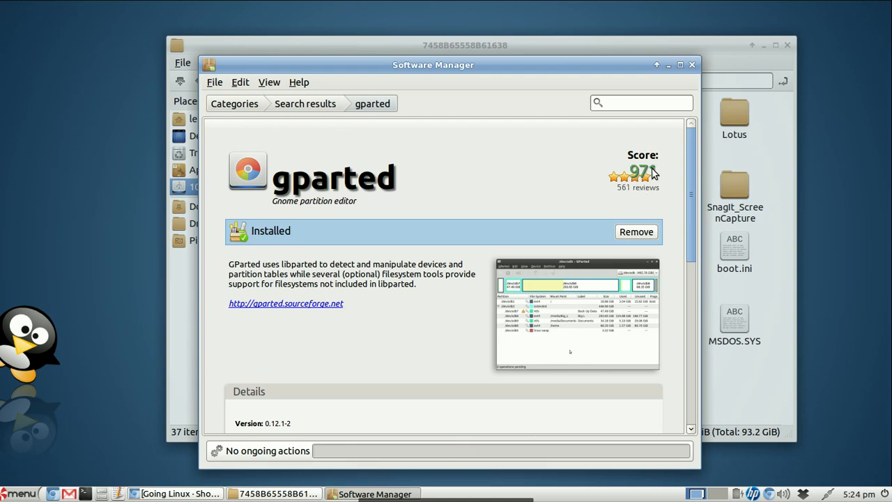
{"action": "mouse_move", "coordinate": [675, 131]}
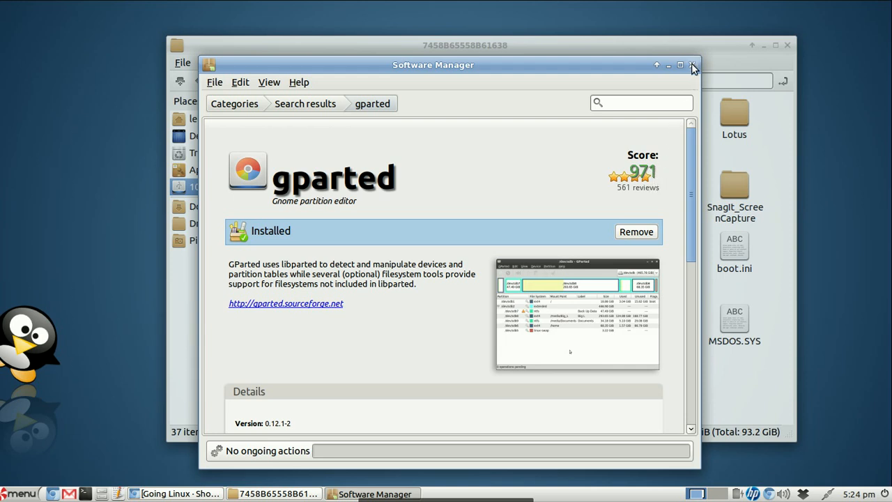
{"action": "left_click", "coordinate": [693, 66]}
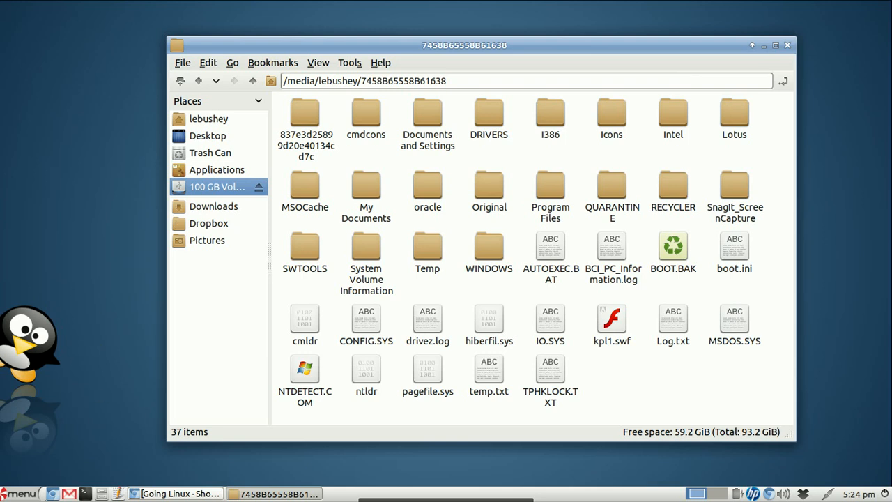
Launch GParted from System Tools and authenticate with the administrator password.
{"action": "left_click", "coordinate": [19, 494]}
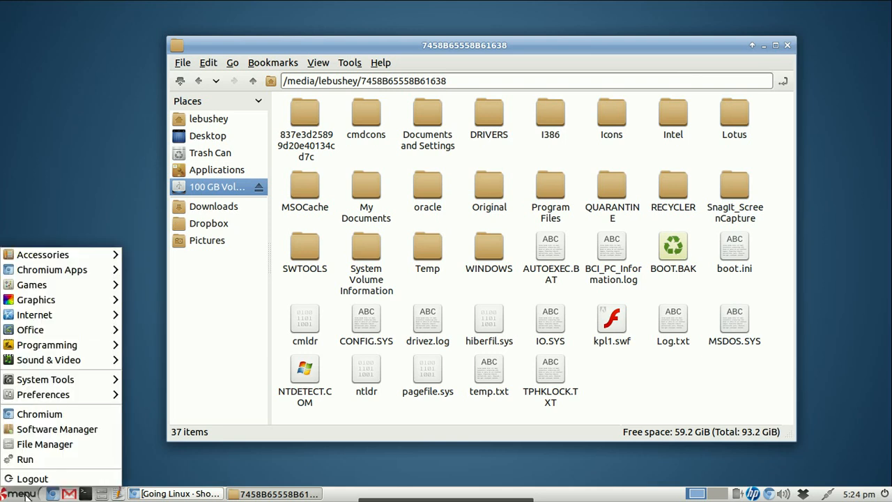
{"action": "mouse_move", "coordinate": [45, 379]}
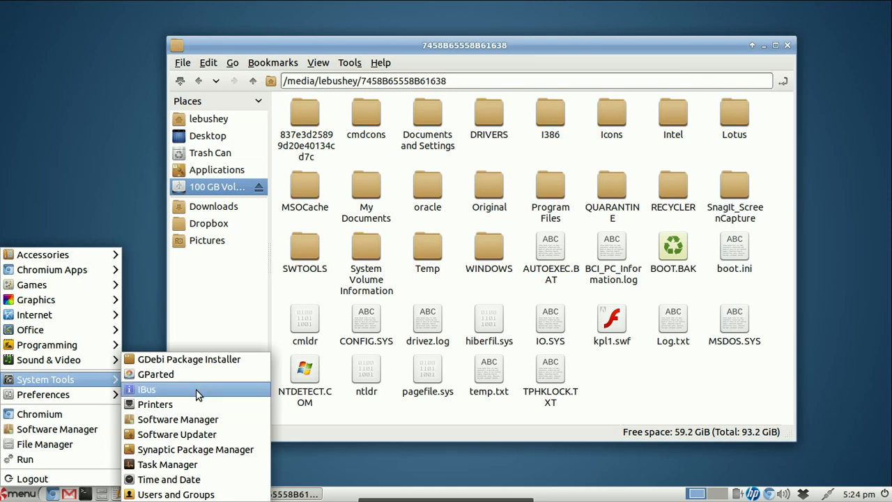
{"action": "mouse_move", "coordinate": [156, 374]}
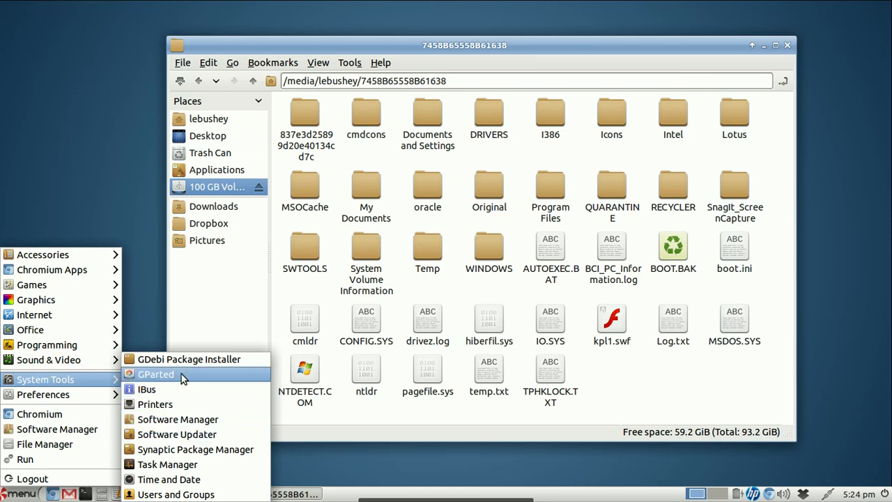
{"action": "left_click", "coordinate": [156, 374]}
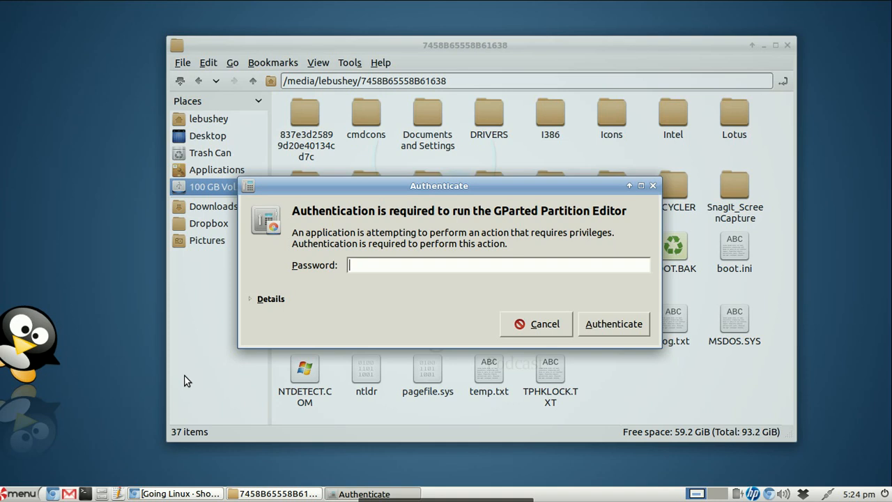
{"action": "mouse_move", "coordinate": [499, 195]}
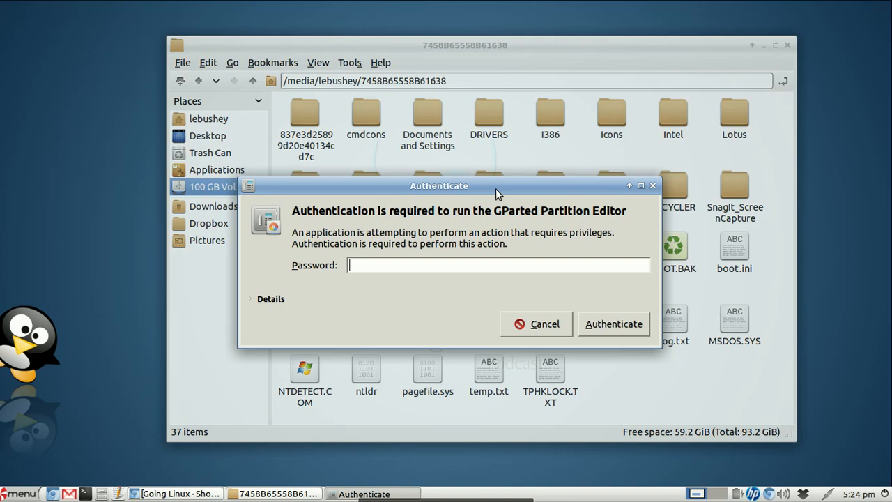
{"action": "type", "text": "password"}
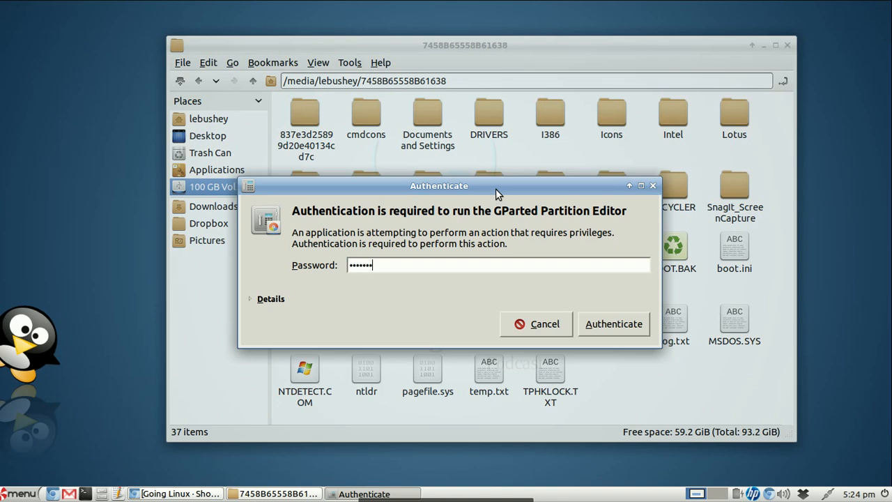
{"action": "type", "text": "•"}
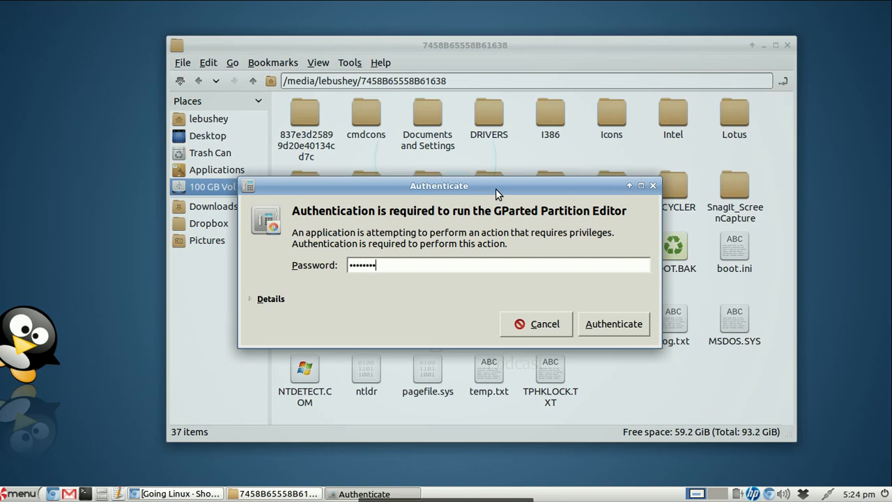
{"action": "left_click", "coordinate": [614, 323]}
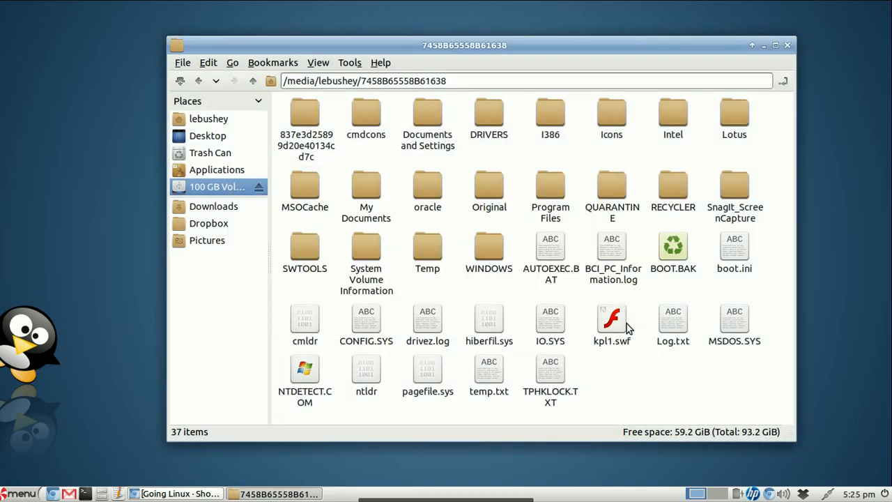
{"action": "left_click", "coordinate": [354, 494]}
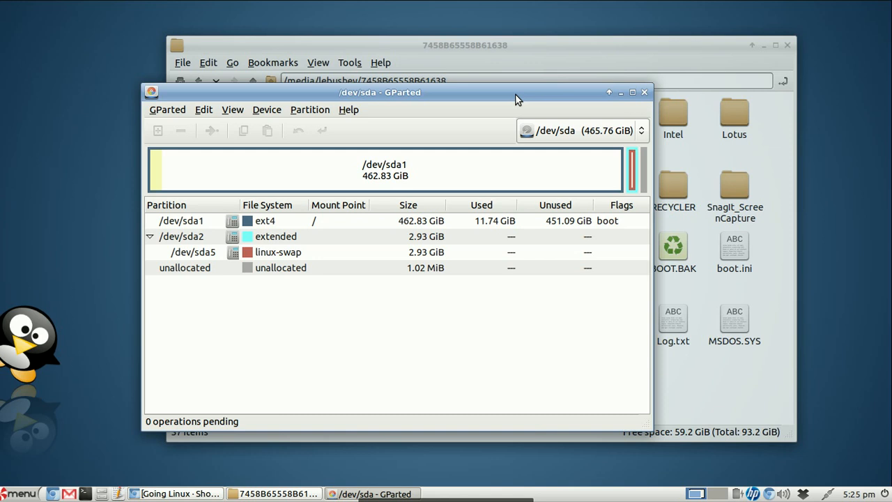
{"action": "mouse_move", "coordinate": [286, 229]}
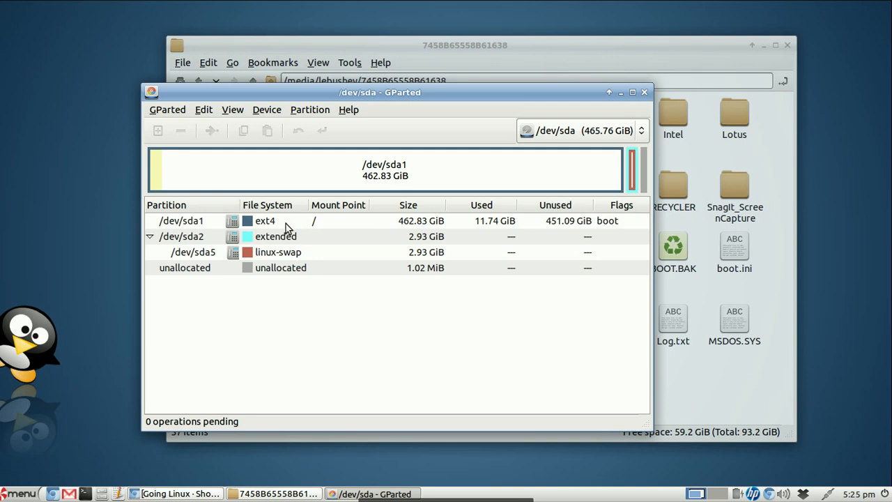
{"action": "mouse_move", "coordinate": [293, 226]}
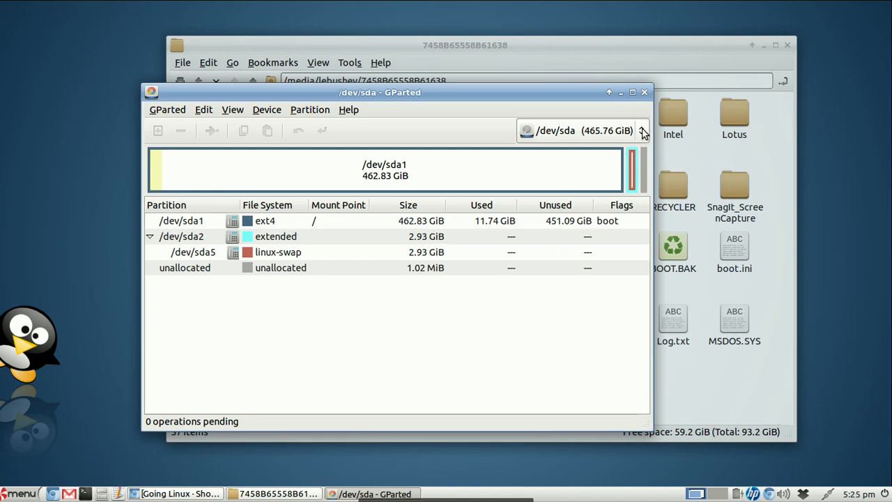
Select the /dev/sdc (93.16 GiB) disk from the device dropdown.
{"action": "left_click", "coordinate": [642, 131]}
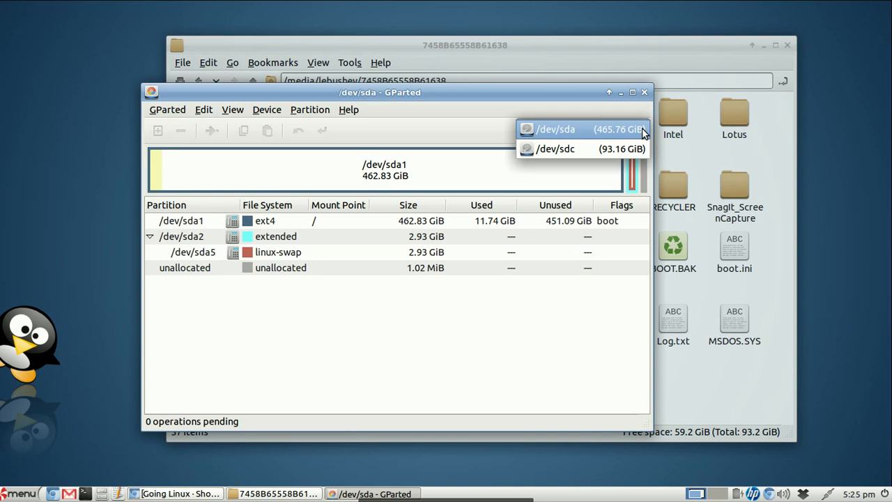
{"action": "mouse_move", "coordinate": [608, 106]}
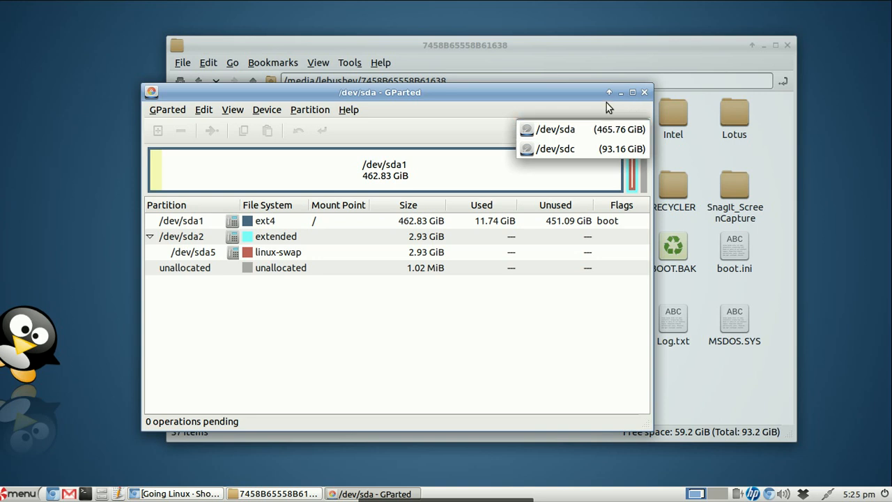
{"action": "mouse_move", "coordinate": [519, 53]}
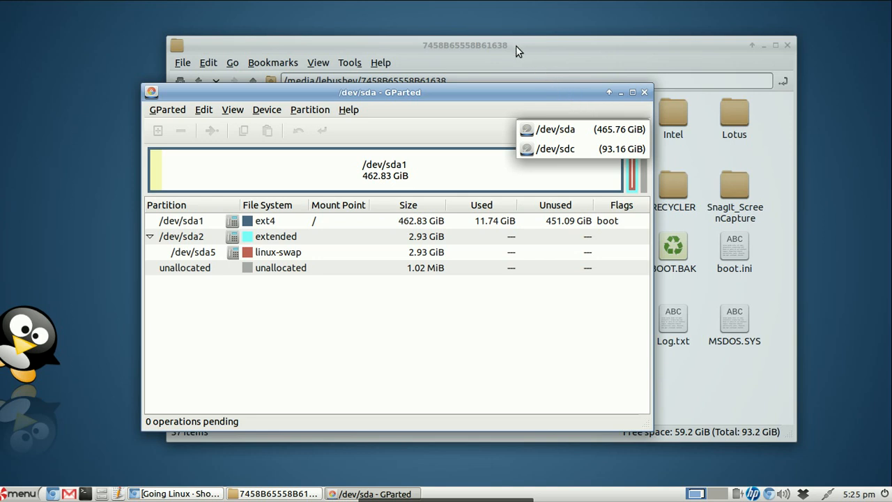
{"action": "mouse_move", "coordinate": [565, 130]}
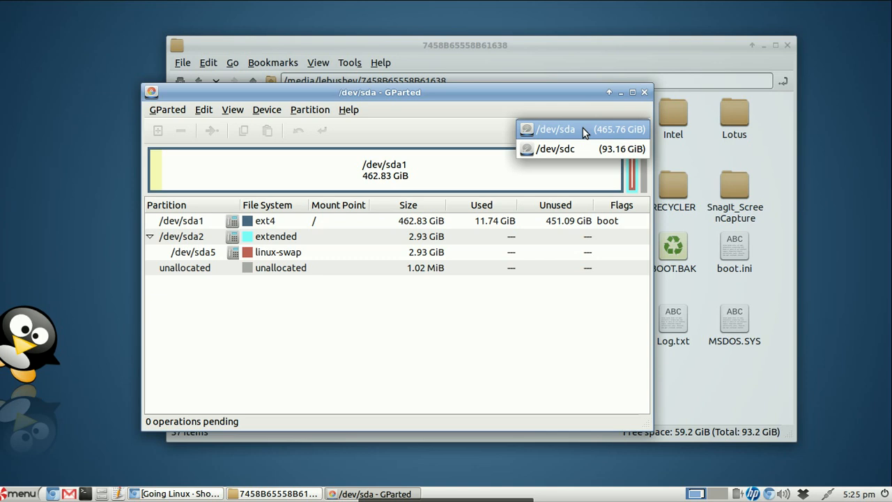
{"action": "left_click", "coordinate": [555, 128]}
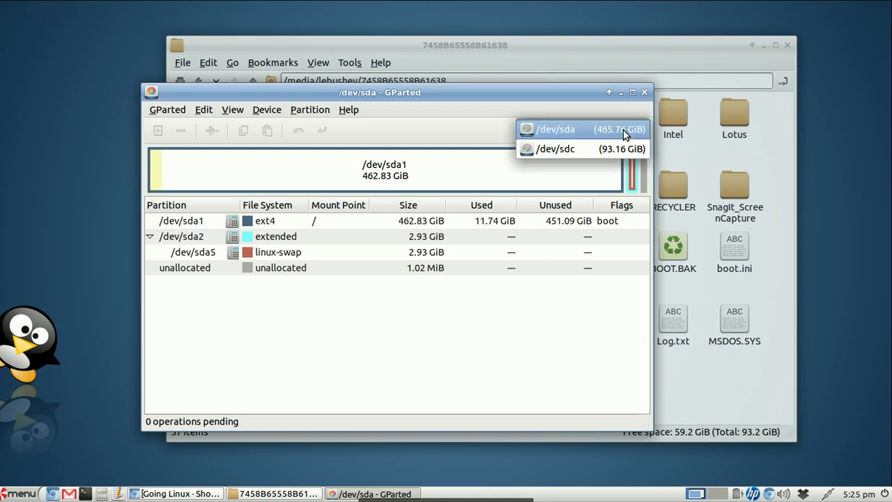
{"action": "mouse_move", "coordinate": [613, 148]}
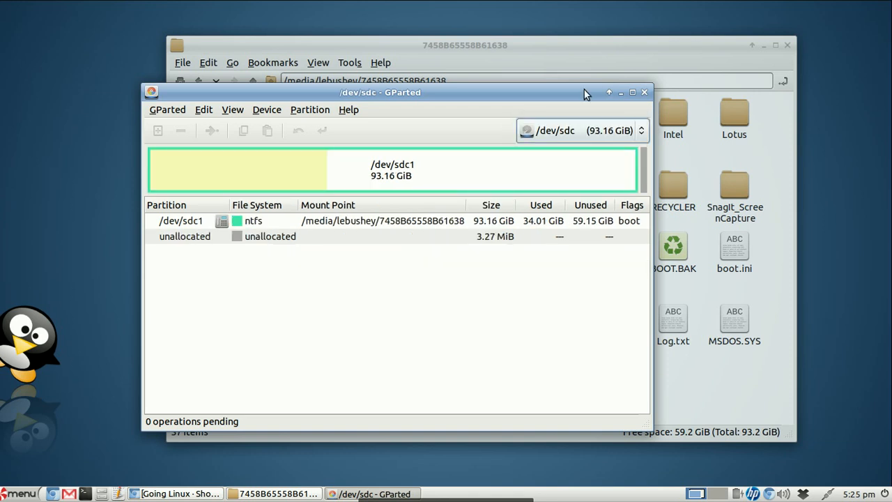
{"action": "left_click_drag", "start_coordinate": [379, 92], "coordinate": [336, 26]}
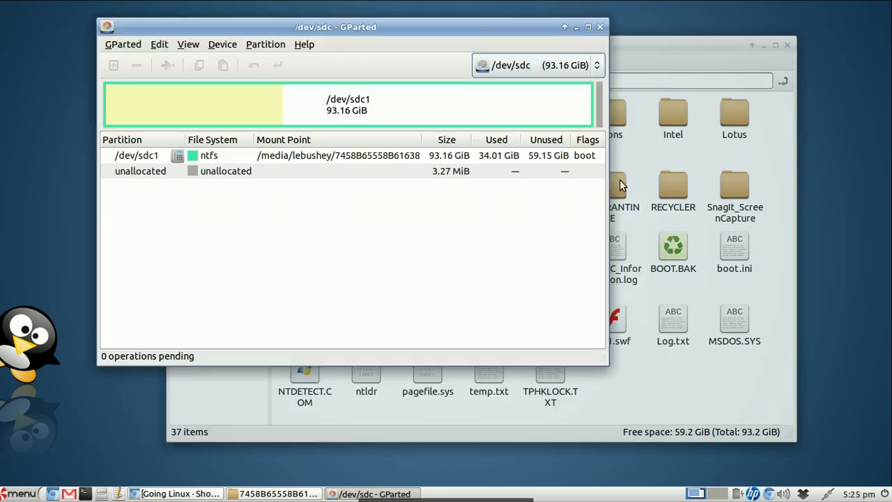
{"action": "mouse_move", "coordinate": [611, 371]}
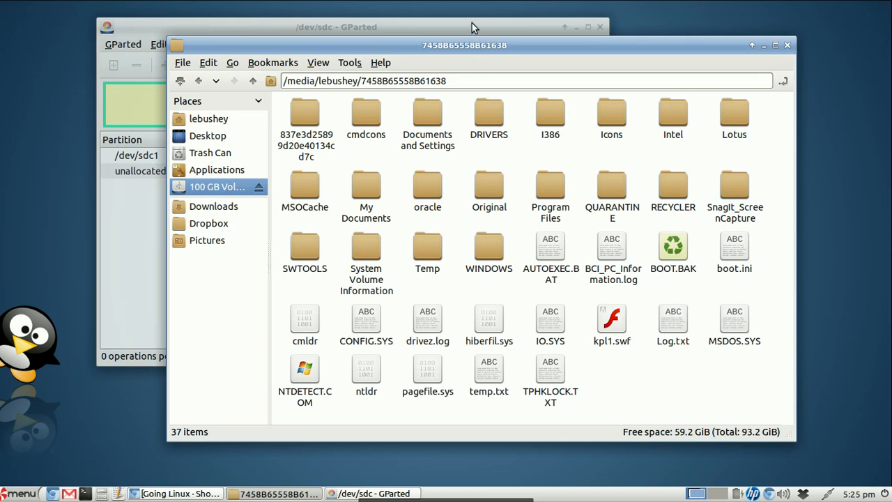
{"action": "left_click", "coordinate": [374, 494]}
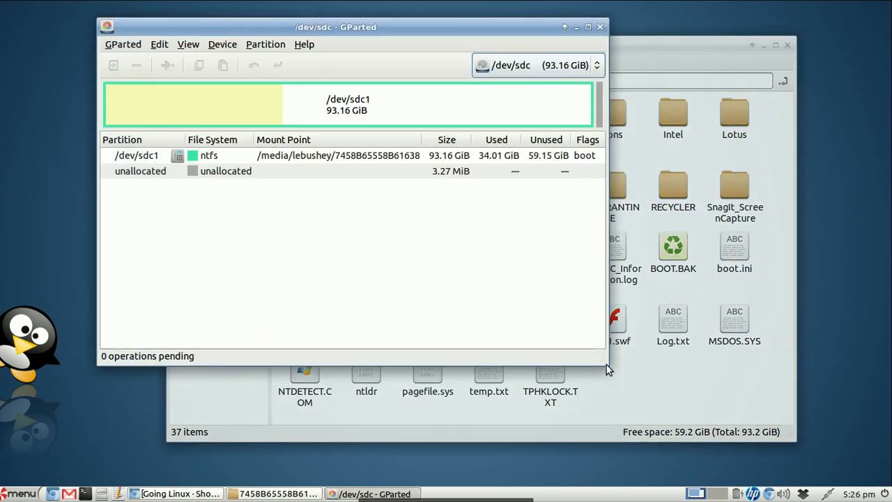
{"action": "left_click_drag", "start_coordinate": [607, 370], "coordinate": [700, 431]}
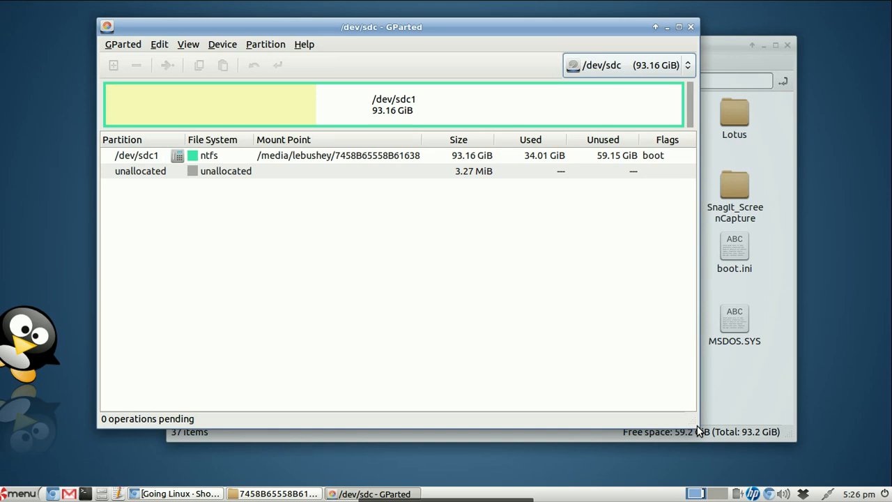
{"action": "mouse_move", "coordinate": [459, 248]}
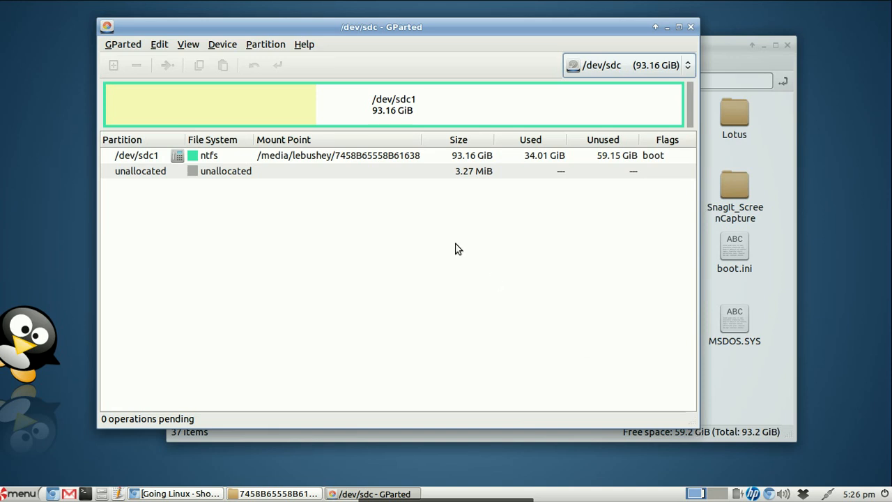
{"action": "mouse_move", "coordinate": [385, 142]}
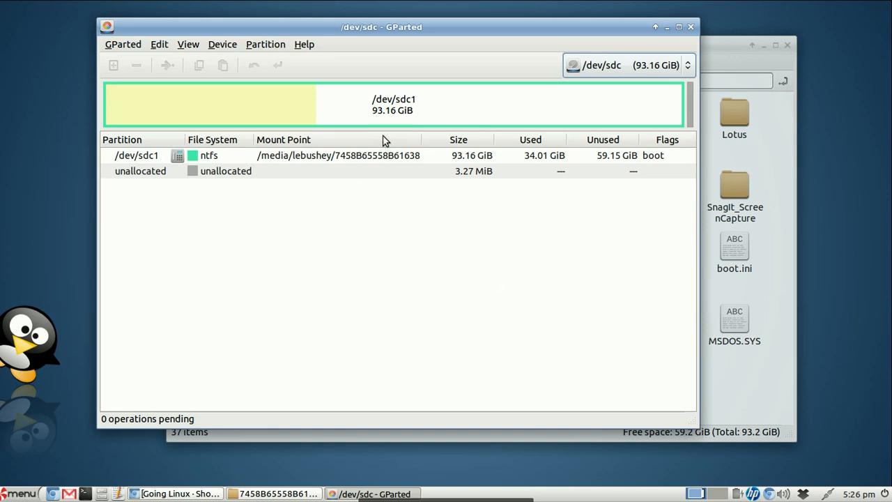
{"action": "mouse_move", "coordinate": [394, 124]}
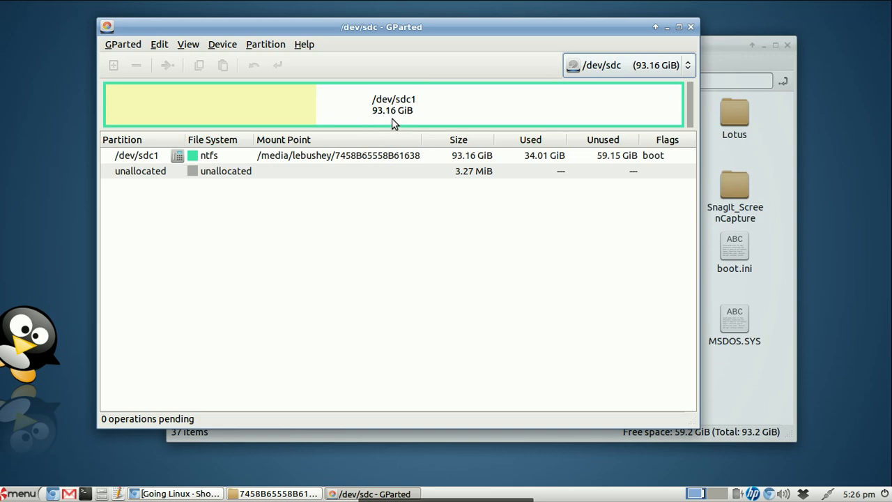
{"action": "mouse_move", "coordinate": [474, 155]}
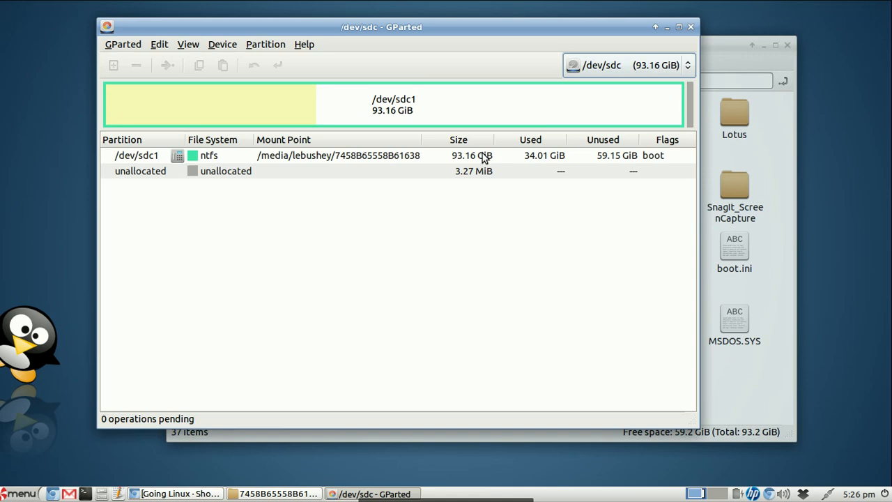
{"action": "mouse_move", "coordinate": [253, 150]}
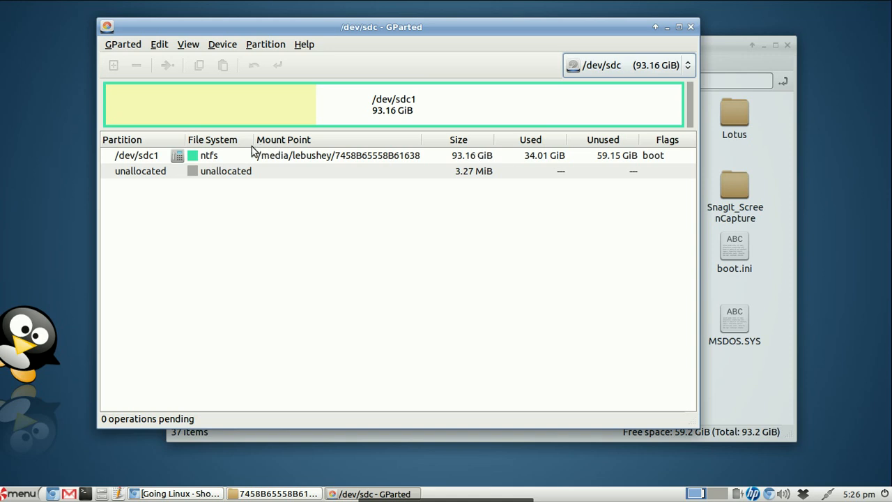
{"action": "mouse_move", "coordinate": [225, 165]}
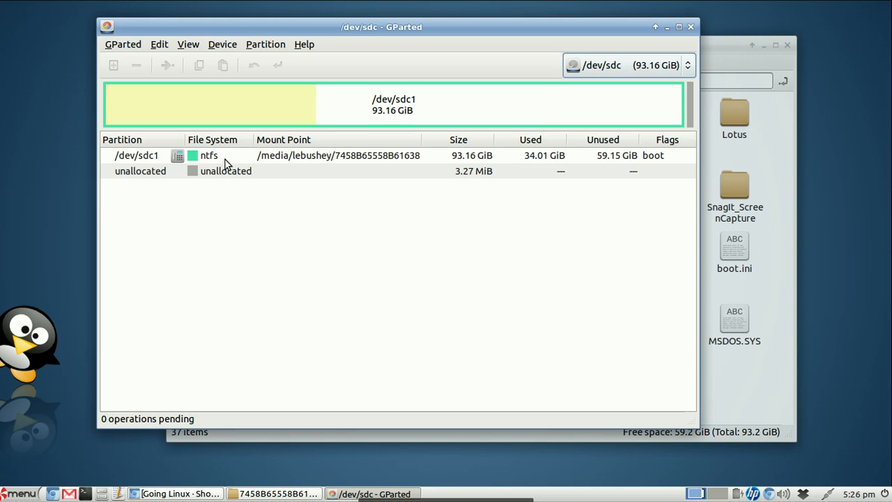
{"action": "mouse_move", "coordinate": [320, 164]}
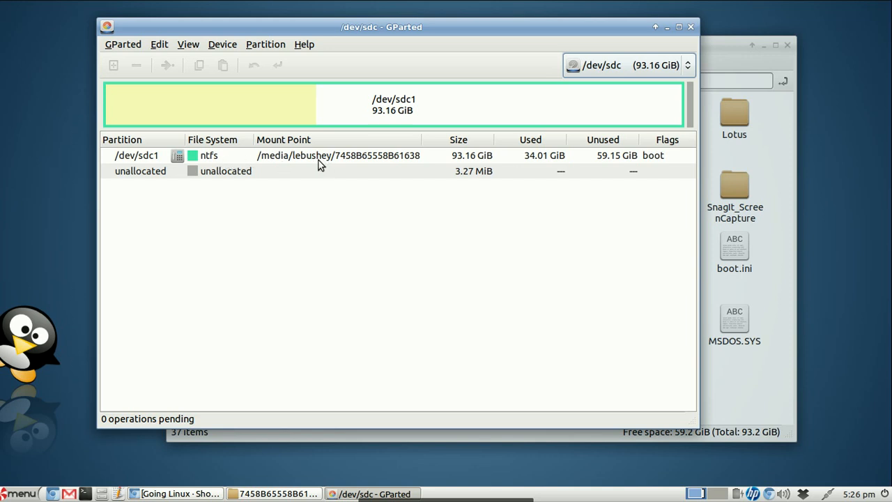
{"action": "mouse_move", "coordinate": [381, 174]}
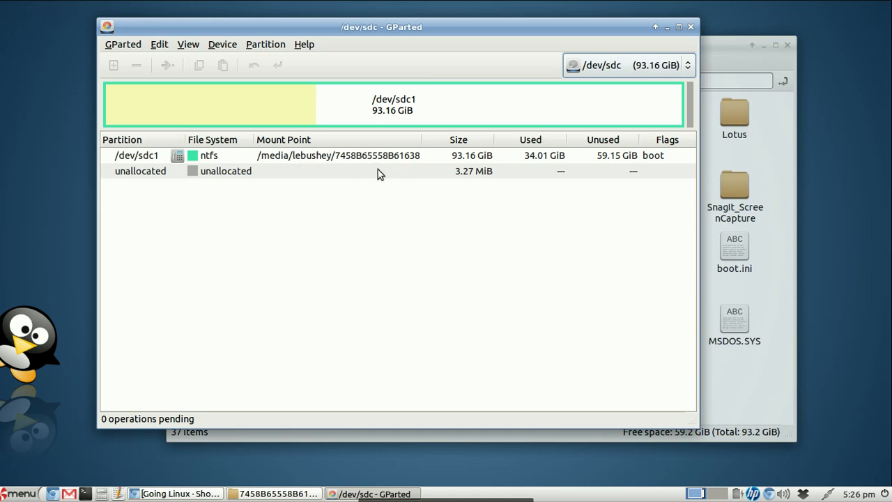
{"action": "mouse_move", "coordinate": [549, 154]}
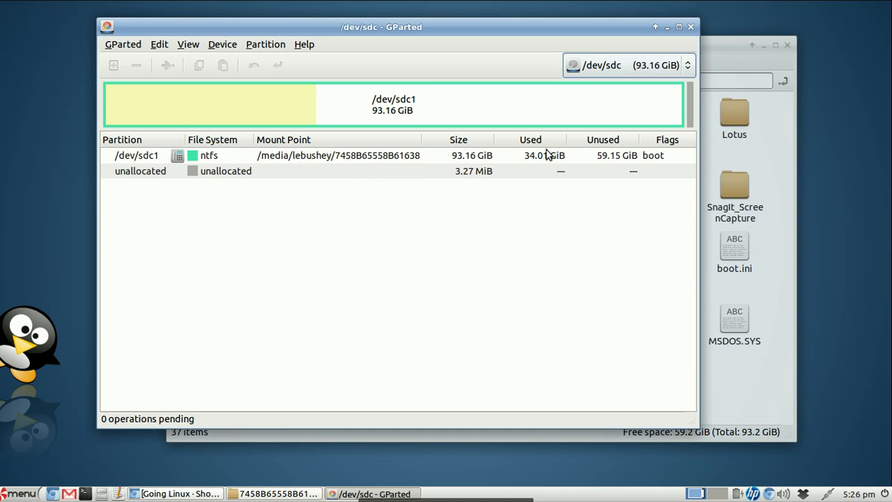
{"action": "mouse_move", "coordinate": [544, 167]}
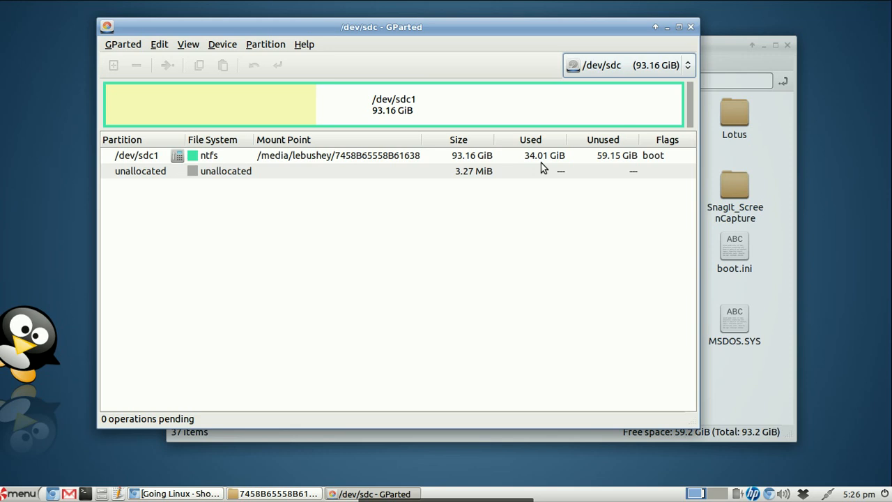
{"action": "mouse_move", "coordinate": [625, 176]}
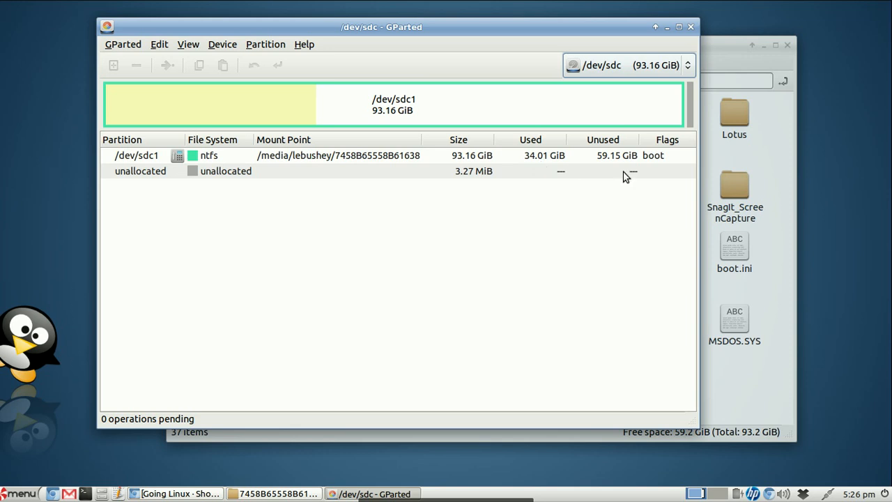
{"action": "mouse_move", "coordinate": [598, 188]}
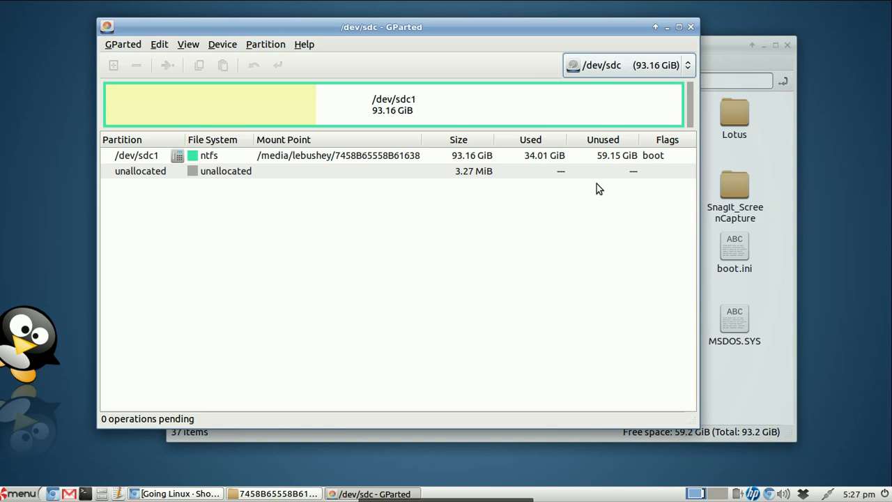
{"action": "mouse_move", "coordinate": [287, 96]}
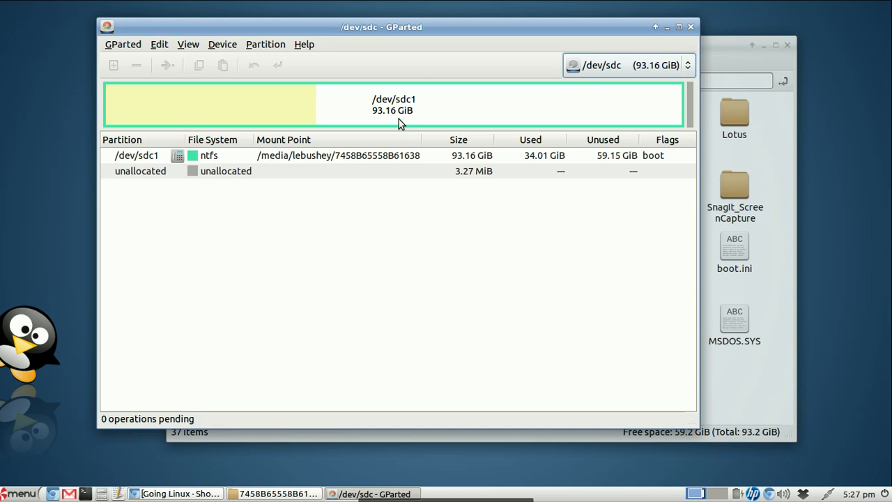
{"action": "mouse_move", "coordinate": [477, 130]}
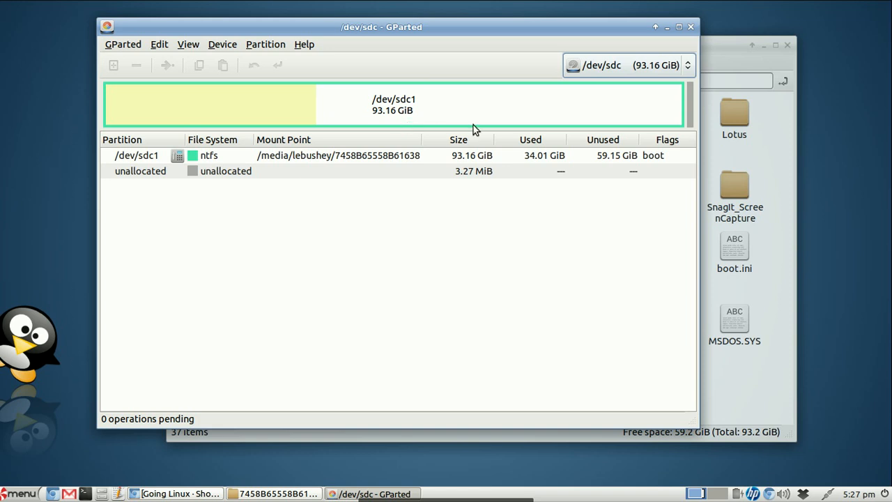
{"action": "mouse_move", "coordinate": [432, 125]}
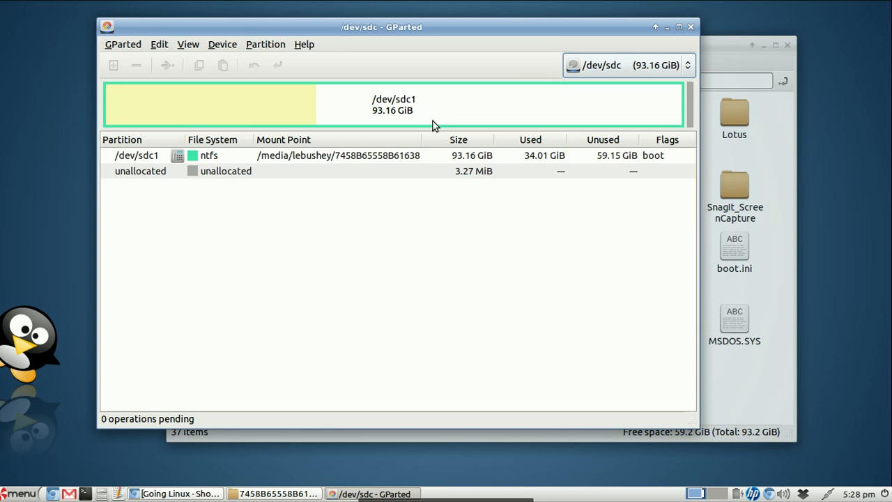
{"action": "mouse_move", "coordinate": [588, 200]}
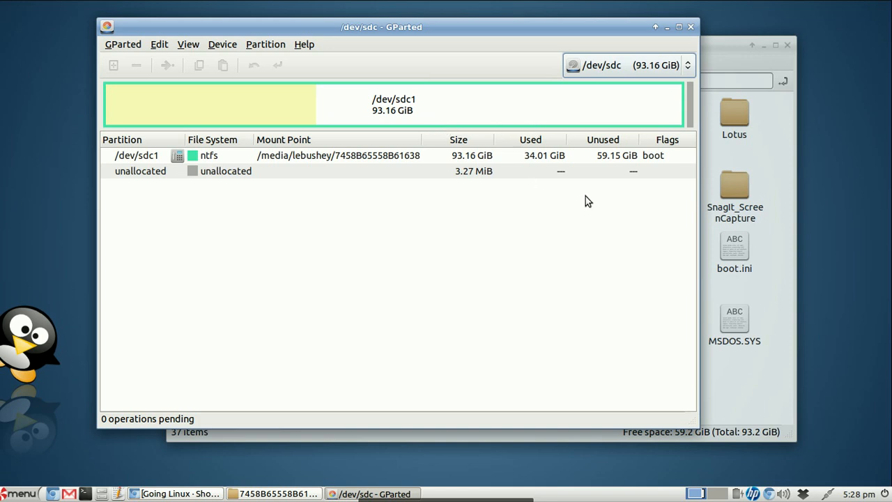
{"action": "mouse_move", "coordinate": [565, 169]}
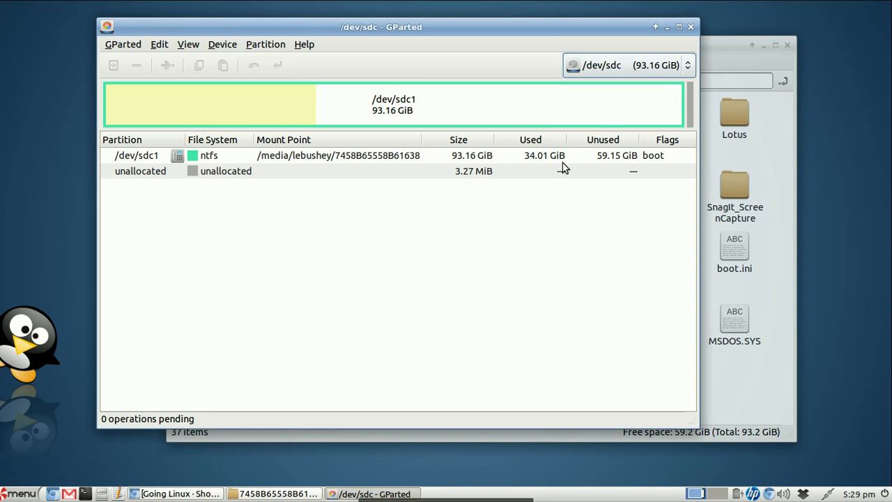
{"action": "mouse_move", "coordinate": [307, 151]}
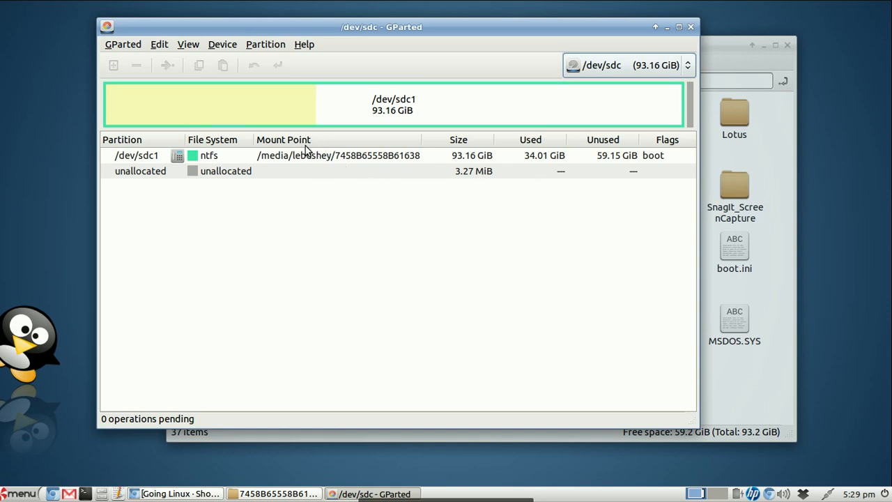
{"action": "mouse_move", "coordinate": [304, 179]}
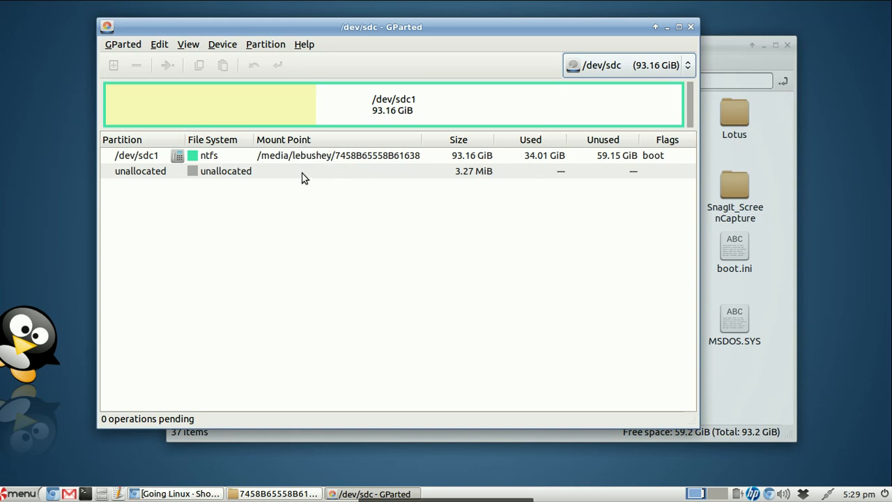
{"action": "mouse_move", "coordinate": [306, 173]}
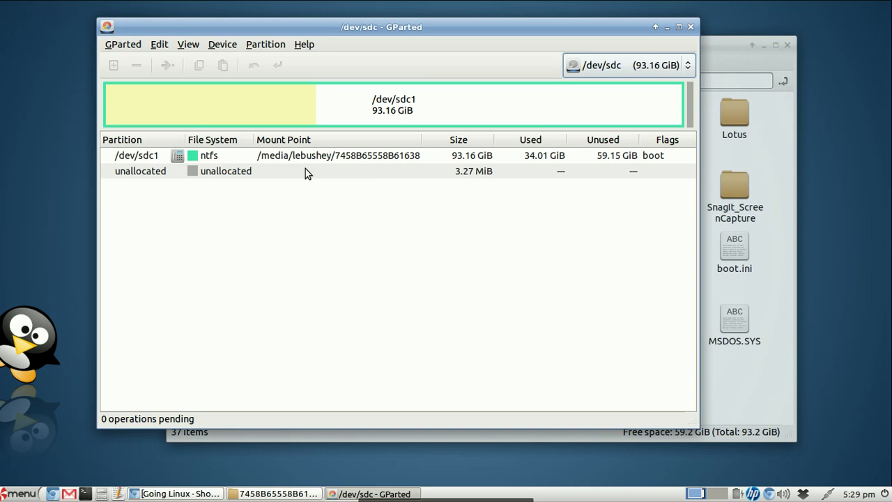
{"action": "mouse_move", "coordinate": [329, 100]}
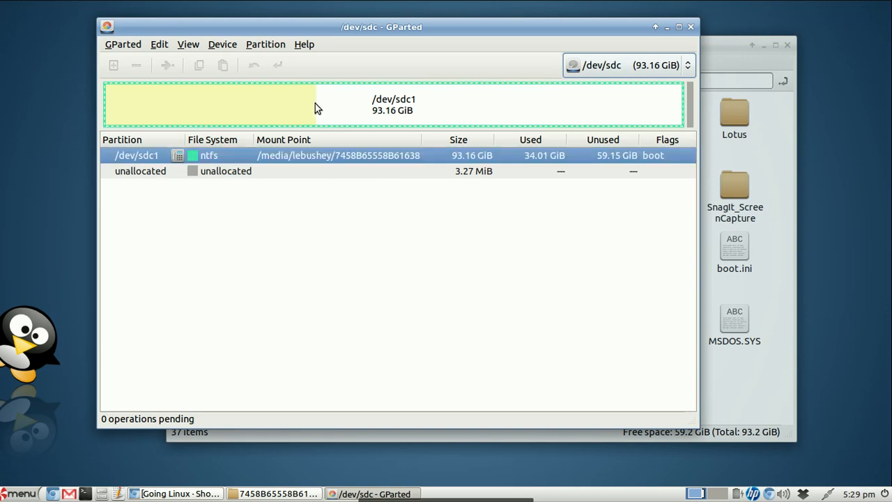
{"action": "mouse_move", "coordinate": [314, 162]}
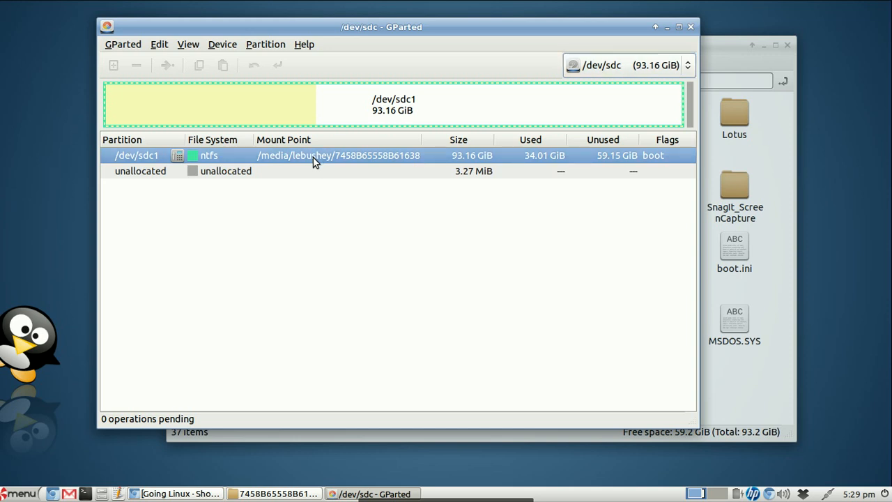
{"action": "mouse_move", "coordinate": [278, 54]}
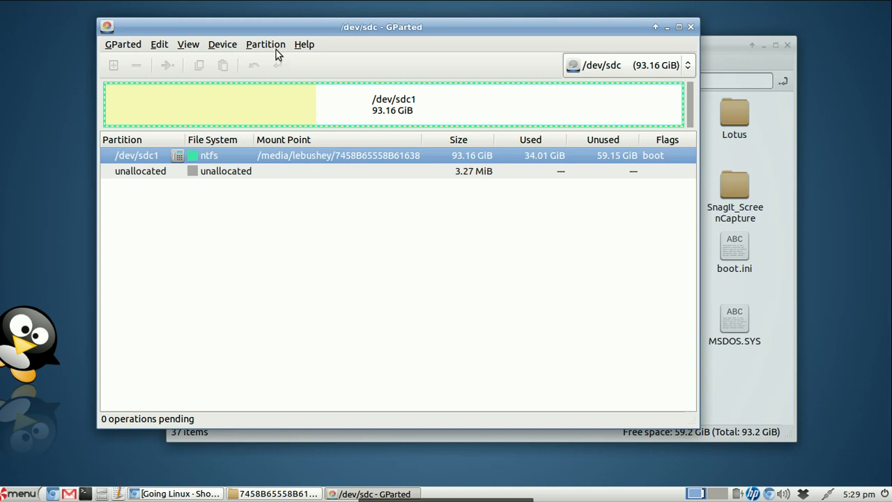
Unmount the NTFS partition /dev/sdc1 from the Partition menu.
{"action": "left_click", "coordinate": [265, 43]}
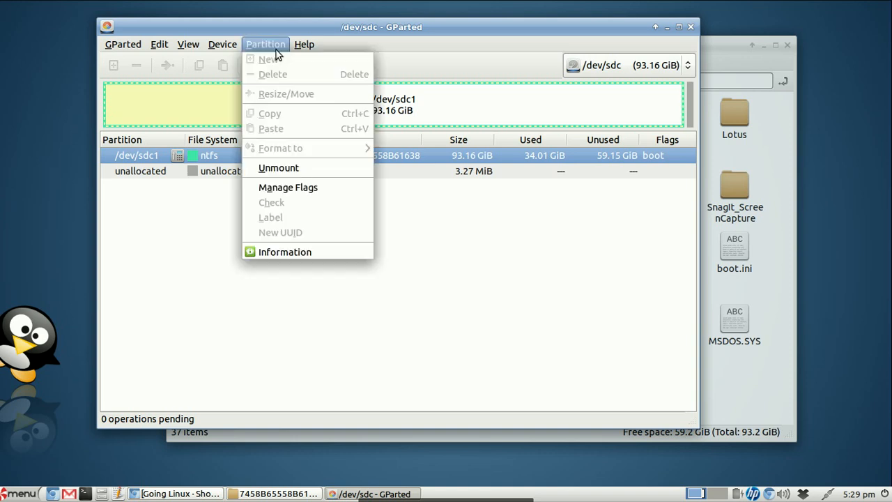
{"action": "mouse_move", "coordinate": [279, 167]}
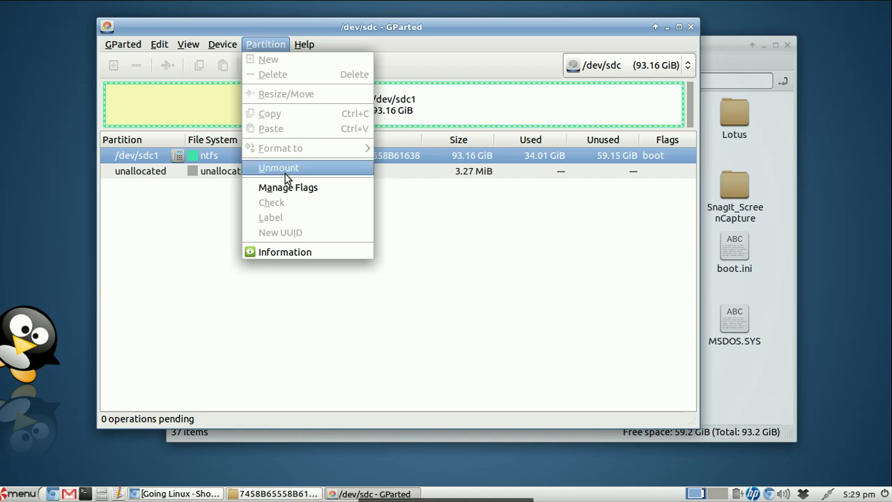
{"action": "mouse_move", "coordinate": [304, 173]}
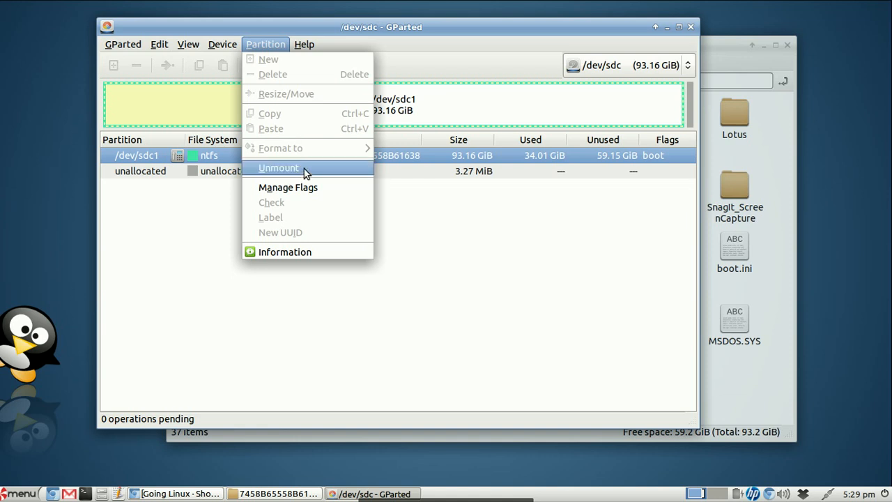
{"action": "mouse_move", "coordinate": [305, 173]}
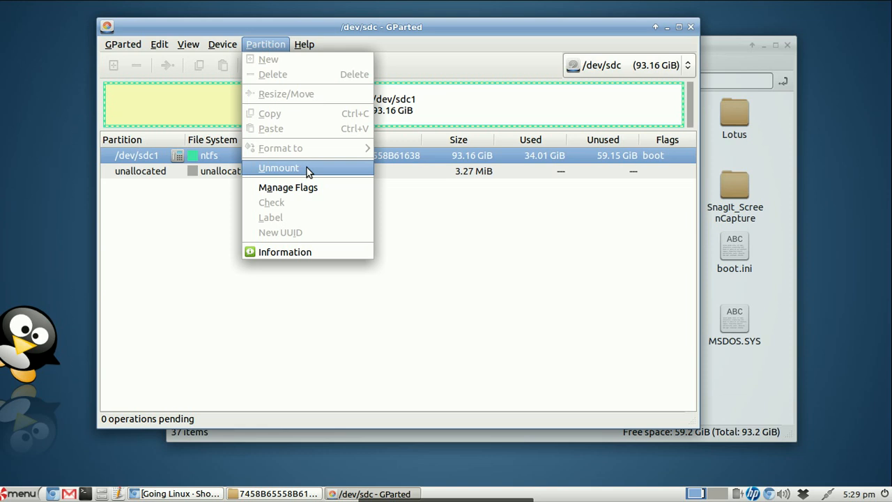
{"action": "left_click", "coordinate": [279, 167]}
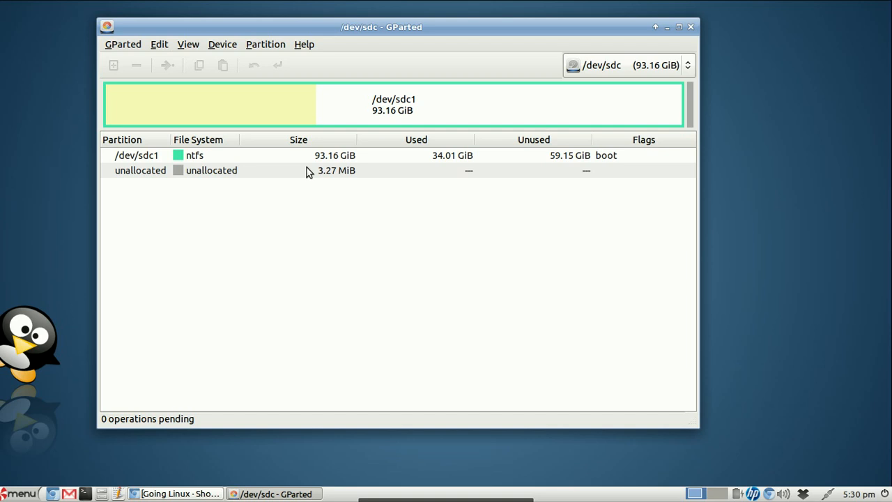
{"action": "mouse_move", "coordinate": [509, 187]}
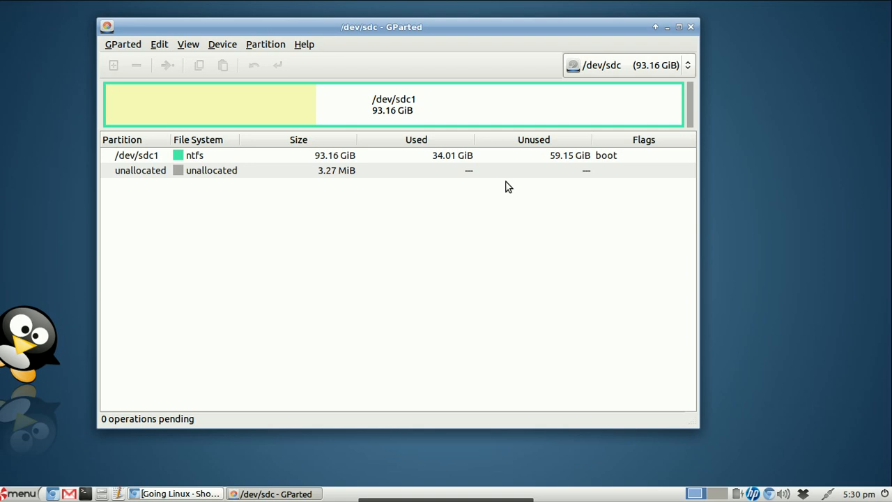
{"action": "mouse_move", "coordinate": [499, 148]}
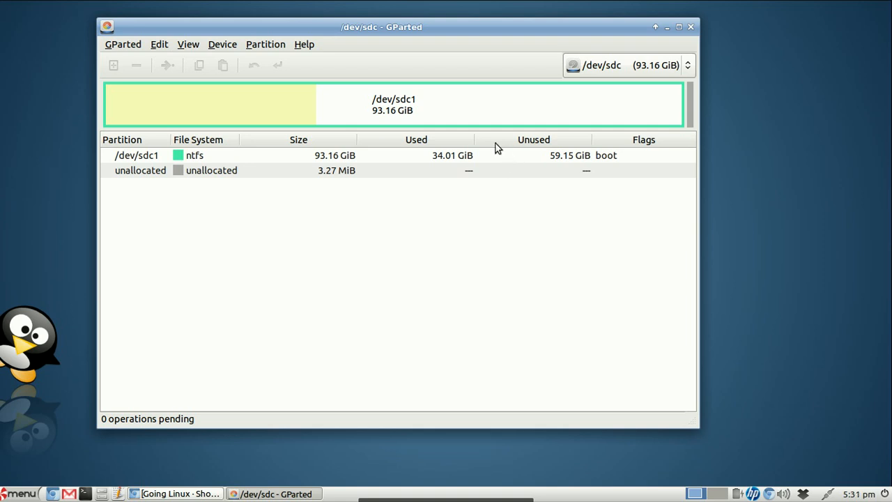
{"action": "mouse_move", "coordinate": [430, 126]}
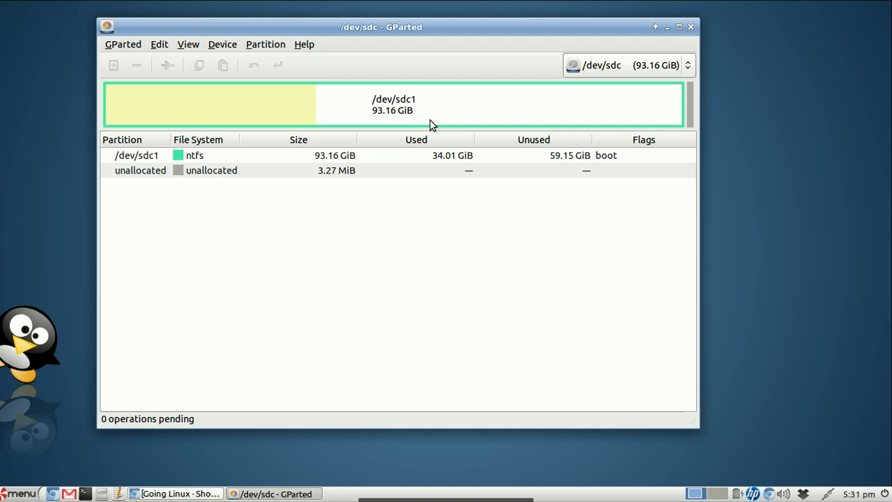
{"action": "mouse_move", "coordinate": [190, 166]}
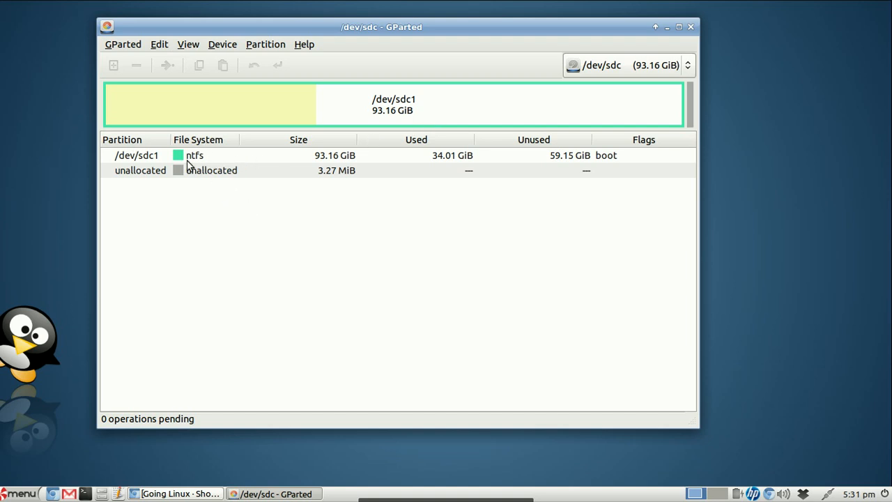
{"action": "mouse_move", "coordinate": [220, 173]}
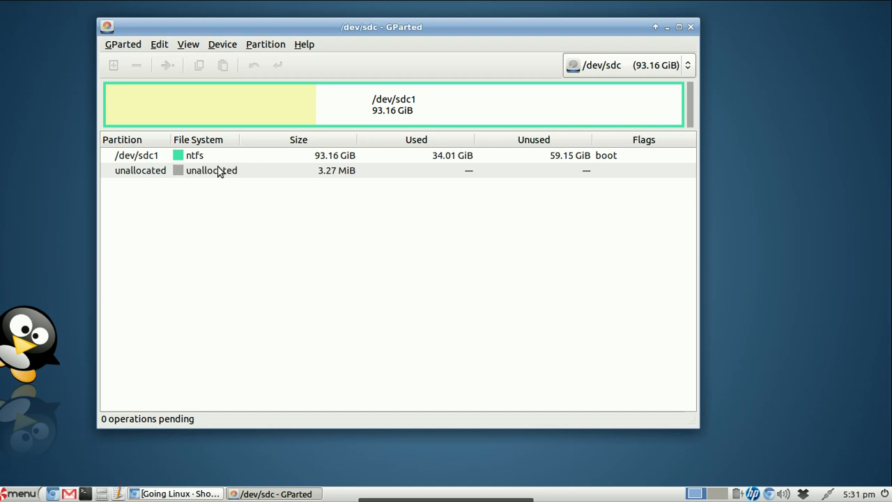
{"action": "mouse_move", "coordinate": [500, 231]}
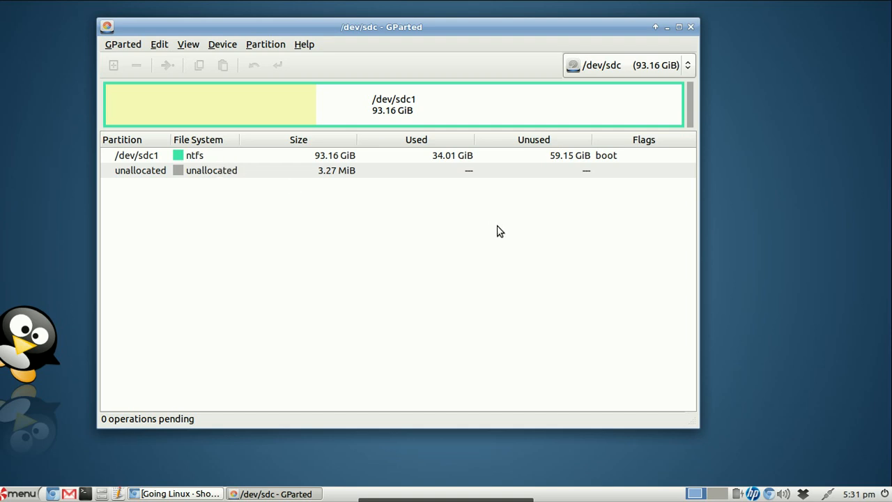
{"action": "mouse_move", "coordinate": [563, 203]}
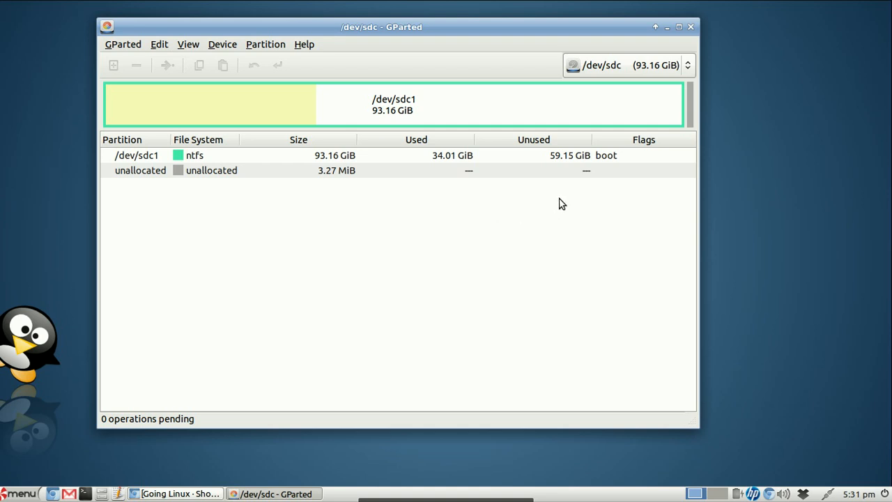
{"action": "mouse_move", "coordinate": [265, 44]}
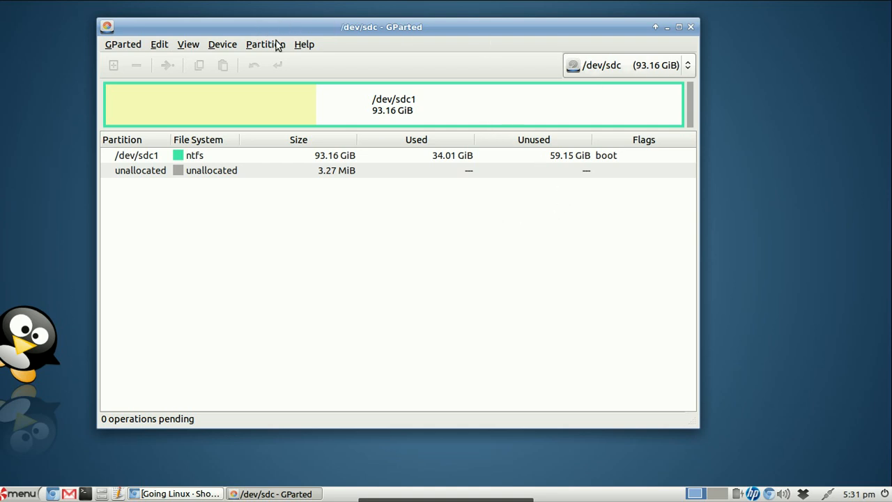
{"action": "left_click", "coordinate": [265, 43]}
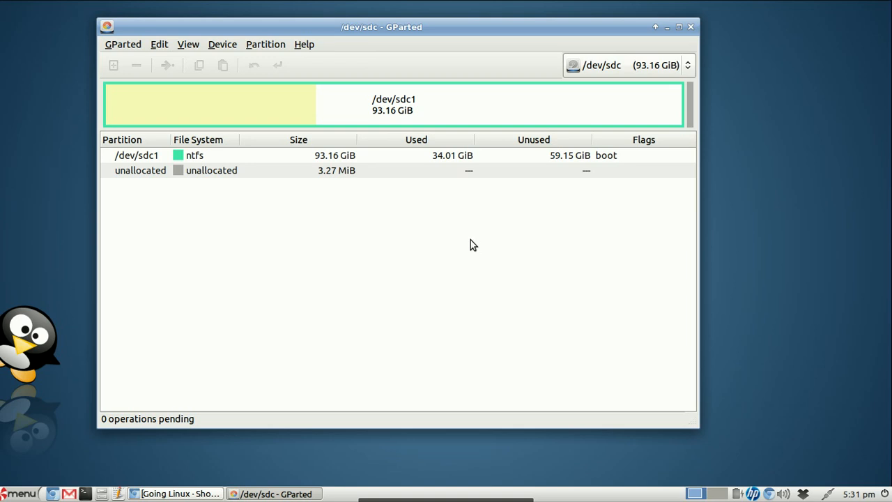
{"action": "mouse_move", "coordinate": [478, 240]}
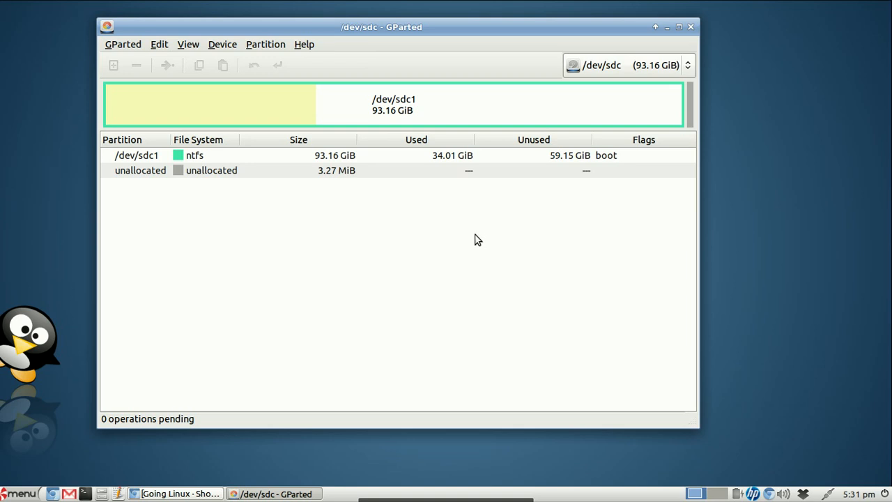
{"action": "mouse_move", "coordinate": [421, 114]}
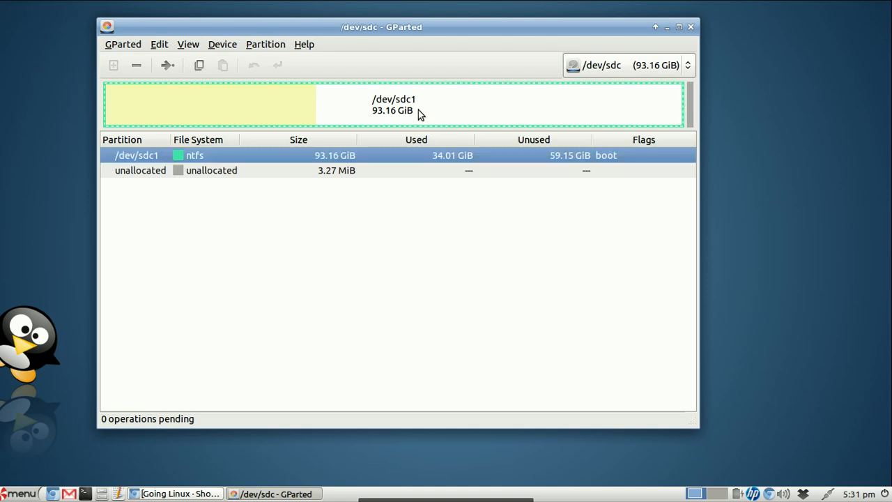
Start Resize/Move on /dev/sdc1 from the Partition menu.
{"action": "left_click", "coordinate": [265, 43]}
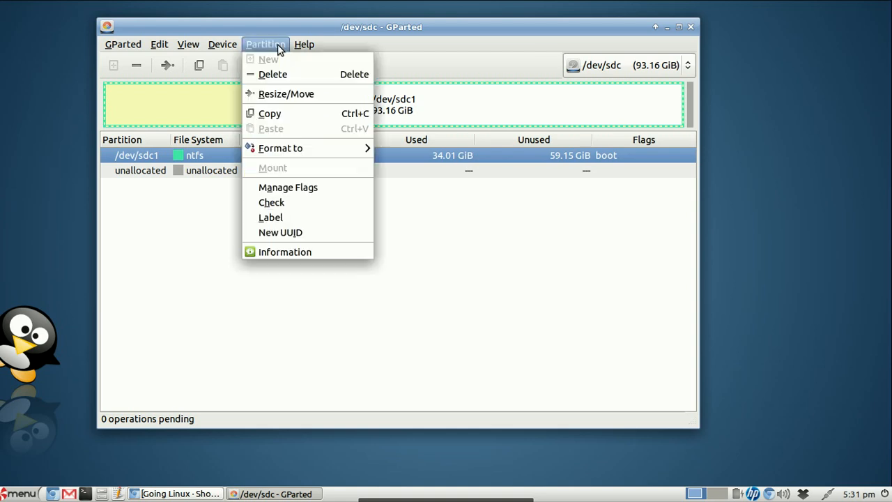
{"action": "mouse_move", "coordinate": [285, 94]}
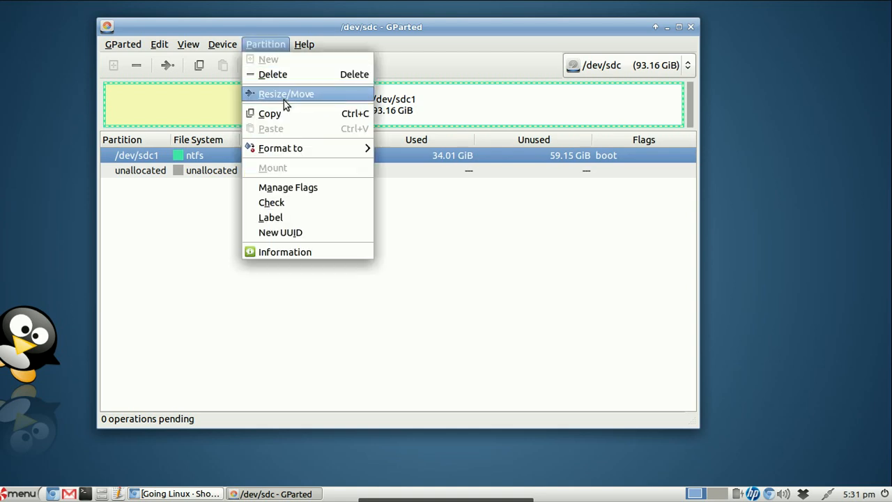
{"action": "left_click", "coordinate": [286, 93]}
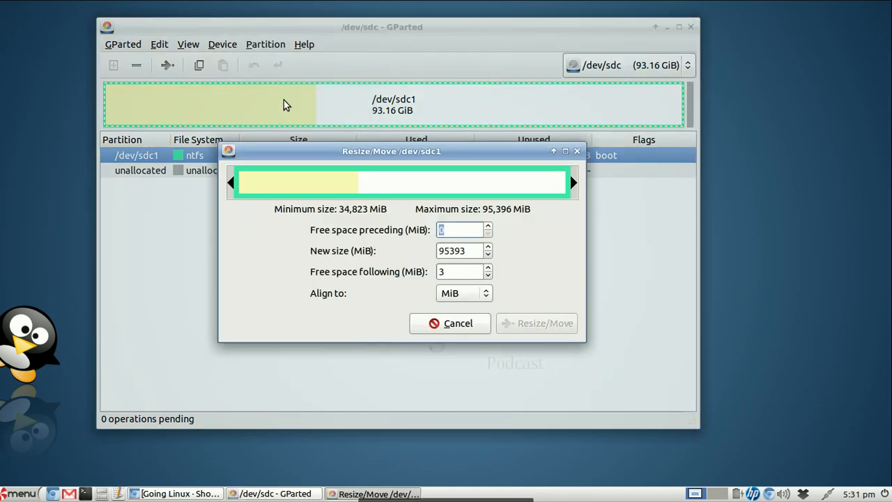
{"action": "mouse_move", "coordinate": [513, 301]}
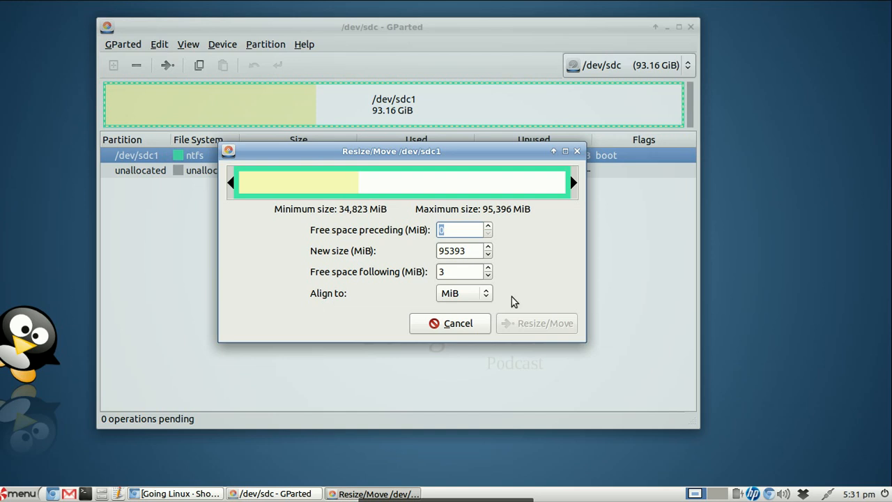
{"action": "mouse_move", "coordinate": [375, 232]}
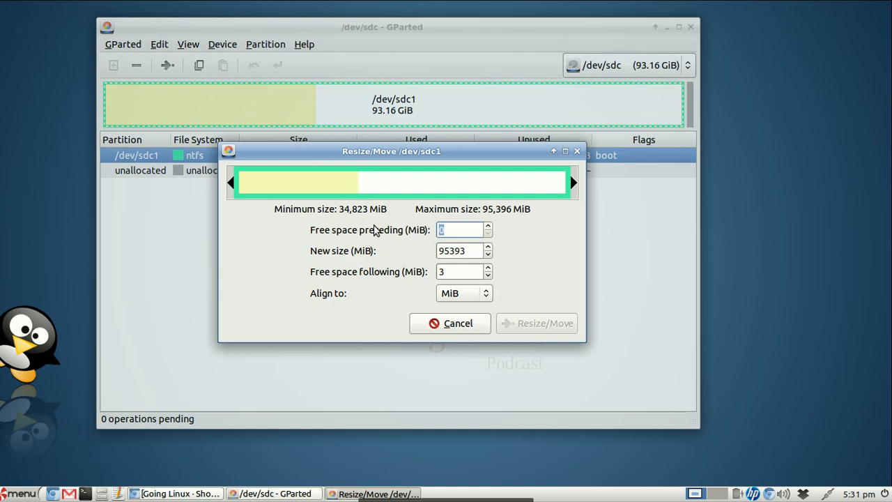
{"action": "mouse_move", "coordinate": [472, 263]}
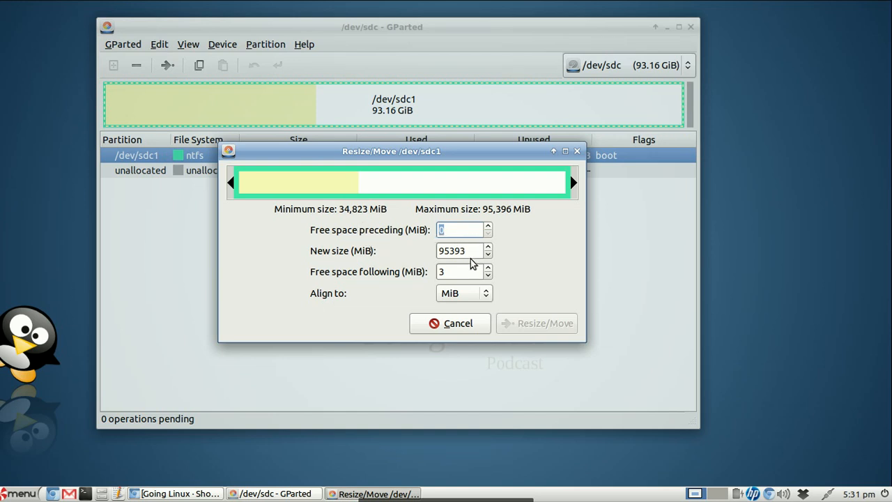
{"action": "mouse_move", "coordinate": [558, 300]}
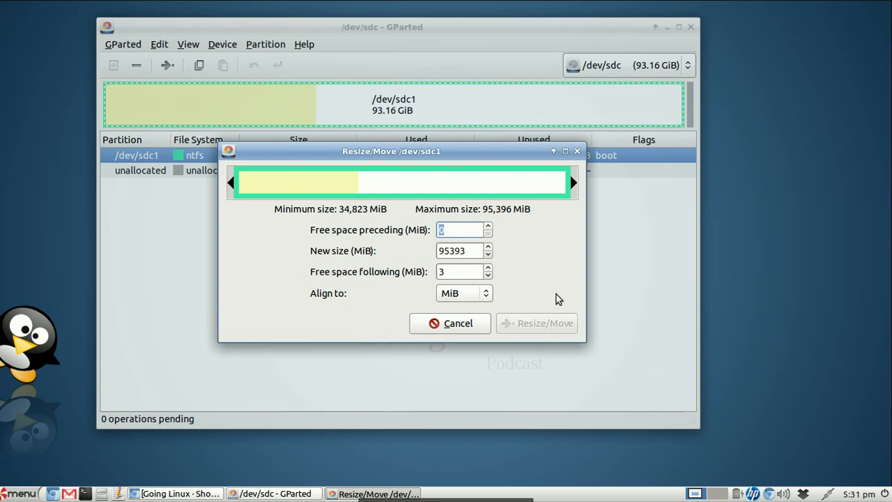
{"action": "mouse_move", "coordinate": [562, 298]}
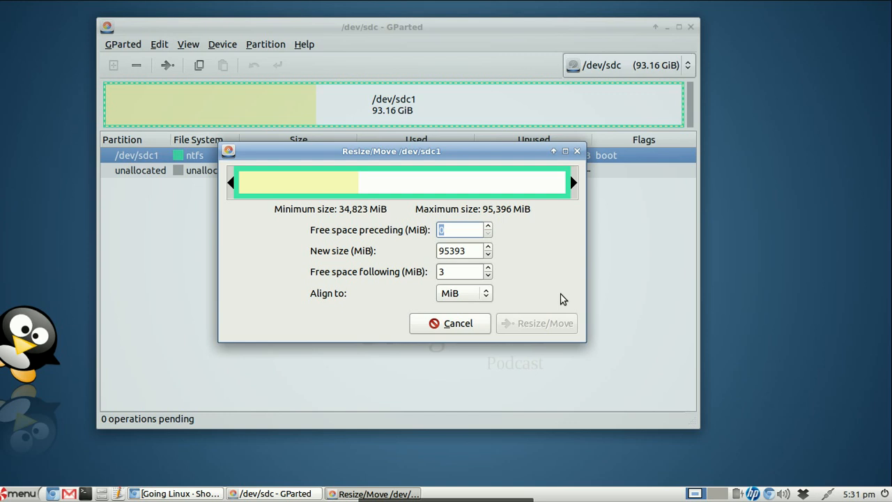
{"action": "mouse_move", "coordinate": [574, 184]}
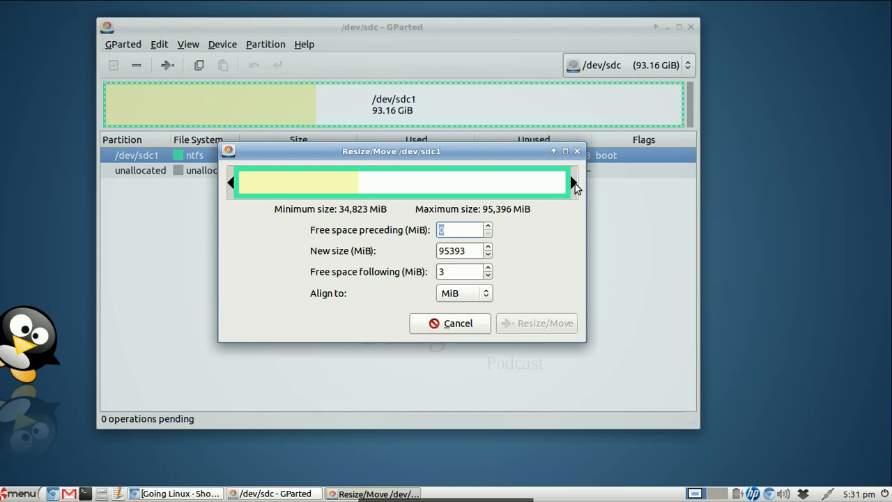
Shrink /dev/sdc1 to a new size of 47126 MiB and queue the Resize/Move operation.
{"action": "left_click_drag", "start_coordinate": [571, 182], "coordinate": [560, 182]}
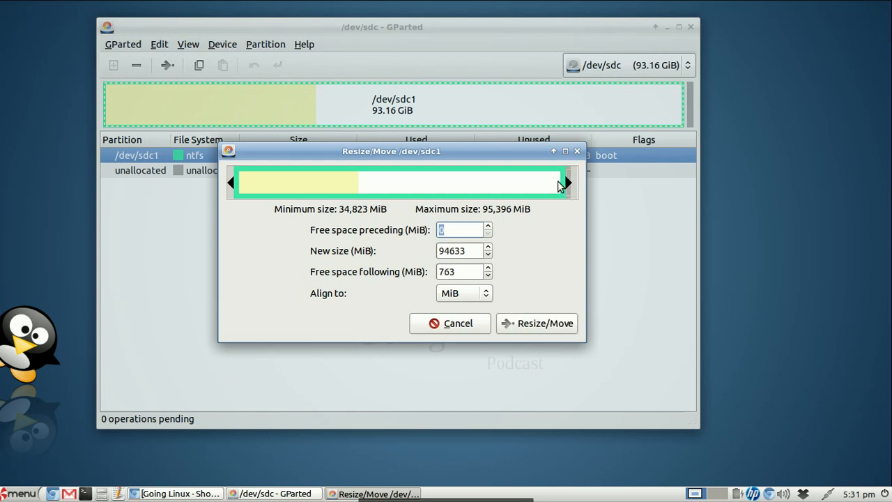
{"action": "left_click_drag", "start_coordinate": [569, 183], "coordinate": [479, 183]}
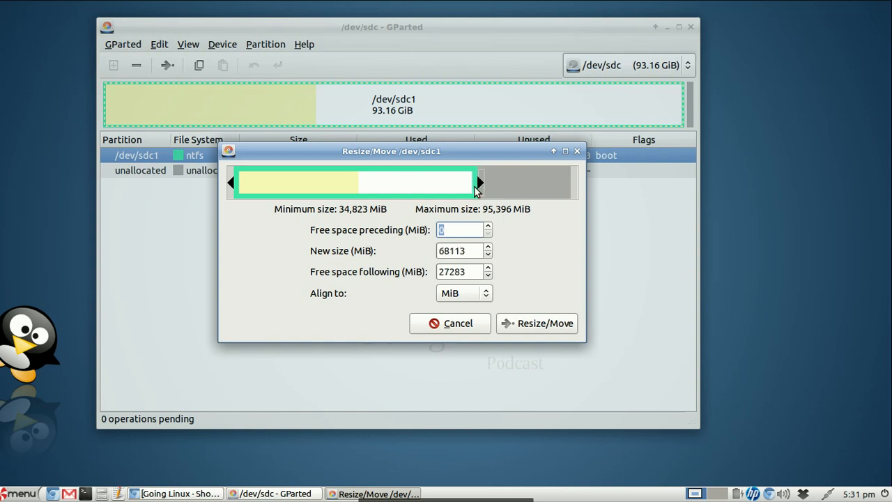
{"action": "left_click_drag", "start_coordinate": [480, 183], "coordinate": [429, 183]}
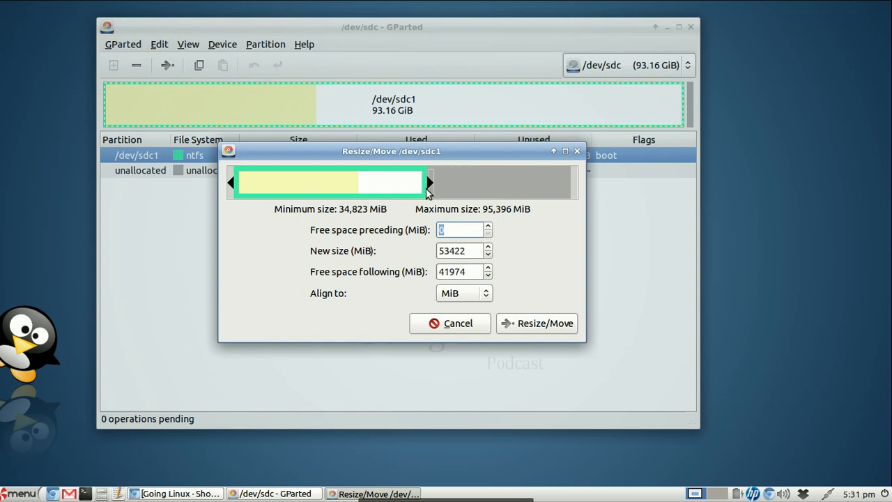
{"action": "left_click_drag", "start_coordinate": [427, 182], "coordinate": [424, 183]}
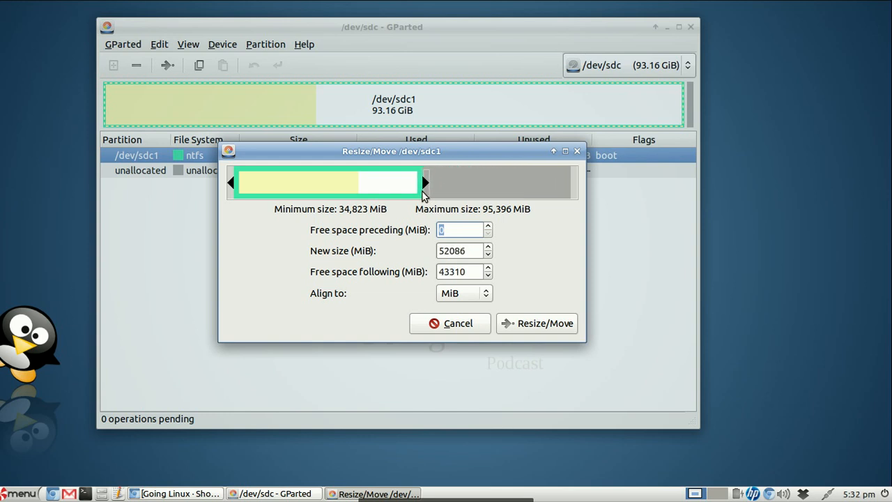
{"action": "mouse_move", "coordinate": [445, 192]}
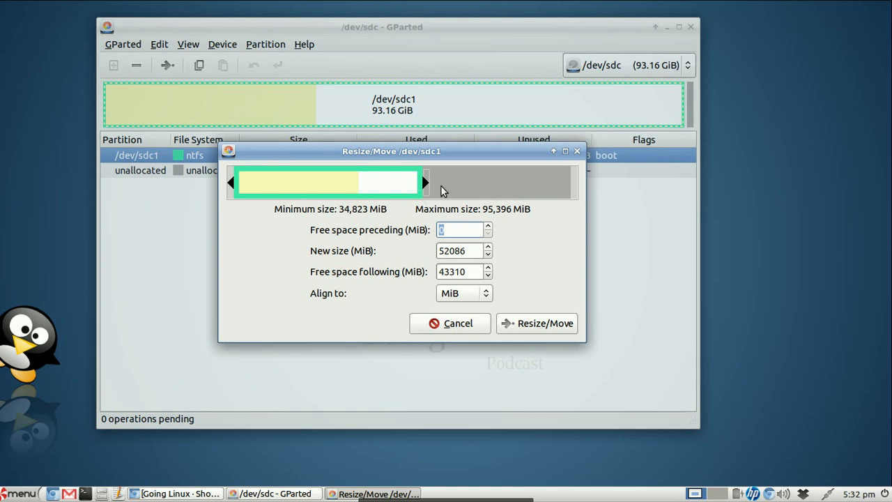
{"action": "left_click_drag", "start_coordinate": [425, 182], "coordinate": [451, 183]}
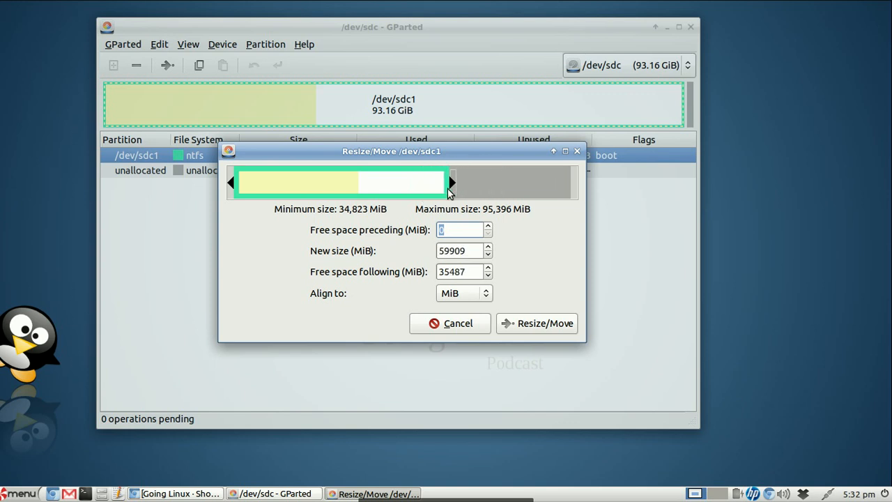
{"action": "left_click_drag", "start_coordinate": [452, 181], "coordinate": [442, 182]}
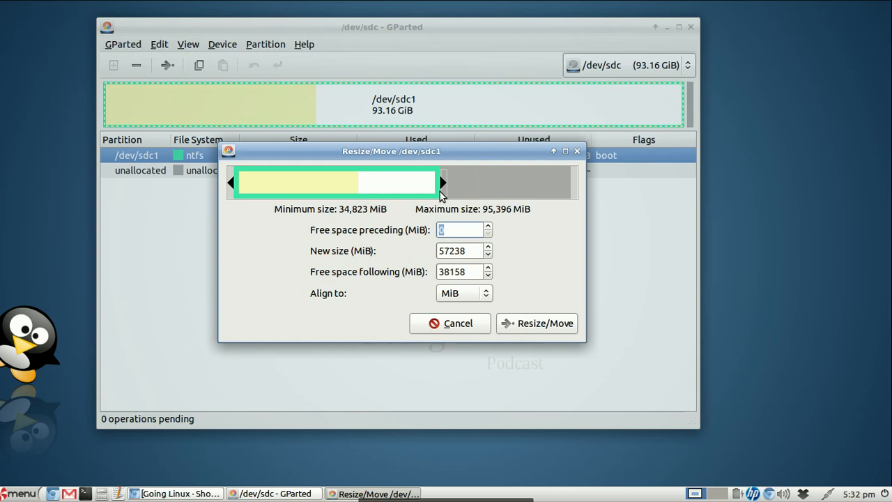
{"action": "left_click_drag", "start_coordinate": [441, 181], "coordinate": [434, 181]}
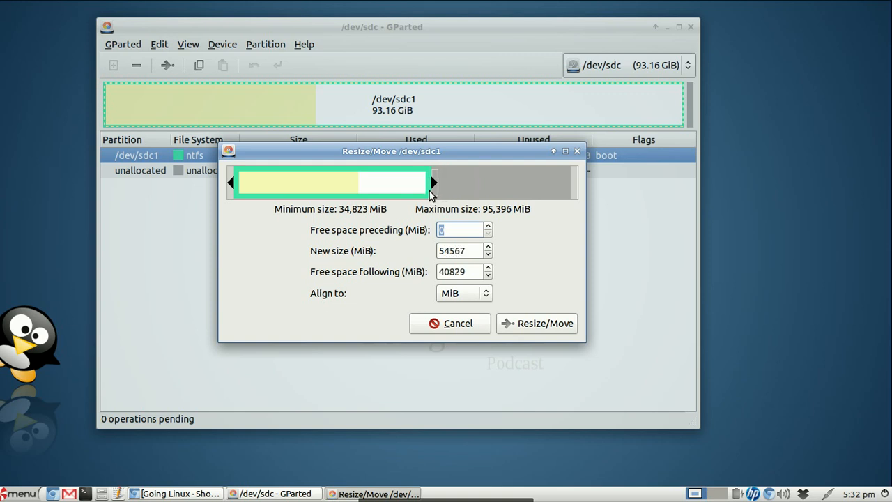
{"action": "left_click_drag", "start_coordinate": [434, 181], "coordinate": [424, 181]}
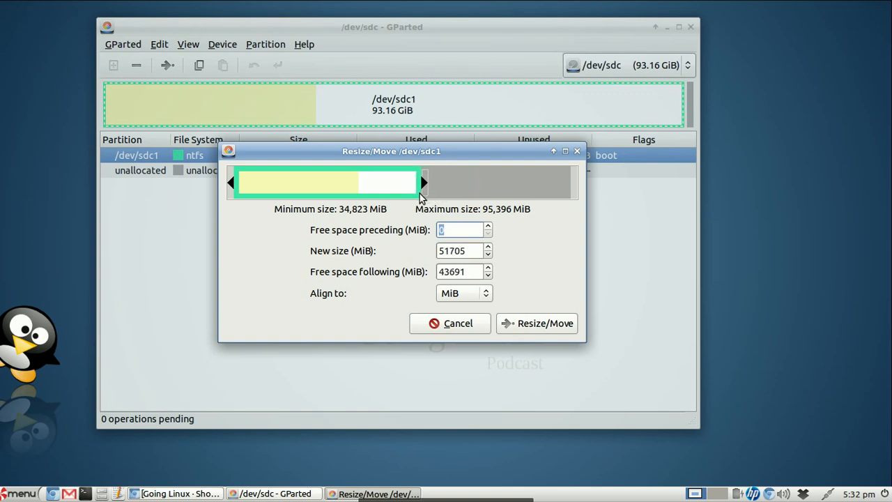
{"action": "left_click_drag", "start_coordinate": [424, 183], "coordinate": [417, 183]}
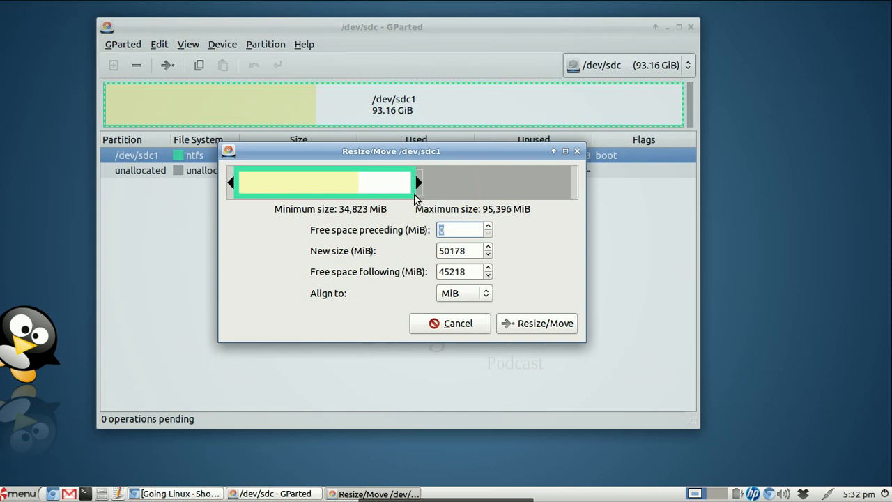
{"action": "left_click_drag", "start_coordinate": [417, 183], "coordinate": [408, 183]}
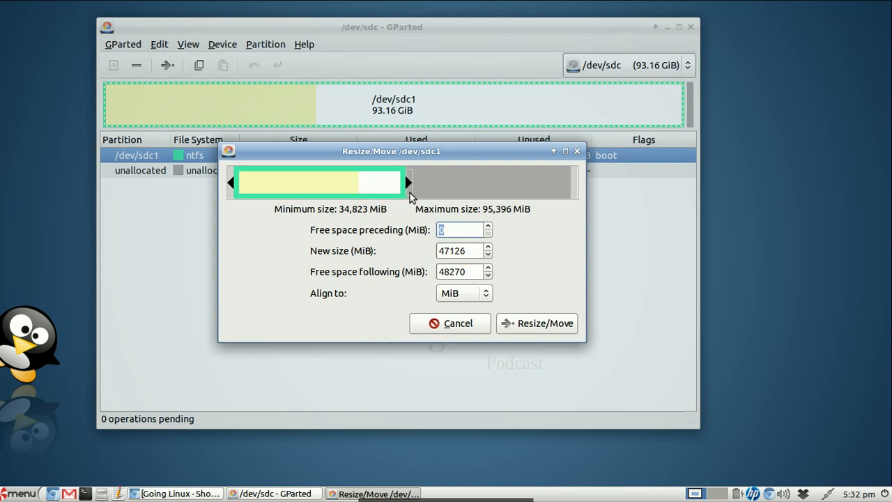
{"action": "mouse_move", "coordinate": [449, 264]}
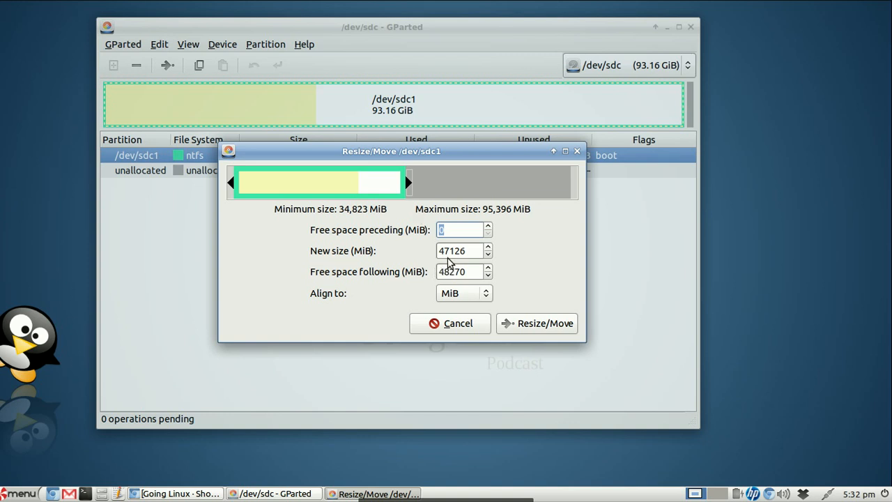
{"action": "mouse_move", "coordinate": [474, 288]}
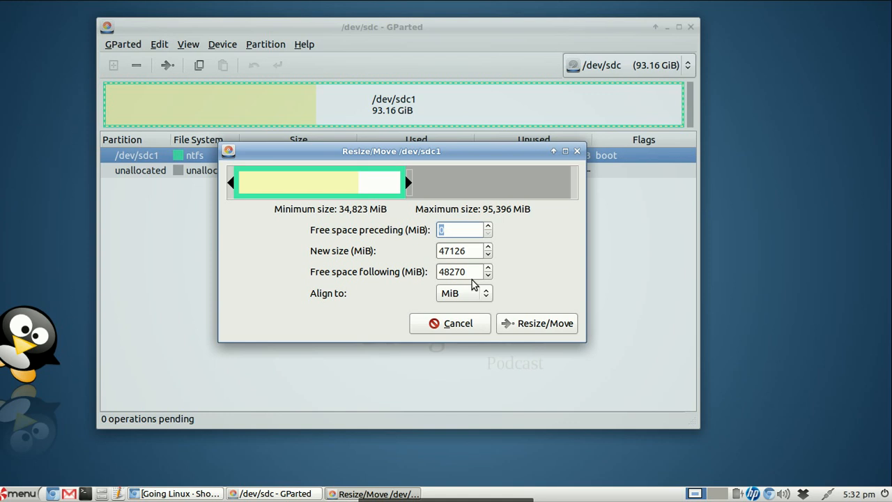
{"action": "mouse_move", "coordinate": [545, 324]}
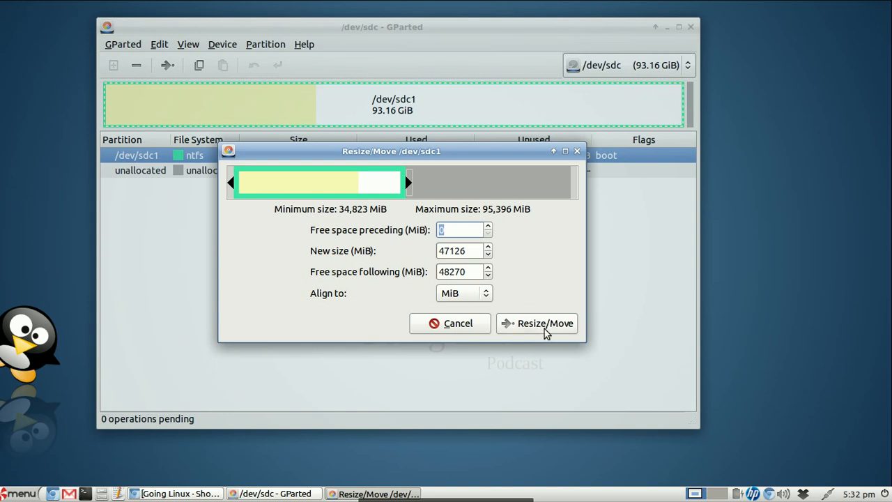
{"action": "left_click", "coordinate": [536, 324]}
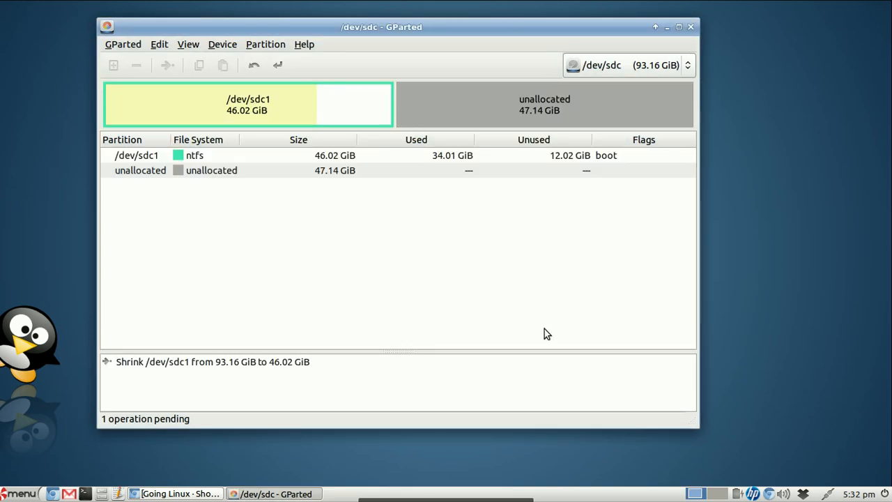
{"action": "mouse_move", "coordinate": [407, 106]}
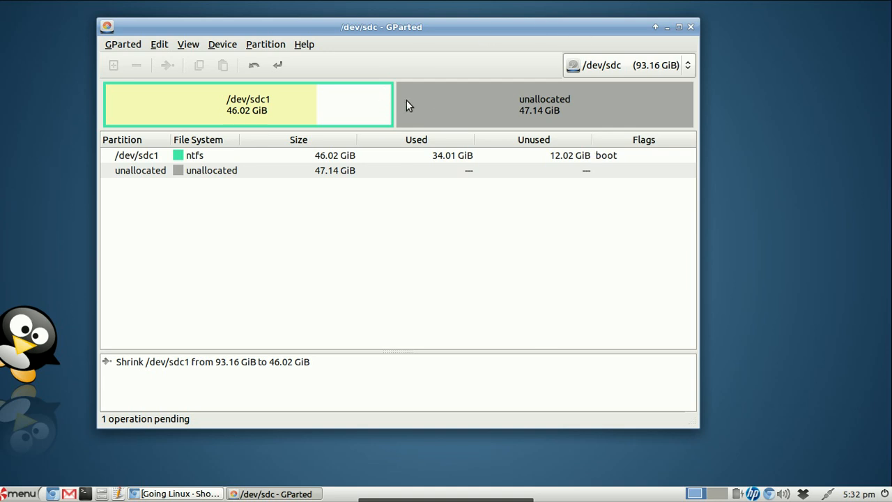
{"action": "mouse_move", "coordinate": [274, 113]}
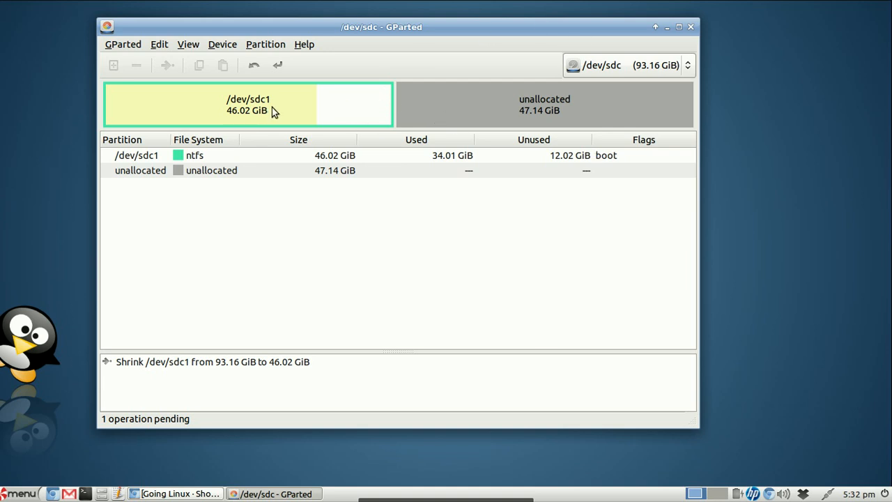
{"action": "mouse_move", "coordinate": [498, 111]}
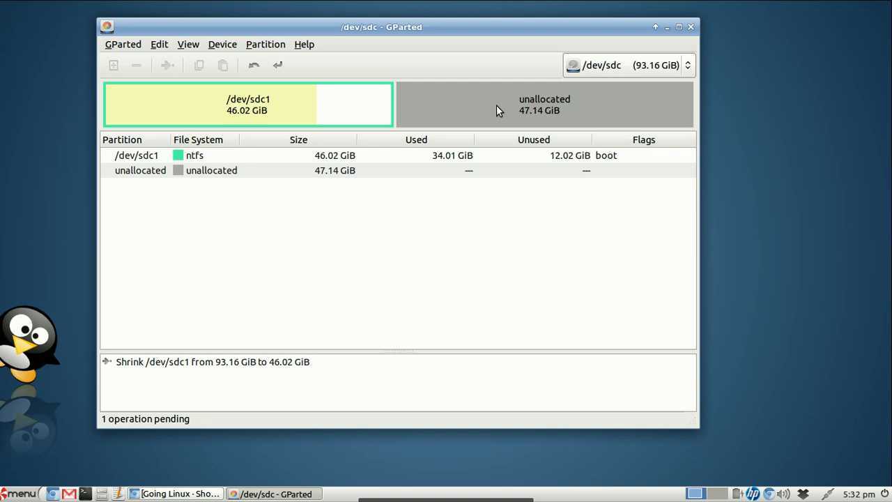
{"action": "mouse_move", "coordinate": [340, 95]}
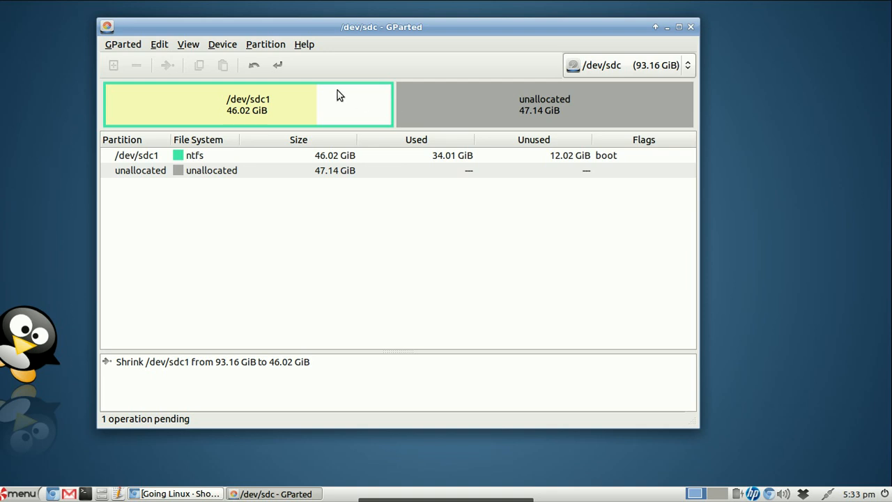
{"action": "mouse_move", "coordinate": [277, 65]}
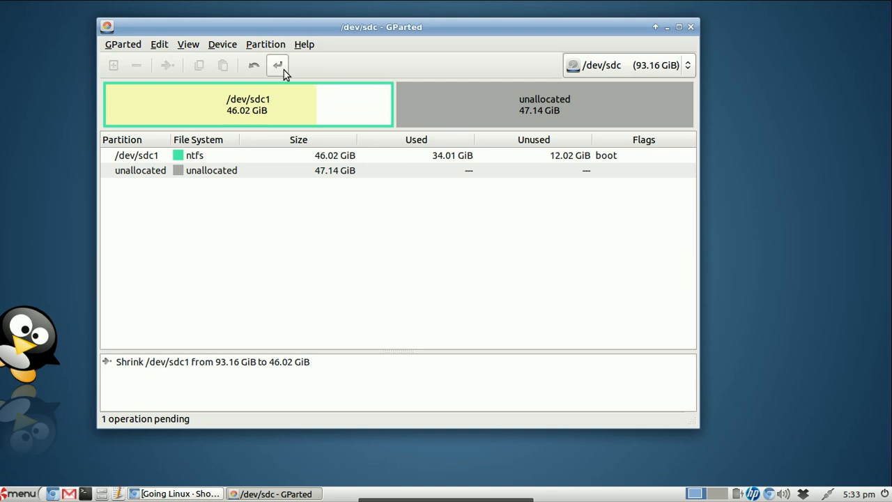
{"action": "mouse_move", "coordinate": [278, 66]}
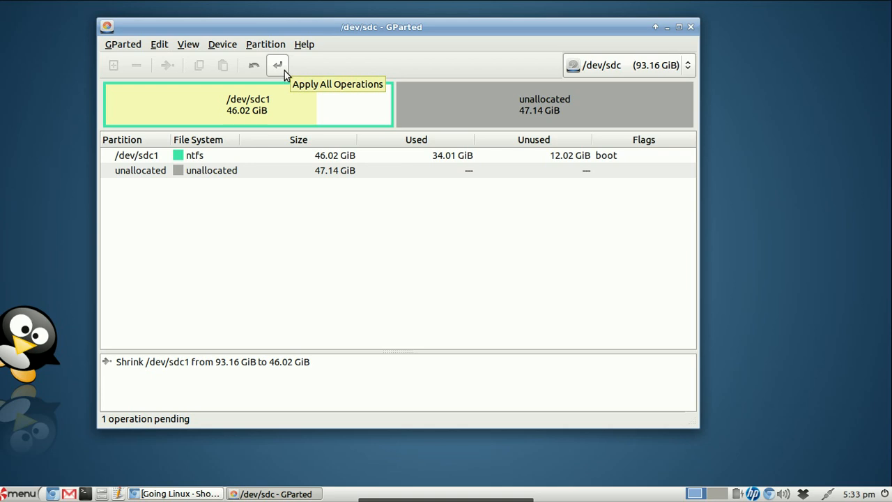
{"action": "mouse_move", "coordinate": [304, 211]}
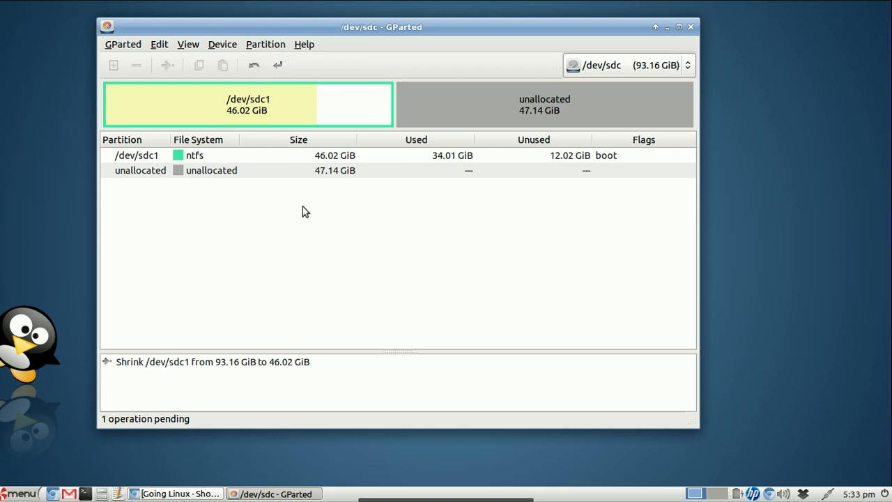
{"action": "mouse_move", "coordinate": [257, 371]}
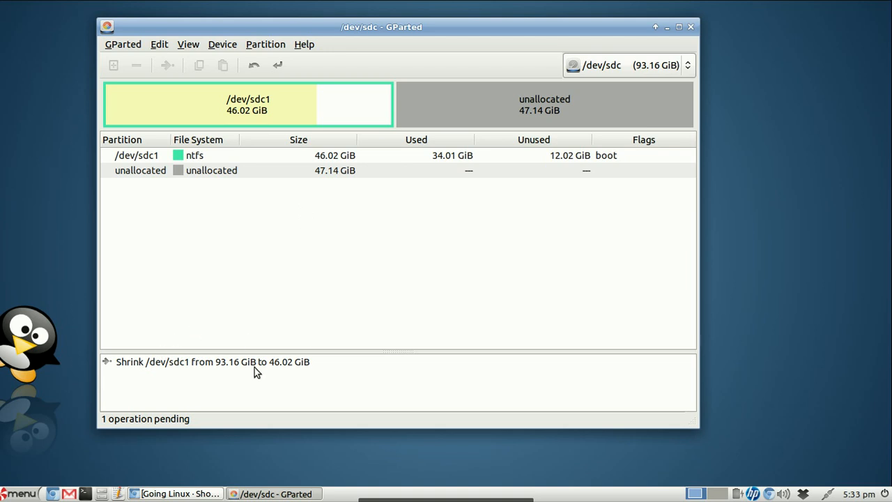
{"action": "mouse_move", "coordinate": [398, 357]}
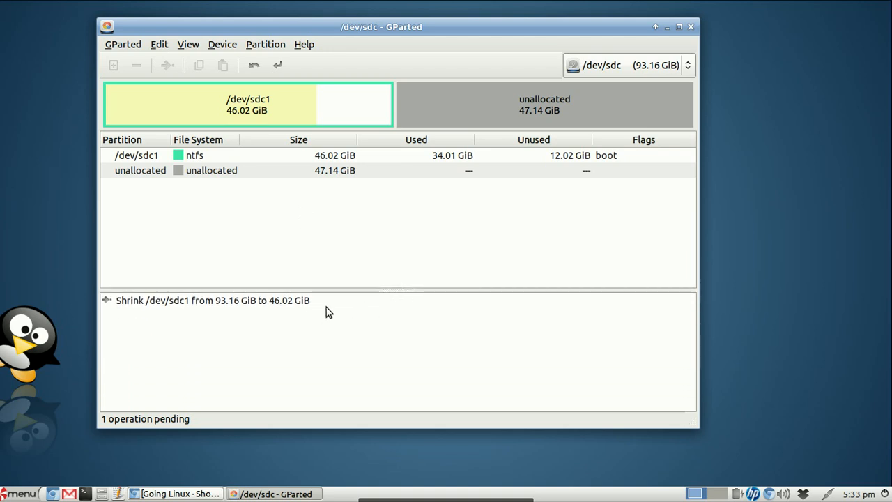
{"action": "mouse_move", "coordinate": [204, 425]}
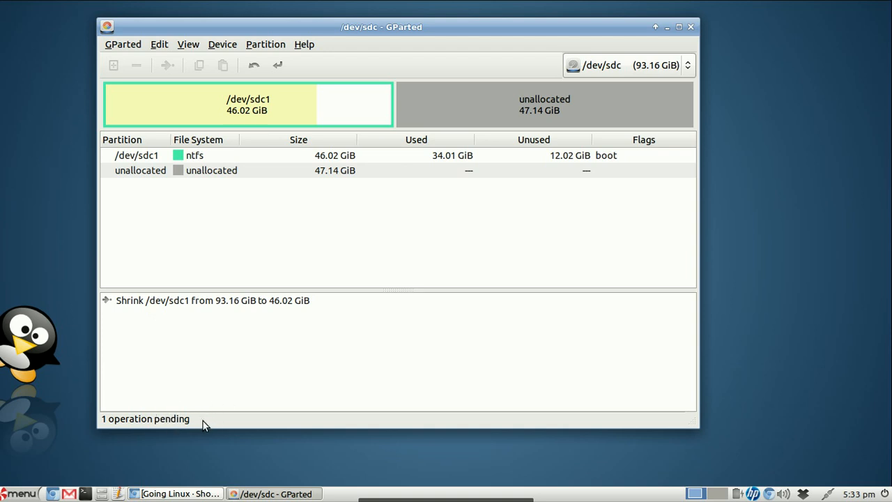
{"action": "mouse_move", "coordinate": [404, 40]}
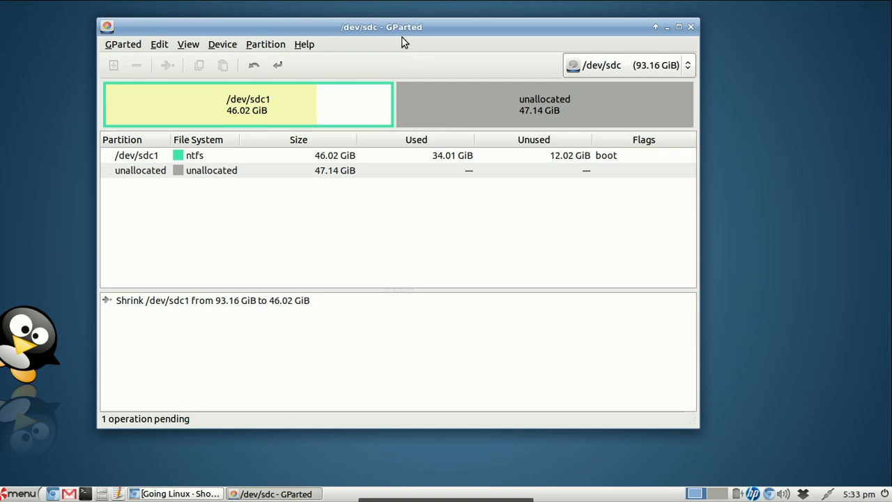
{"action": "mouse_move", "coordinate": [254, 65]}
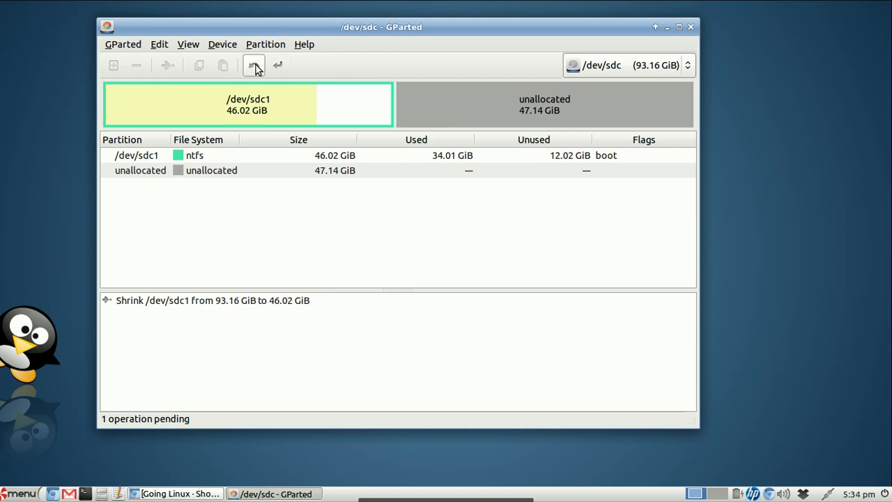
{"action": "mouse_move", "coordinate": [254, 66]}
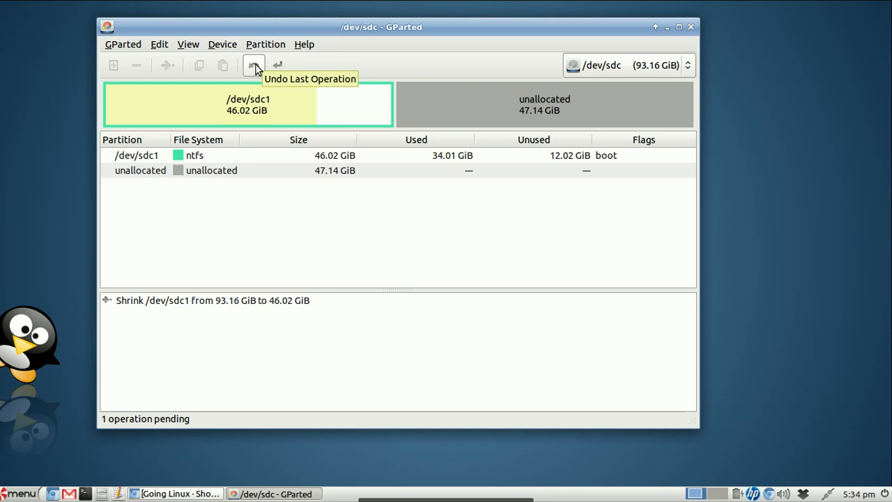
{"action": "mouse_move", "coordinate": [278, 65]}
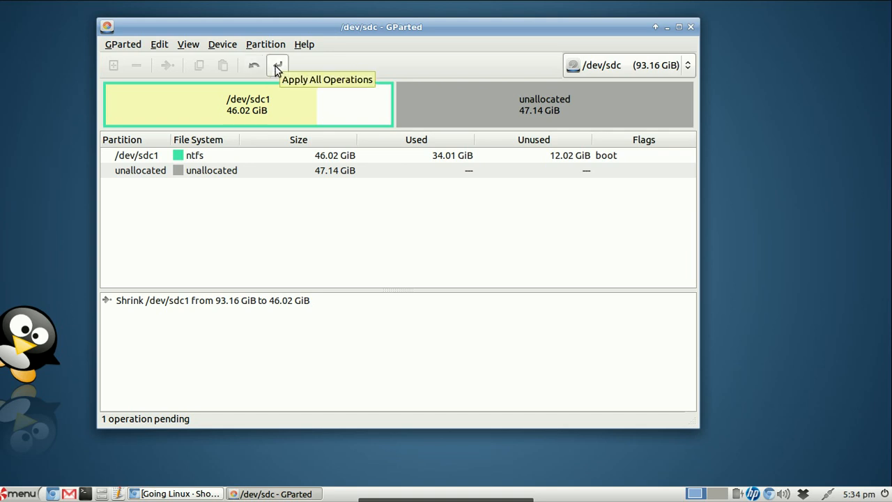
{"action": "mouse_move", "coordinate": [439, 69]}
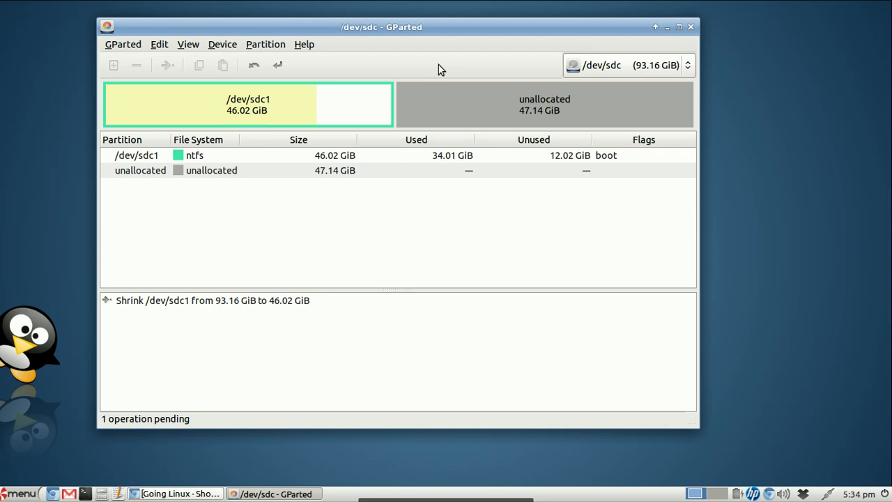
{"action": "mouse_move", "coordinate": [446, 72]}
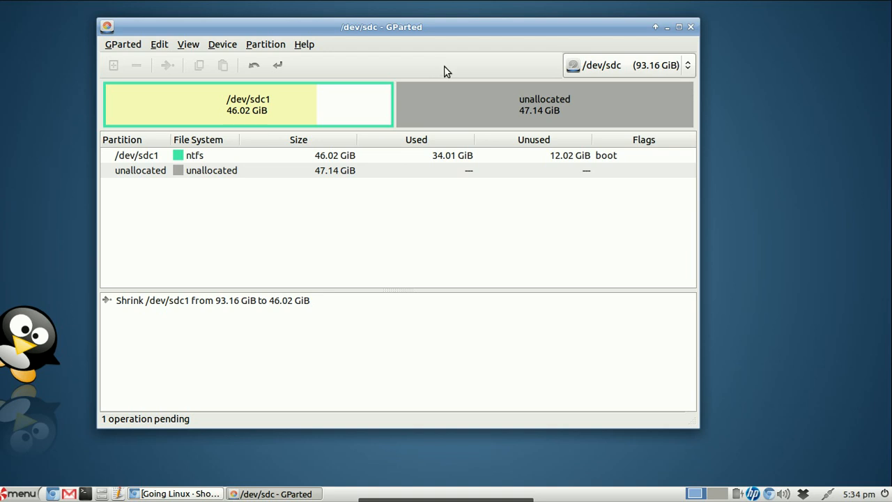
{"action": "mouse_move", "coordinate": [564, 117]}
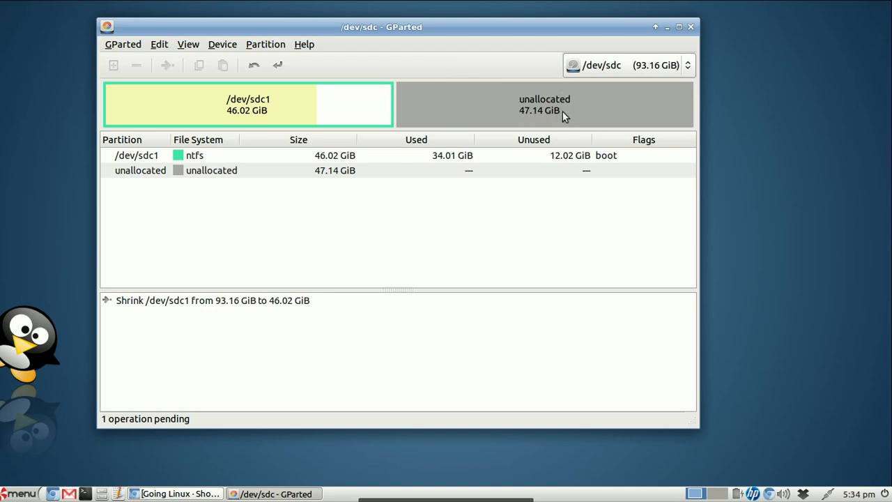
{"action": "mouse_move", "coordinate": [581, 116]}
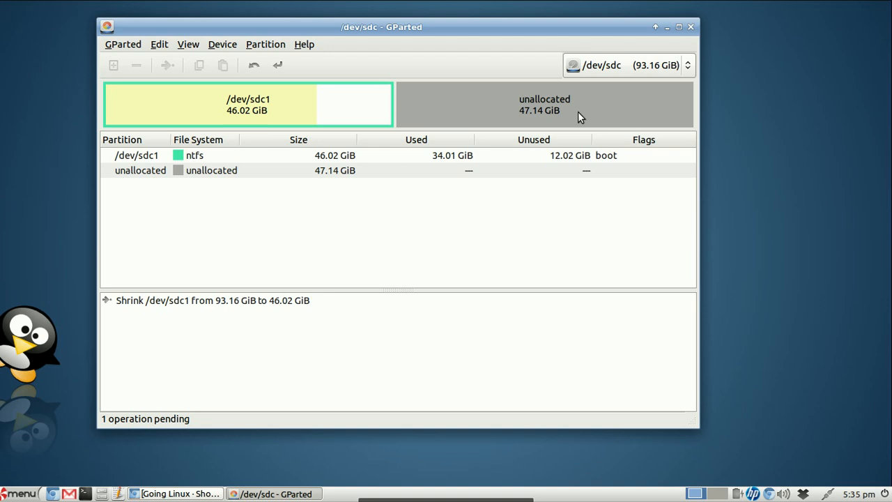
{"action": "mouse_move", "coordinate": [563, 120]}
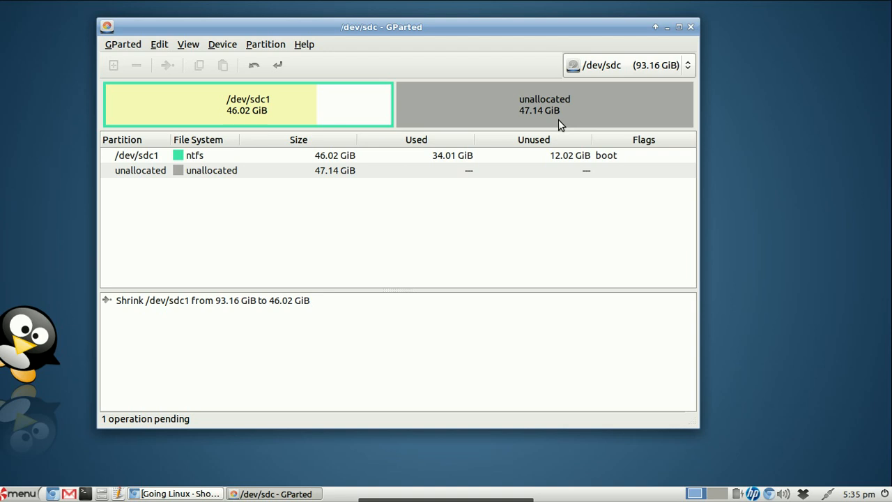
{"action": "mouse_move", "coordinate": [616, 193]}
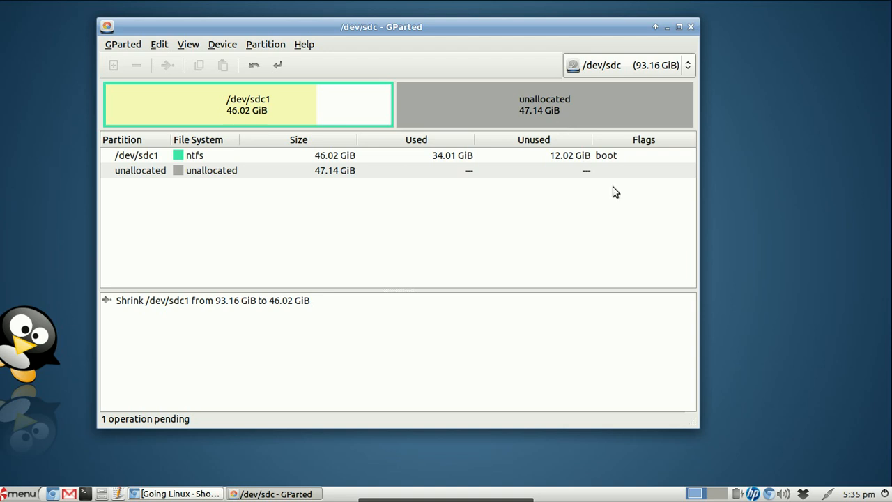
{"action": "mouse_move", "coordinate": [700, 434]}
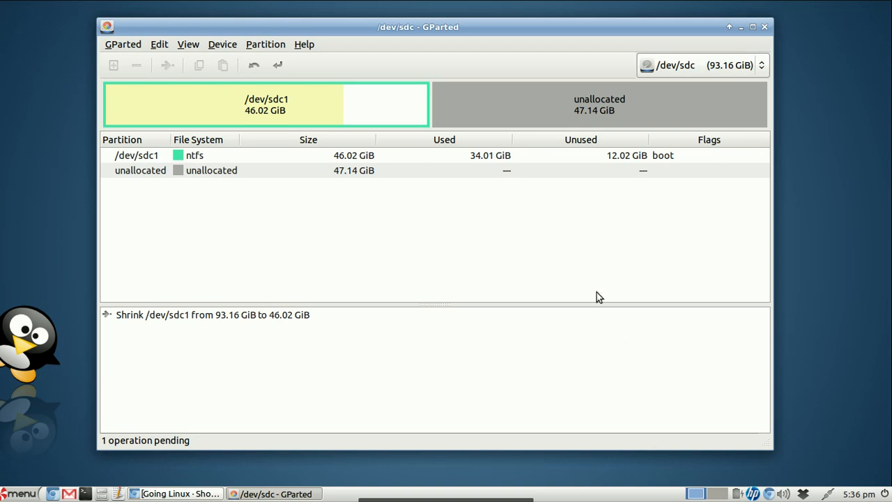
{"action": "mouse_move", "coordinate": [597, 287]}
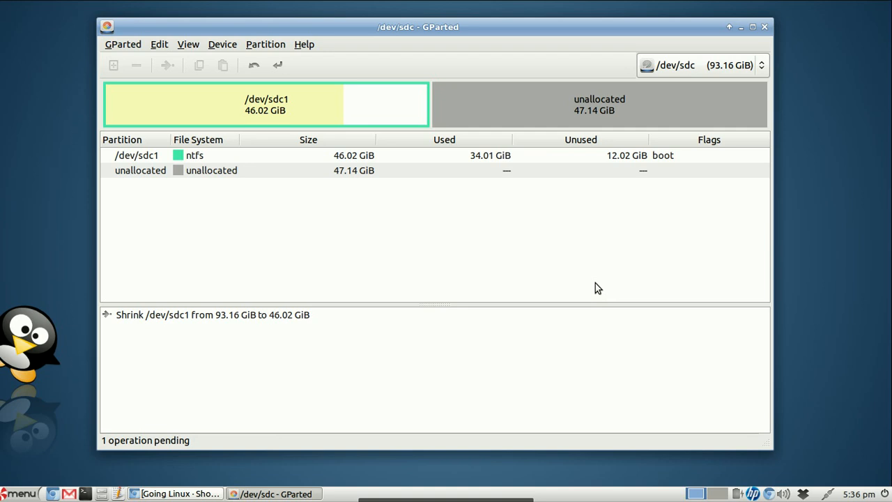
{"action": "mouse_move", "coordinate": [601, 285]}
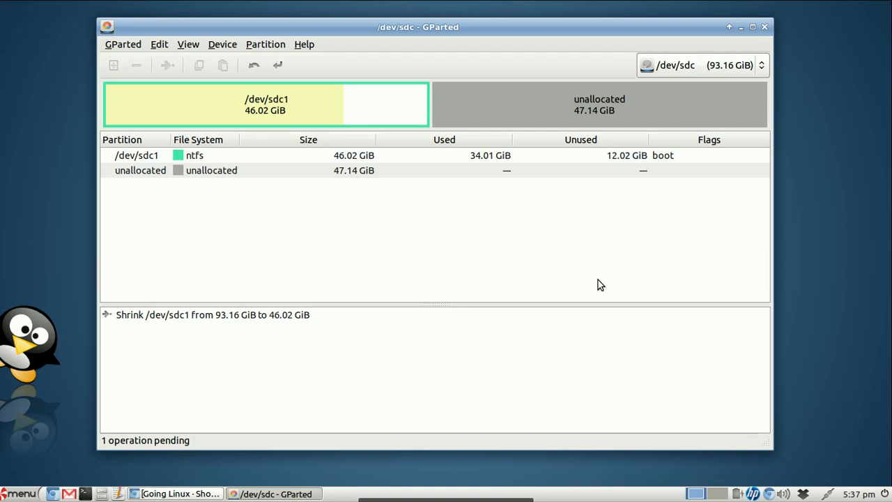
{"action": "mouse_move", "coordinate": [577, 114]}
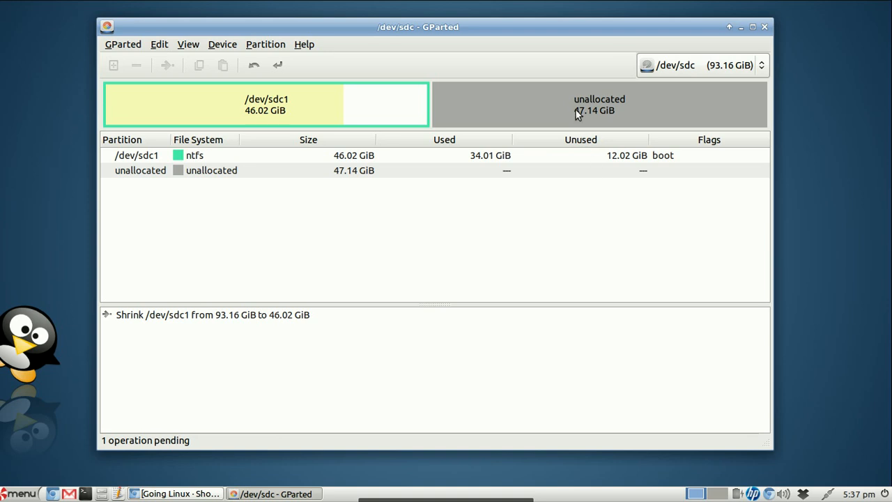
Begin a new partition in the 47.14 GiB unallocated space via its context menu.
{"action": "left_click", "coordinate": [599, 105]}
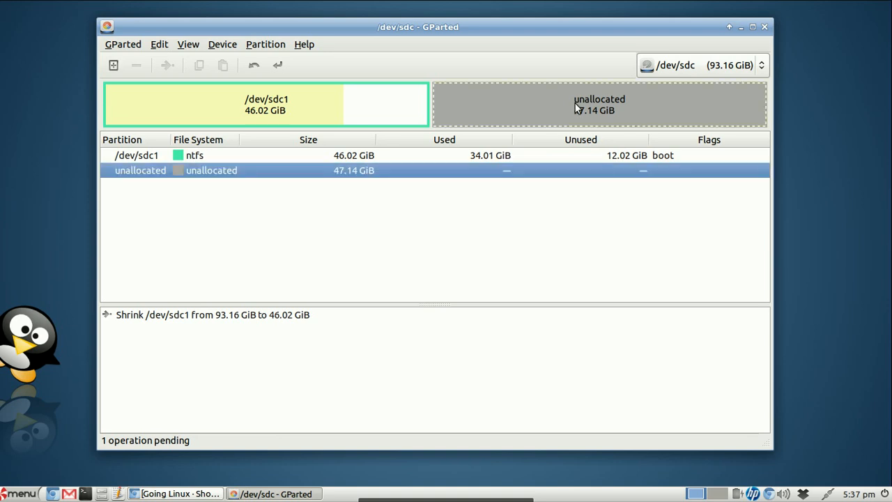
{"action": "mouse_move", "coordinate": [504, 108]}
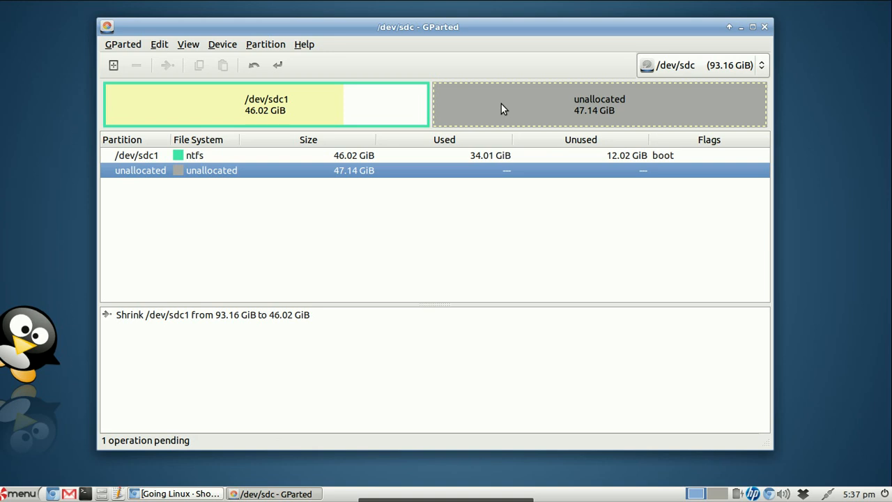
{"action": "right_click", "coordinate": [505, 109]}
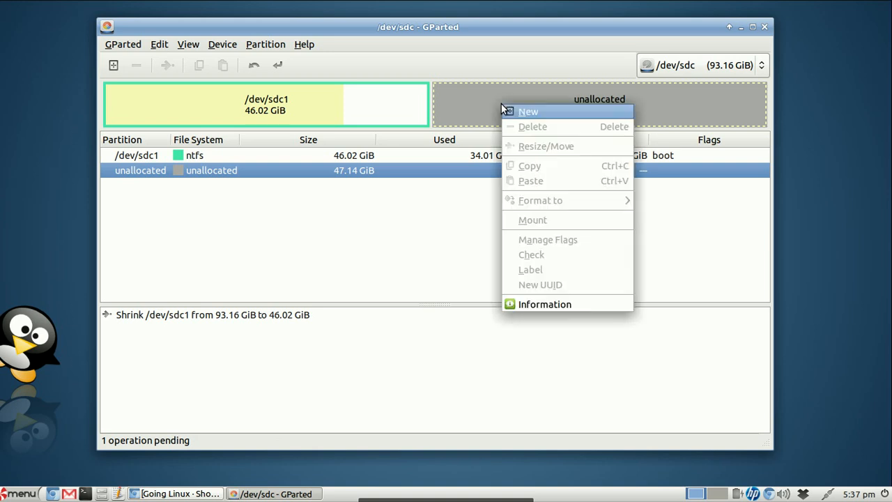
{"action": "mouse_move", "coordinate": [560, 114]}
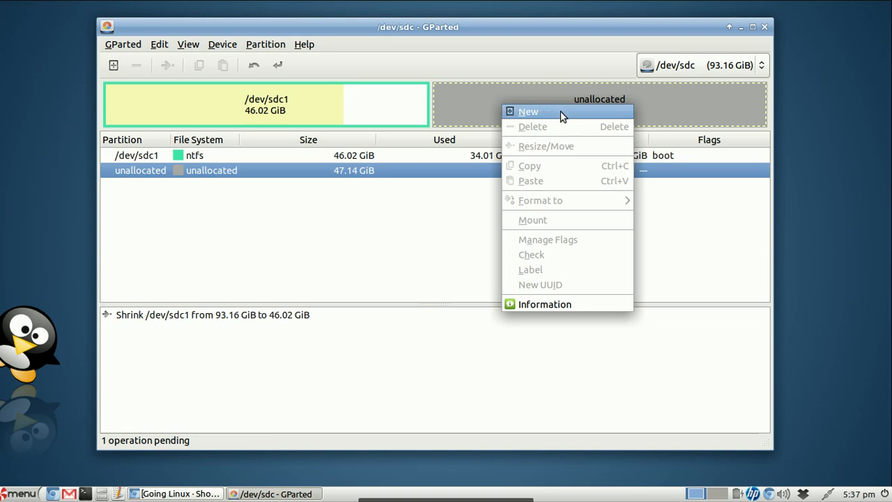
{"action": "left_click", "coordinate": [528, 111]}
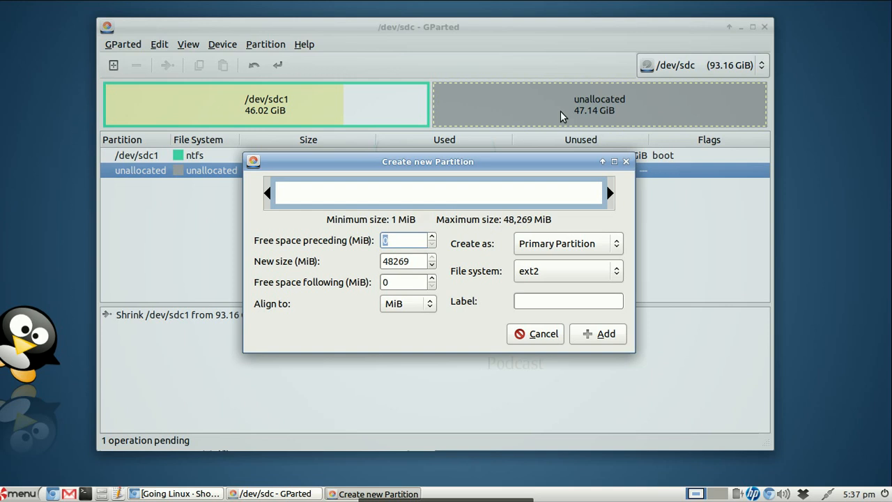
{"action": "mouse_move", "coordinate": [473, 124]}
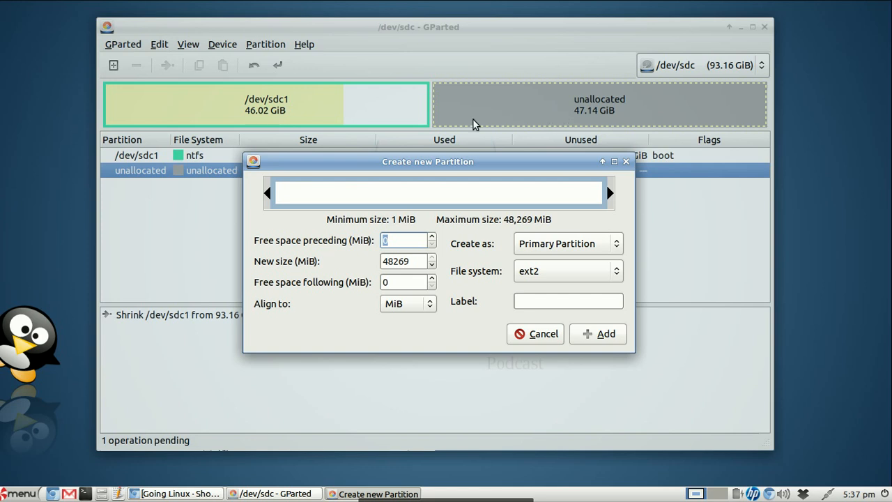
{"action": "mouse_move", "coordinate": [393, 173]}
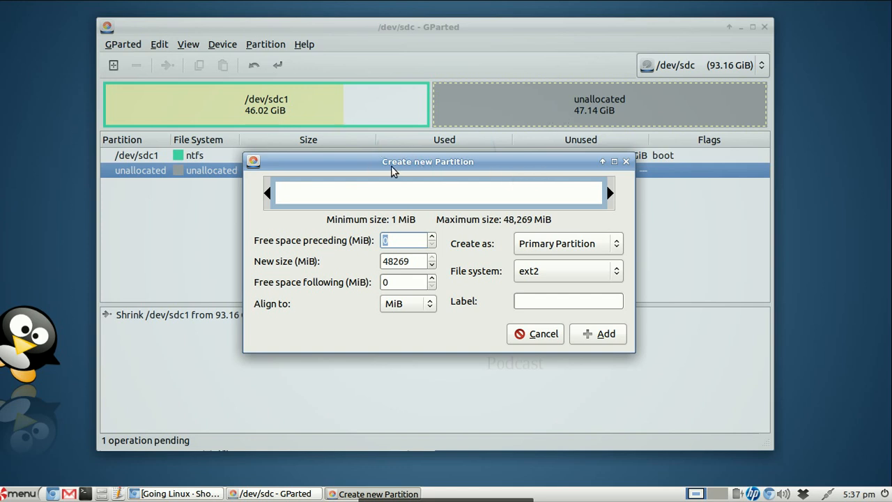
{"action": "mouse_move", "coordinate": [432, 176]}
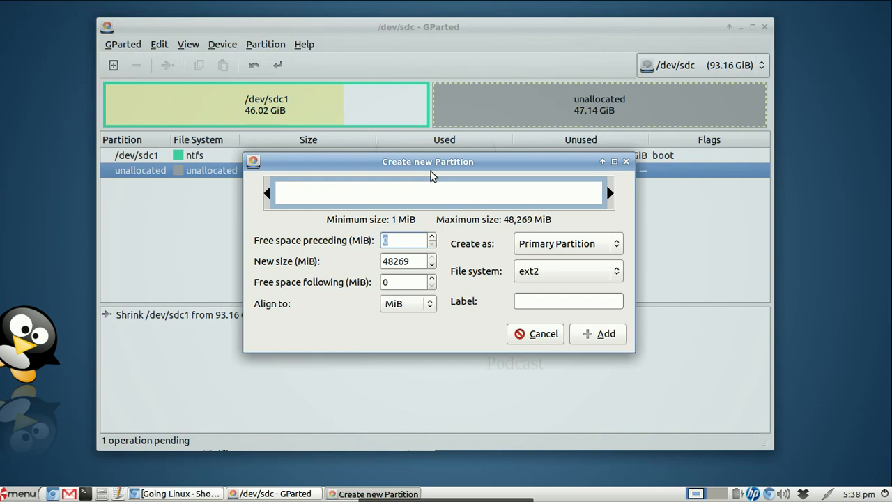
{"action": "mouse_move", "coordinate": [661, 201]}
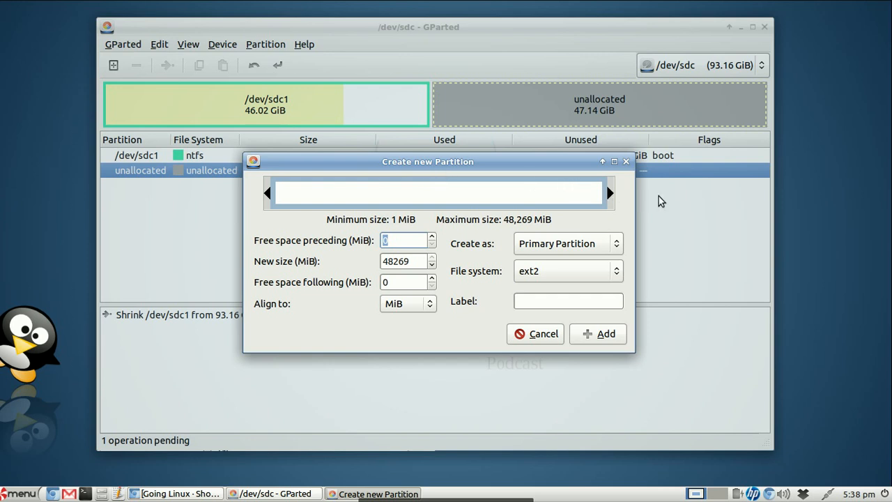
{"action": "mouse_move", "coordinate": [613, 198]}
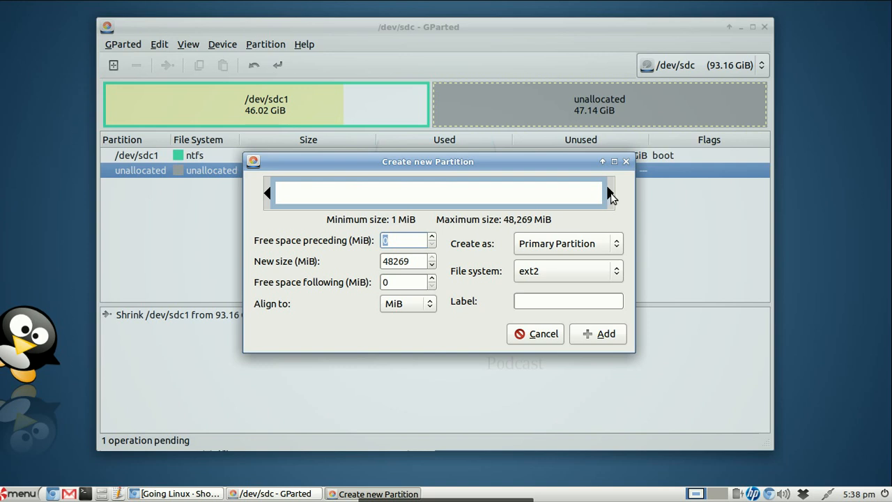
Drag the size bar until the new partition is 12067 MiB with 36202 MiB free after it.
{"action": "left_click_drag", "start_coordinate": [611, 192], "coordinate": [537, 193]}
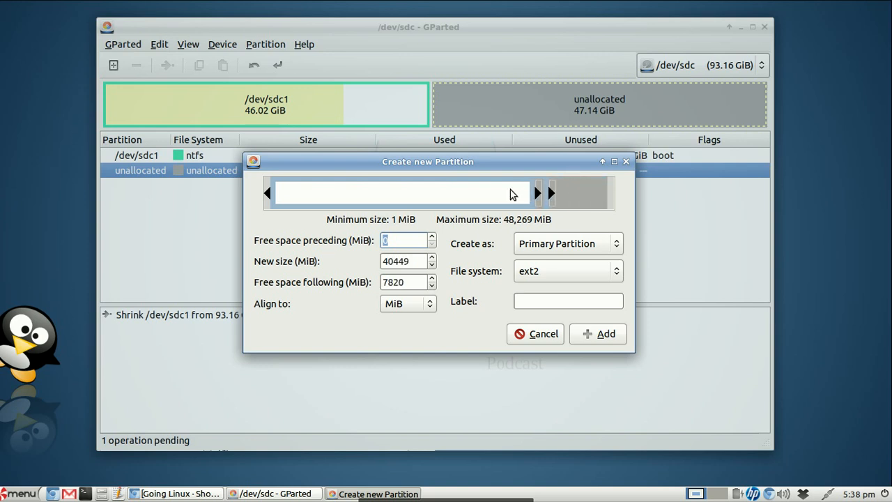
{"action": "left_click_drag", "start_coordinate": [551, 194], "coordinate": [449, 194]}
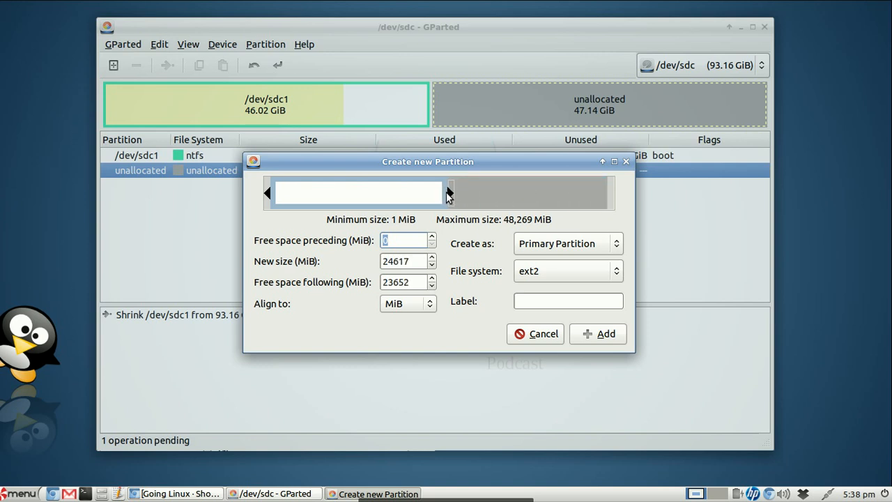
{"action": "left_click_drag", "start_coordinate": [449, 193], "coordinate": [396, 202]}
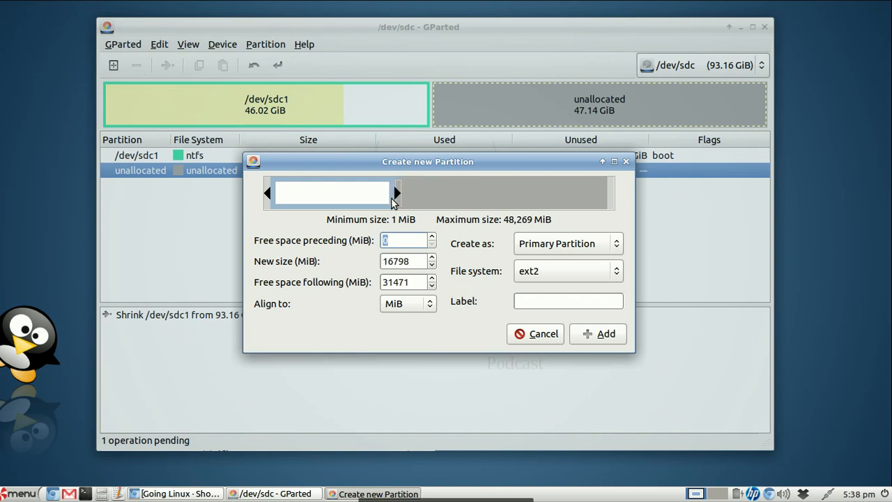
{"action": "left_click_drag", "start_coordinate": [398, 193], "coordinate": [369, 192]}
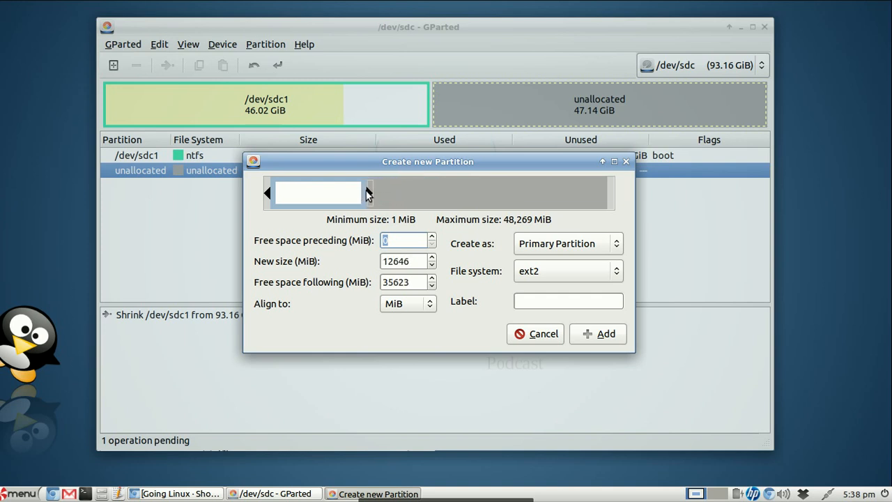
{"action": "left_click_drag", "start_coordinate": [352, 193], "coordinate": [374, 193]}
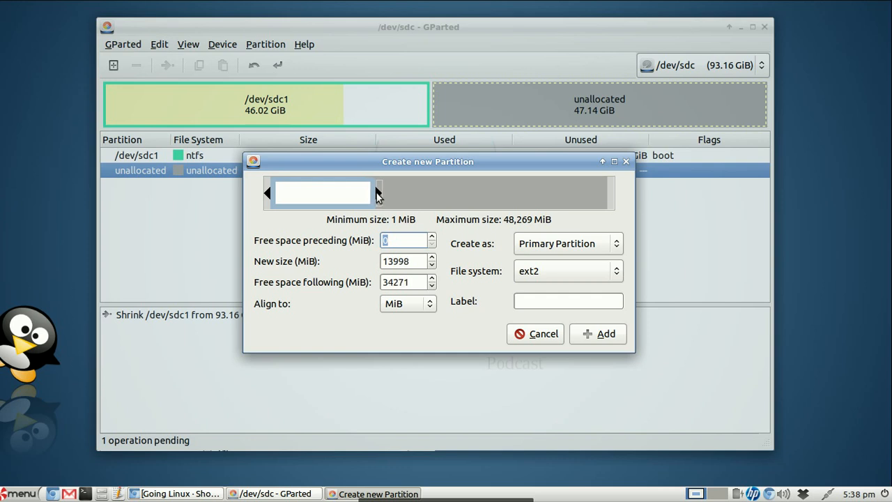
{"action": "left_click_drag", "start_coordinate": [374, 193], "coordinate": [402, 193]}
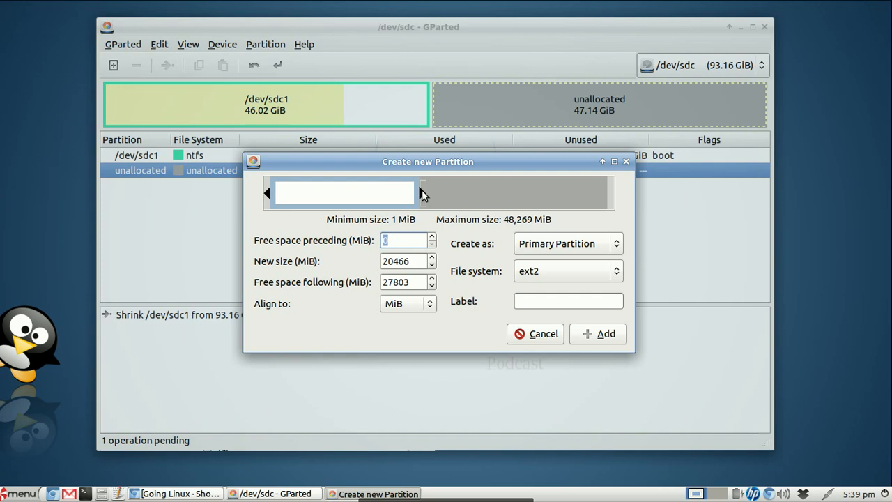
{"action": "left_click_drag", "start_coordinate": [421, 193], "coordinate": [356, 192]}
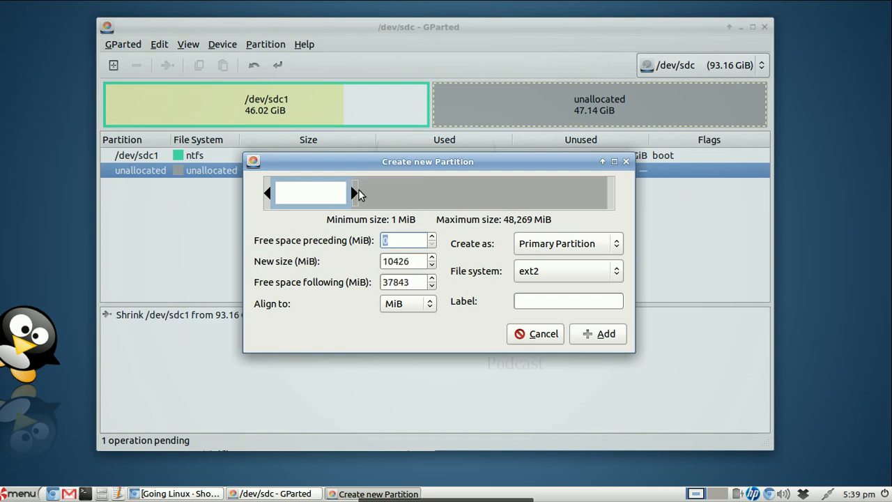
{"action": "left_click_drag", "start_coordinate": [351, 192], "coordinate": [365, 192]}
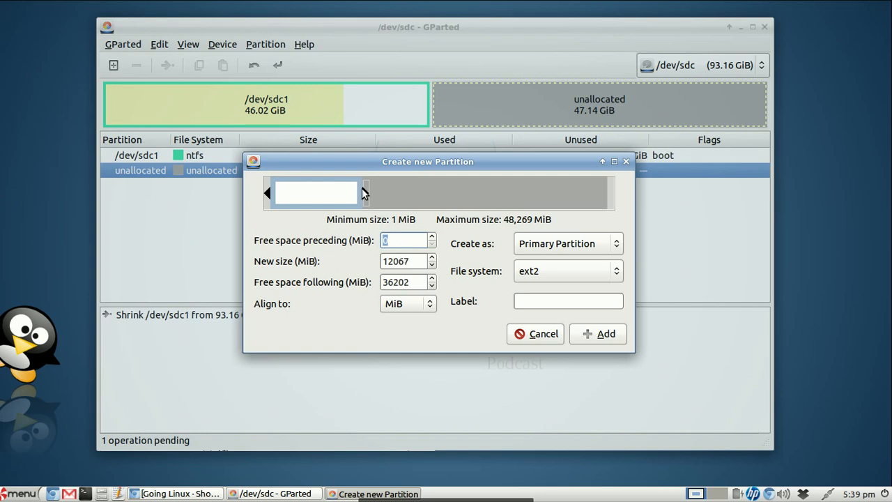
{"action": "mouse_move", "coordinate": [457, 265]}
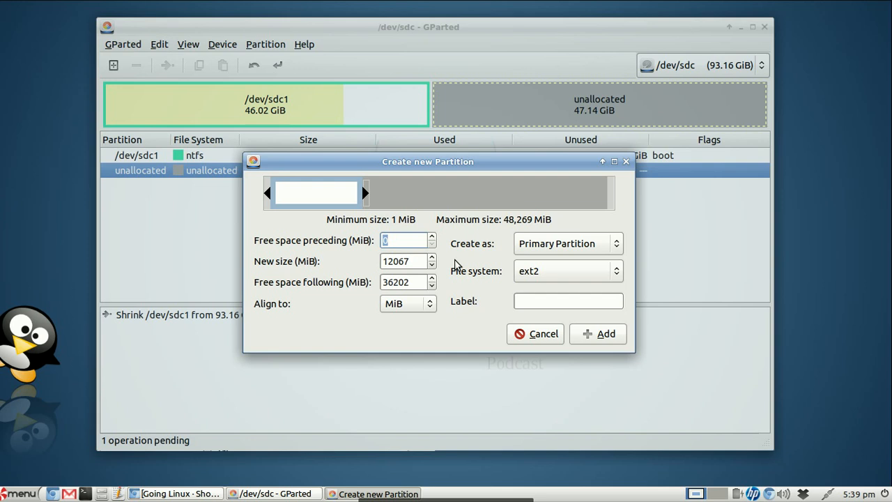
{"action": "mouse_move", "coordinate": [329, 194]}
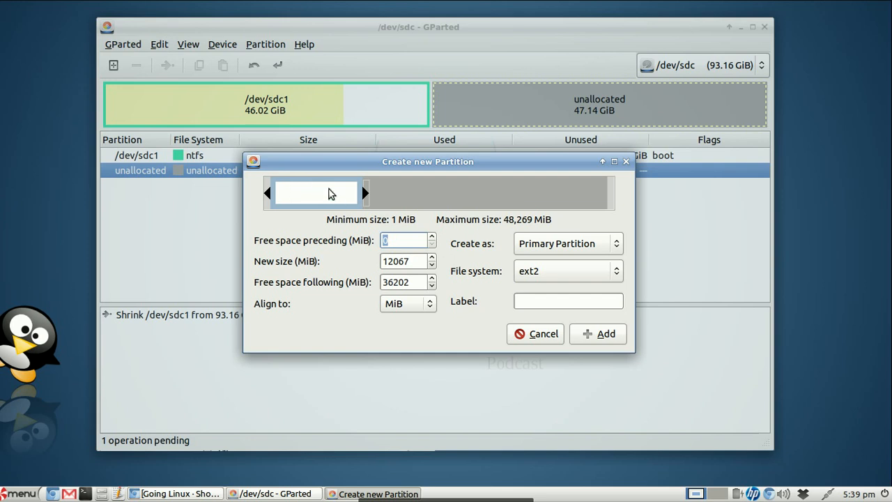
{"action": "mouse_move", "coordinate": [313, 194]}
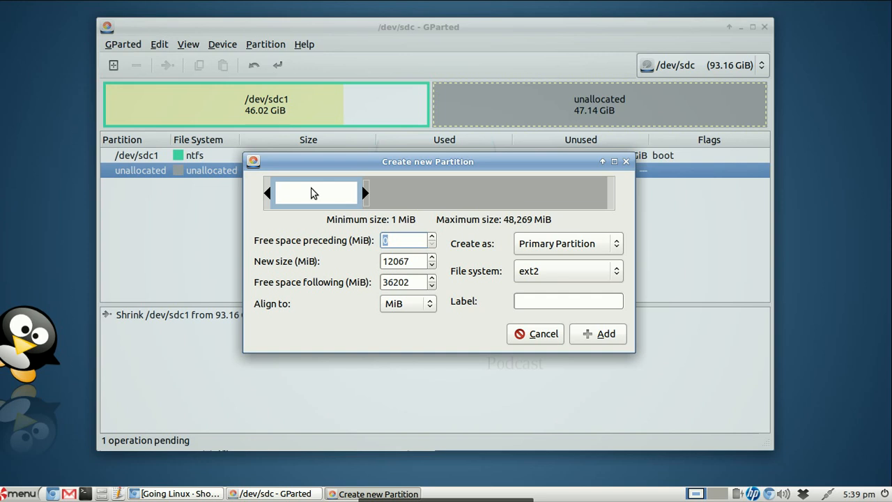
{"action": "mouse_move", "coordinate": [625, 249]}
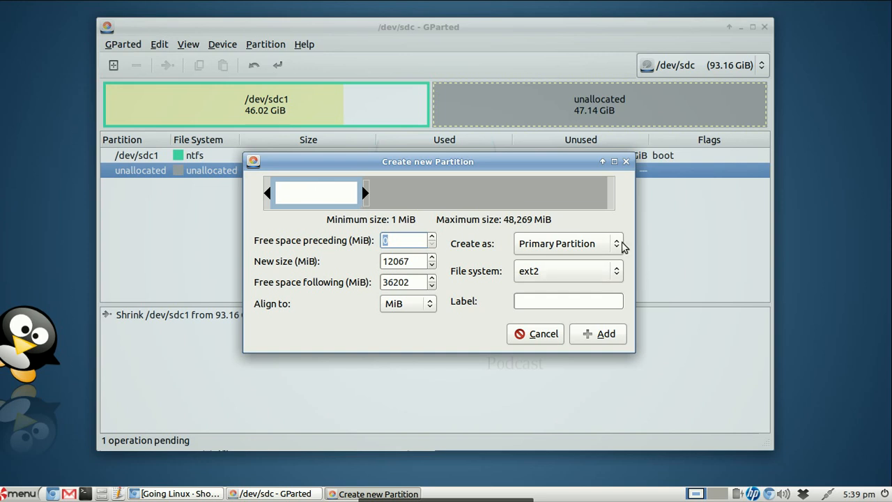
{"action": "mouse_move", "coordinate": [616, 276]}
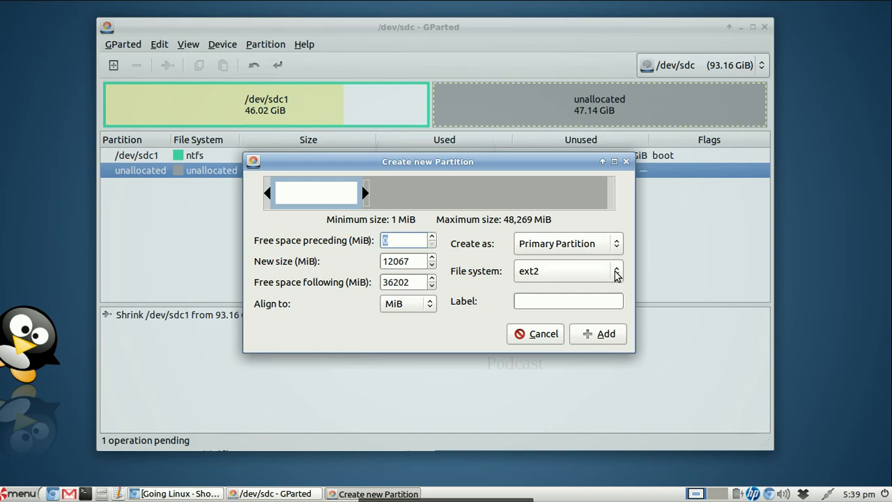
{"action": "left_click", "coordinate": [617, 271]}
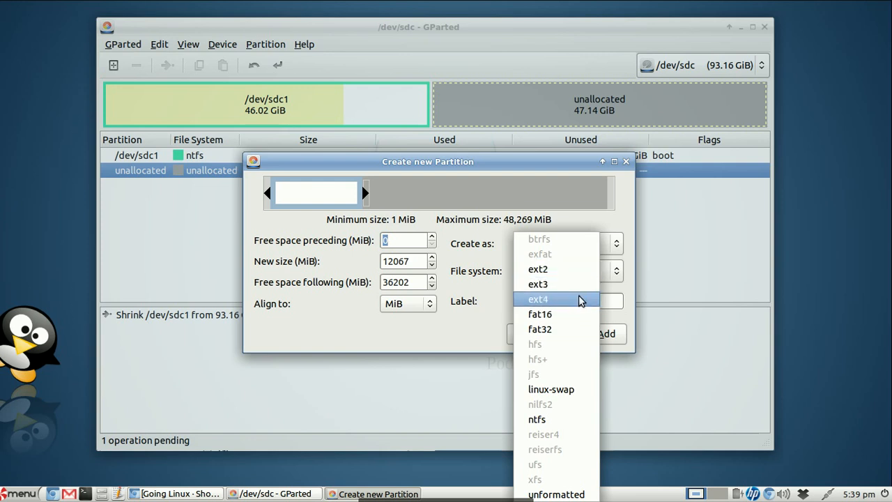
Choose ext4 as the file system and enter the label /root.
{"action": "left_click", "coordinate": [538, 298]}
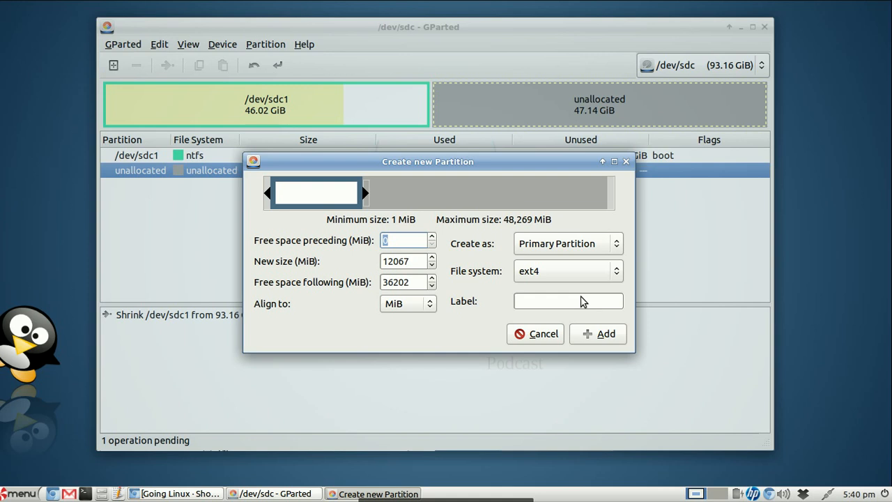
{"action": "mouse_move", "coordinate": [500, 301]}
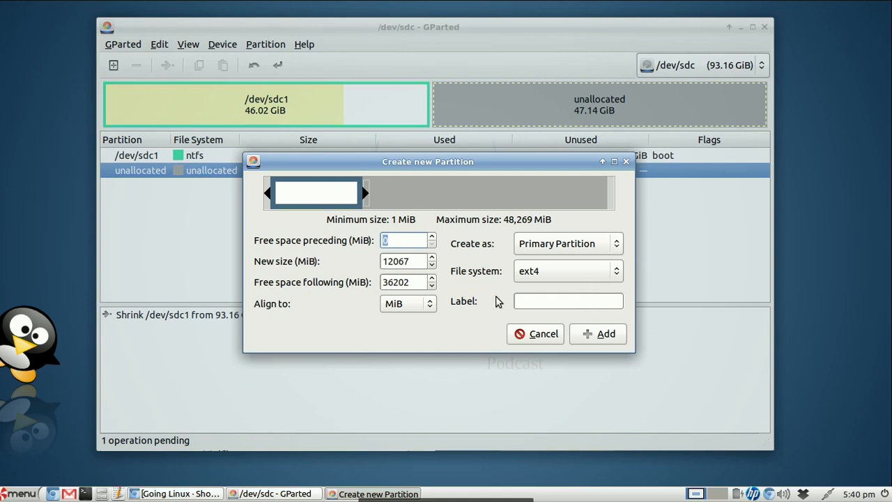
{"action": "mouse_move", "coordinate": [524, 309]}
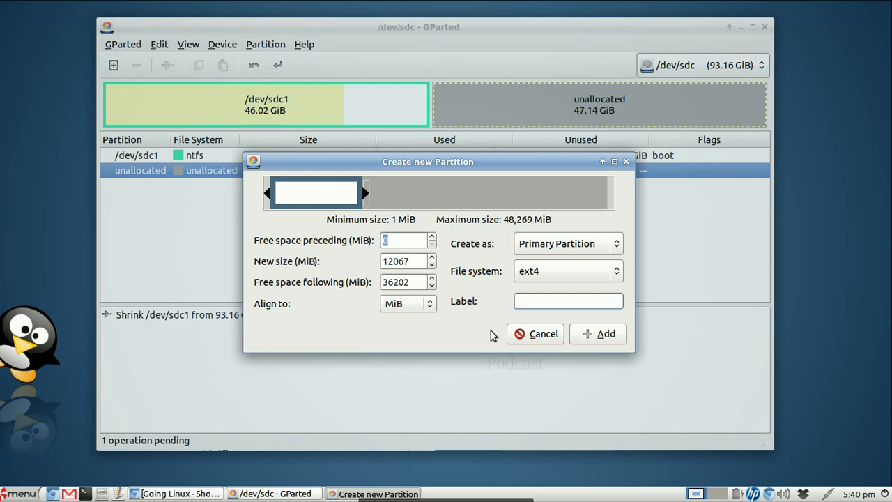
{"action": "type", "text": "/"}
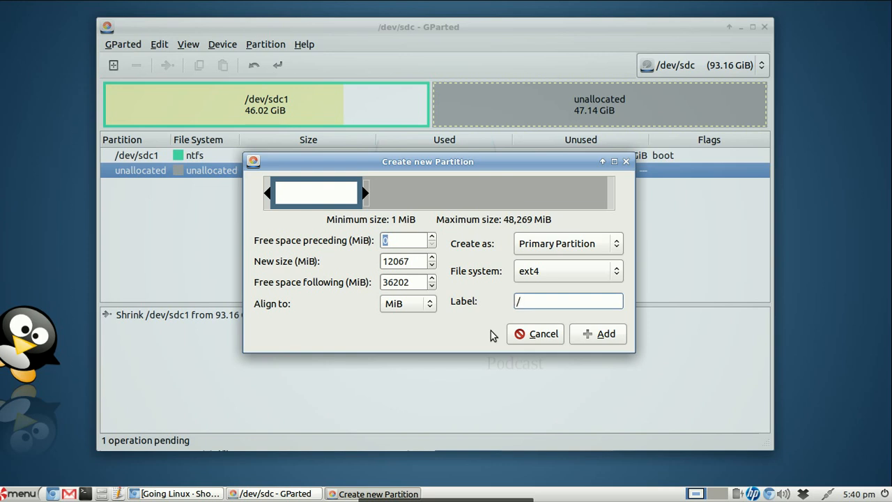
{"action": "type", "text": "root"}
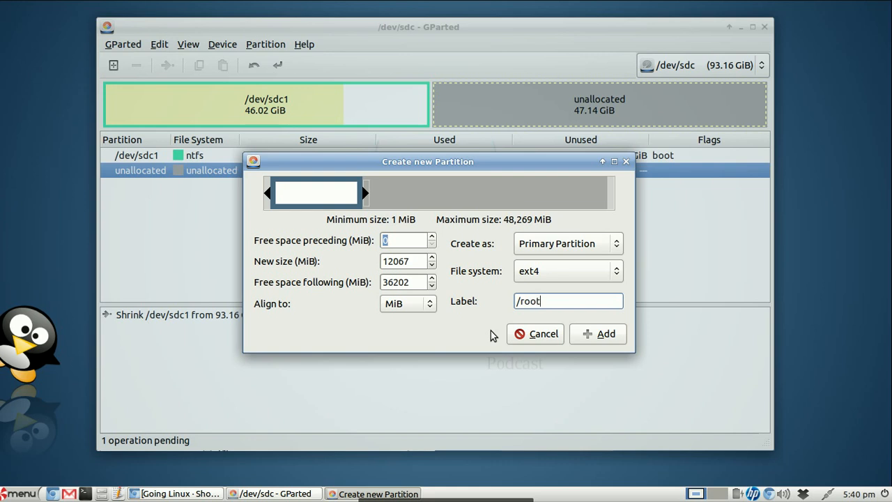
{"action": "mouse_move", "coordinate": [622, 349]}
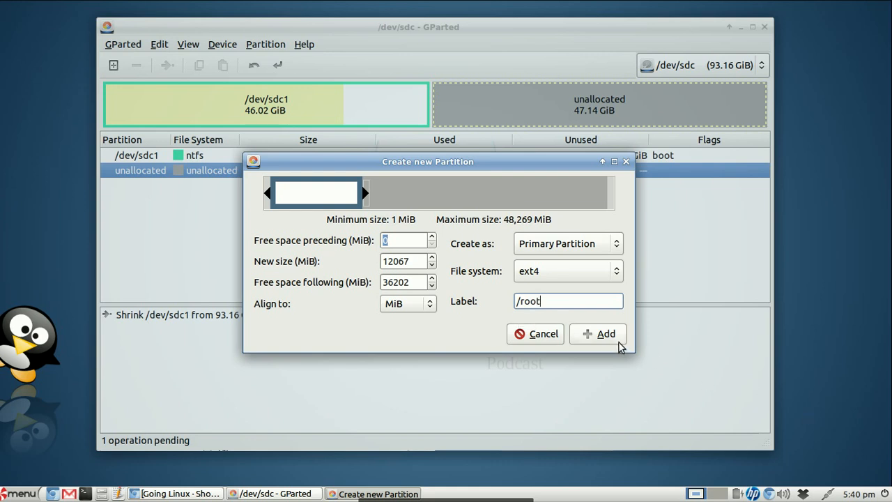
Add the 11.78 GiB ext4 /root partition to the pending operations.
{"action": "left_click", "coordinate": [599, 333]}
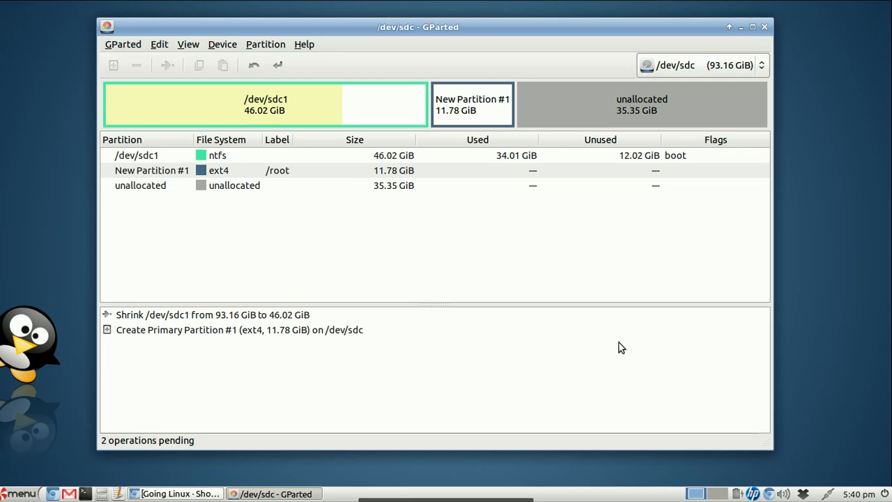
{"action": "mouse_move", "coordinate": [446, 240]}
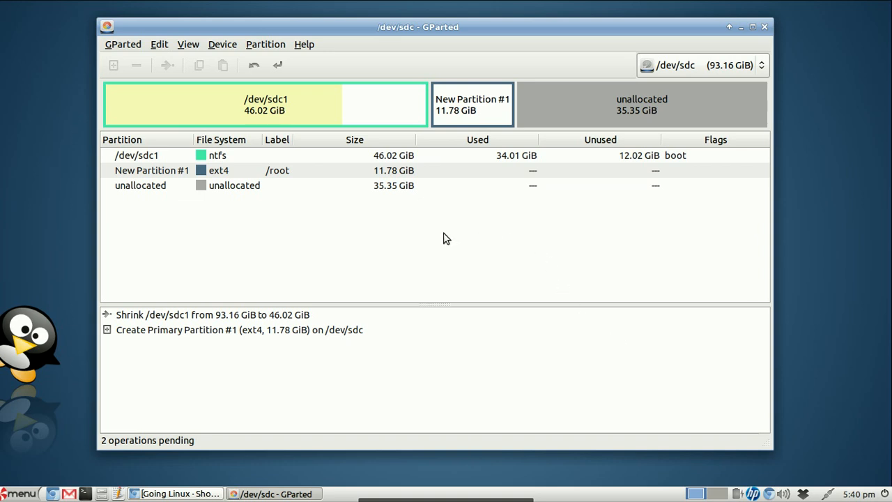
{"action": "mouse_move", "coordinate": [230, 173]}
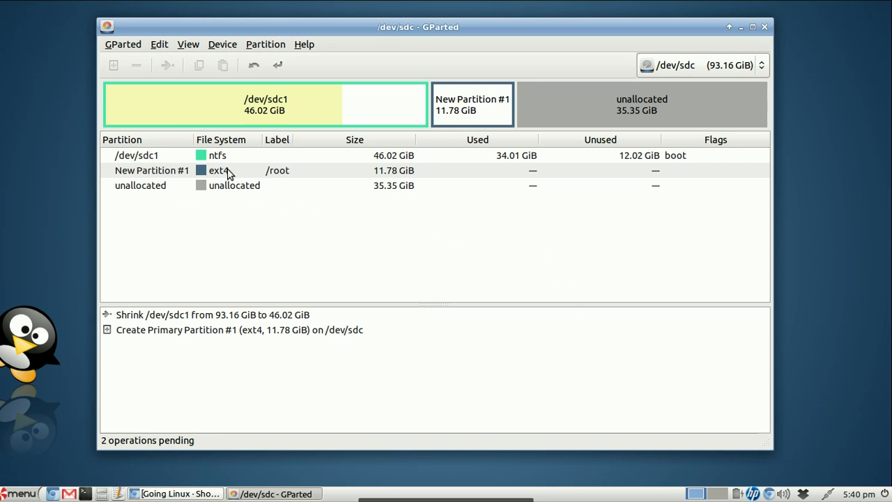
{"action": "mouse_move", "coordinate": [309, 178]}
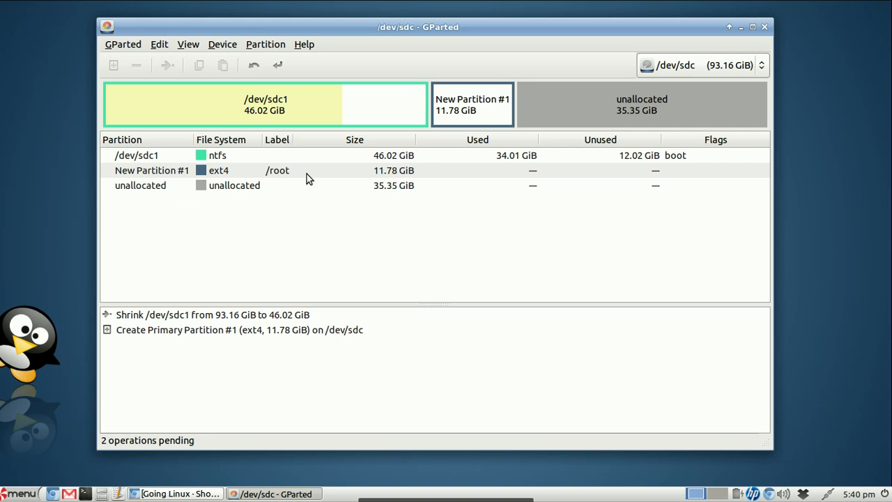
{"action": "mouse_move", "coordinate": [307, 184]}
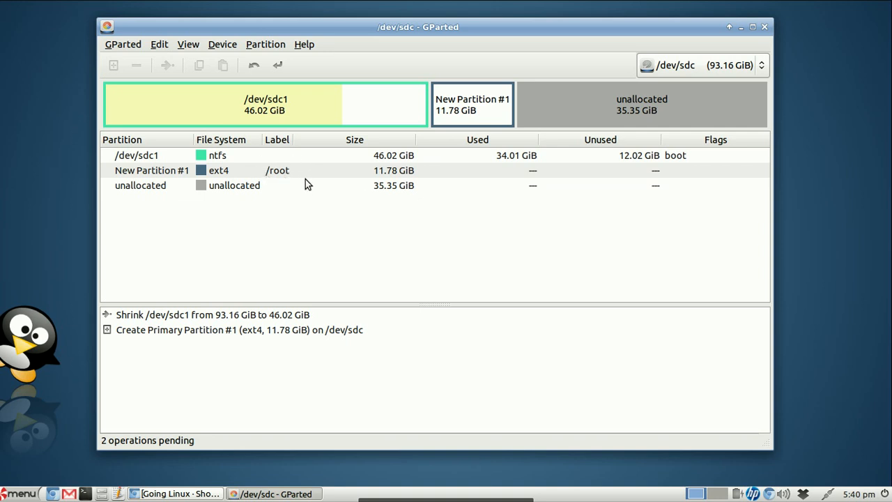
{"action": "mouse_move", "coordinate": [301, 178]}
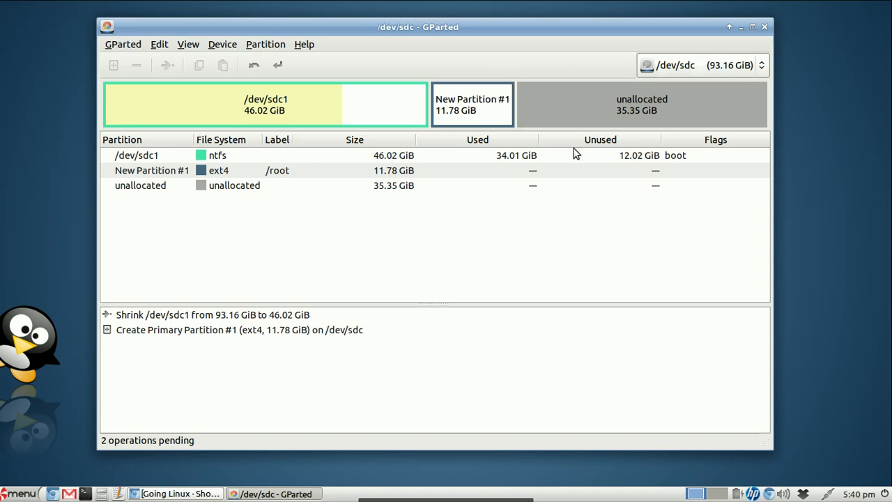
{"action": "mouse_move", "coordinate": [619, 97]}
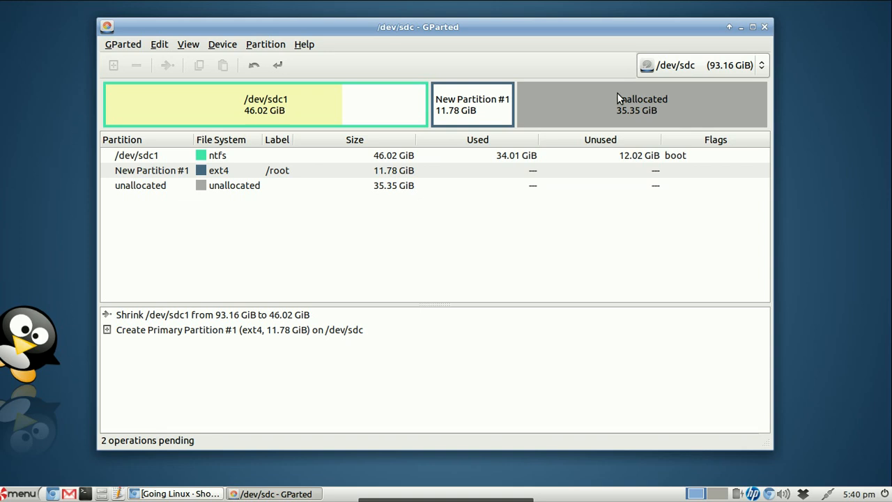
{"action": "mouse_move", "coordinate": [700, 115]}
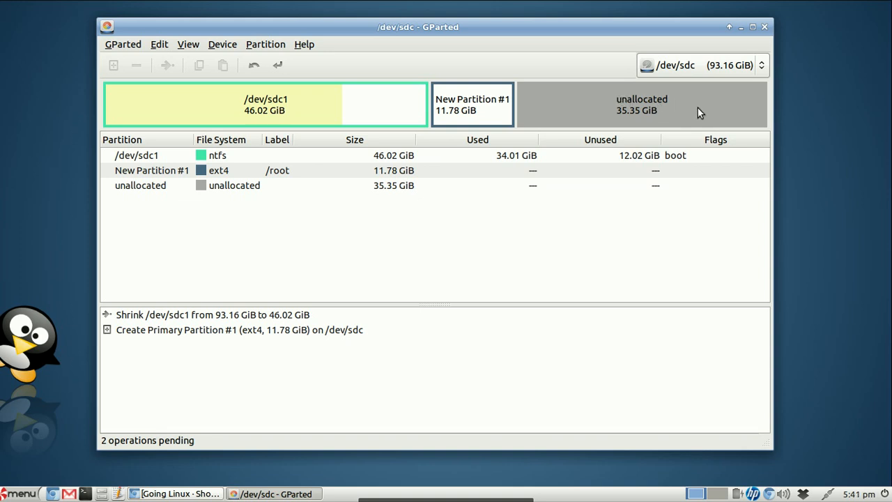
Begin another partition in the remaining 35.35 GiB unallocated space, then bring up the Peppermint menu.
{"action": "right_click", "coordinate": [641, 105]}
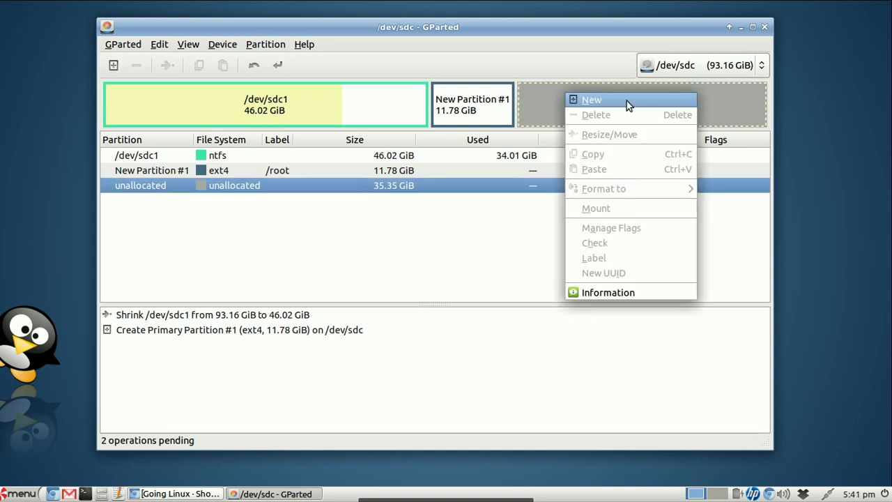
{"action": "left_click", "coordinate": [592, 99]}
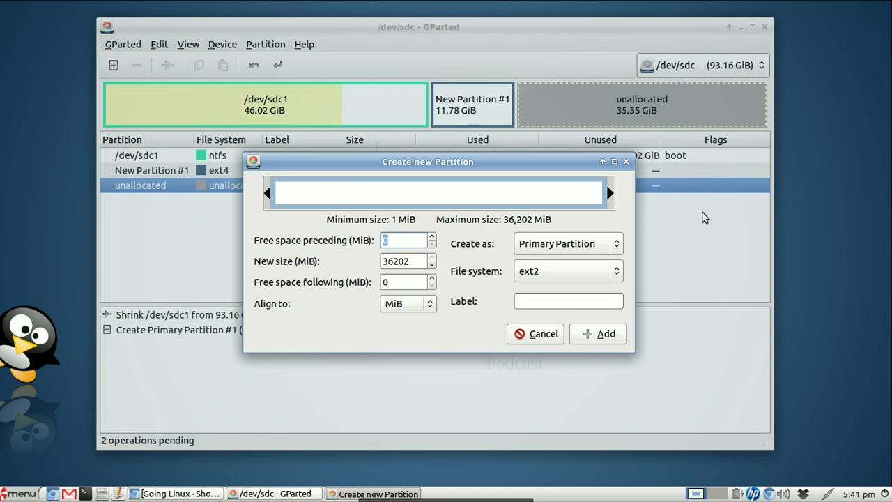
{"action": "mouse_move", "coordinate": [700, 220]}
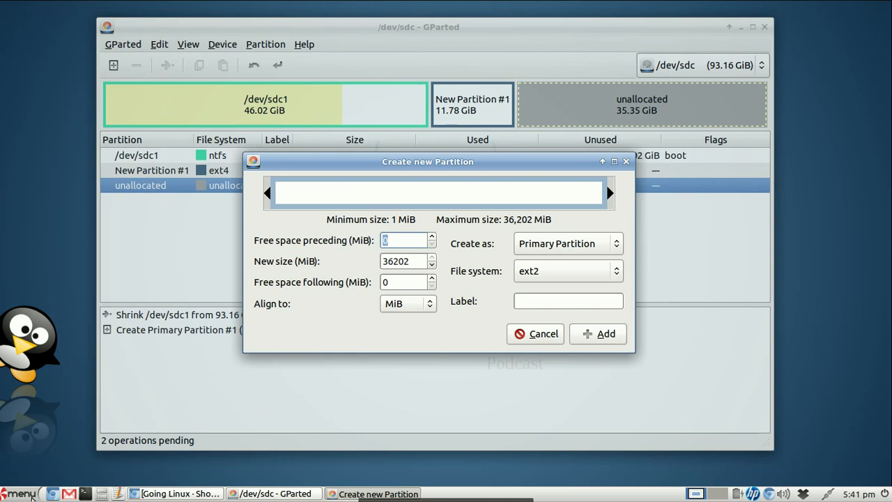
{"action": "left_click", "coordinate": [20, 494]}
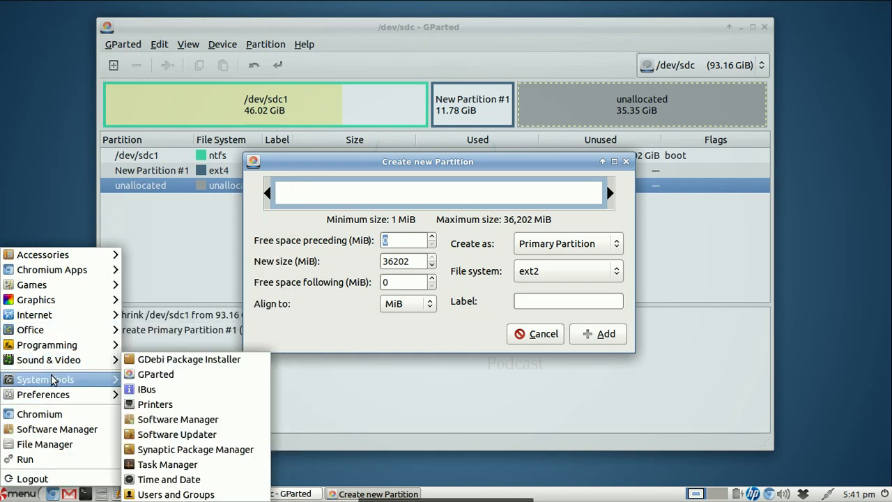
{"action": "mouse_move", "coordinate": [156, 396]}
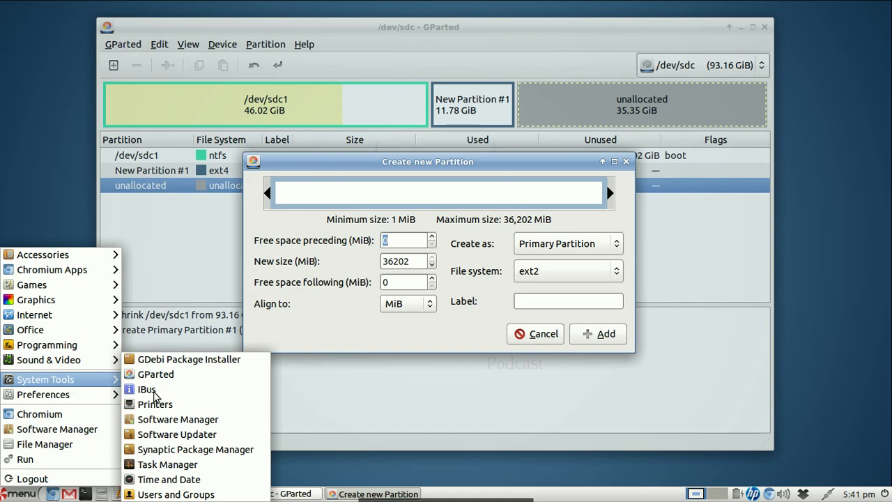
{"action": "mouse_move", "coordinate": [176, 435]}
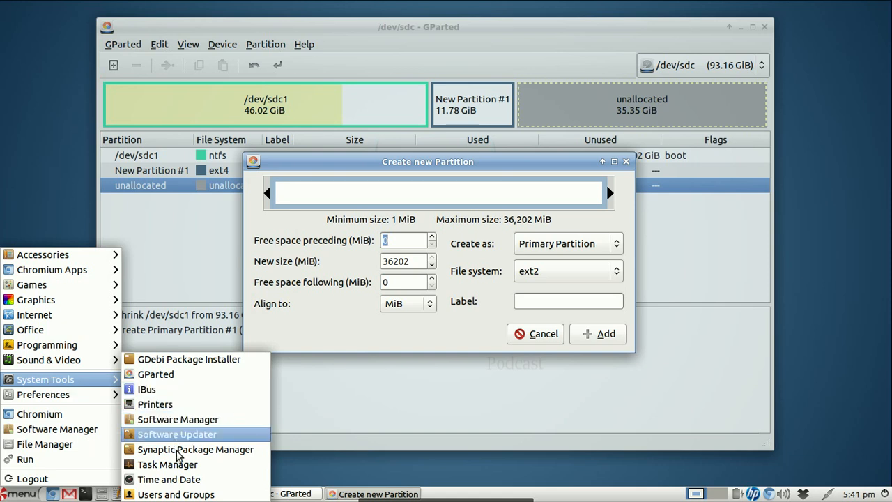
{"action": "left_click", "coordinate": [167, 464]}
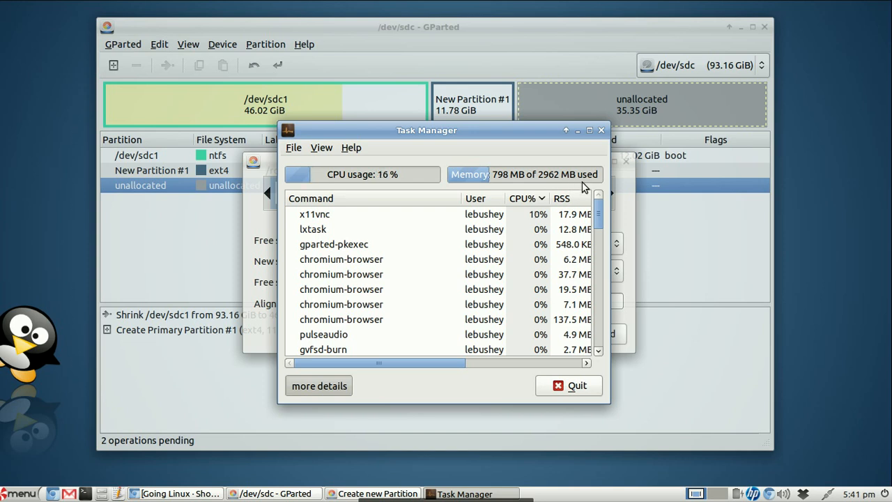
{"action": "mouse_move", "coordinate": [602, 380]}
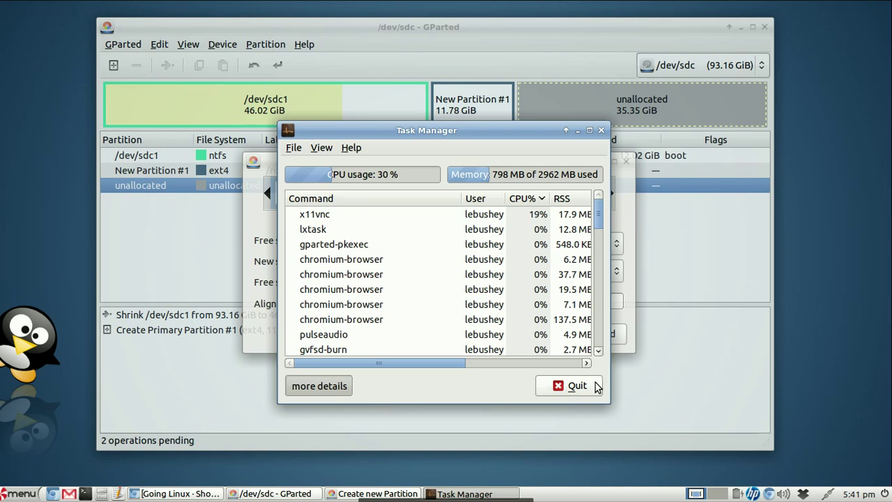
{"action": "left_click", "coordinate": [577, 385]}
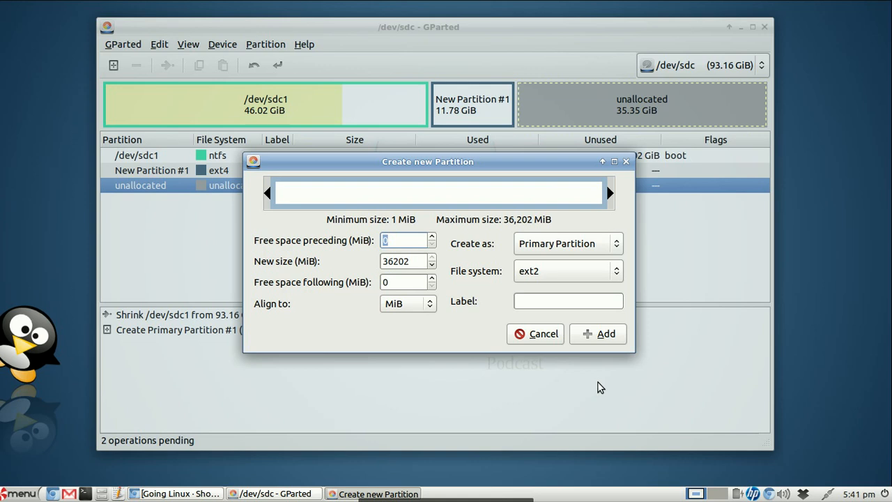
{"action": "mouse_move", "coordinate": [611, 201]}
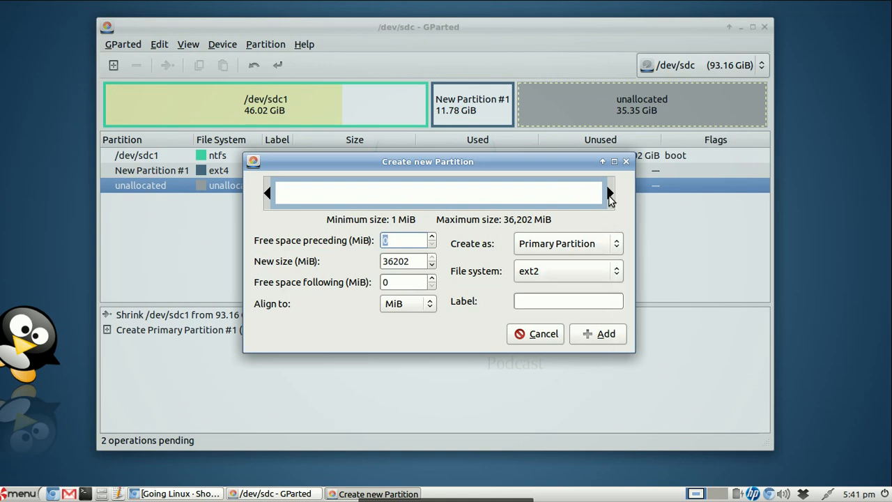
Experiment with the slider handles, ending with the partition reset to fill all free space.
{"action": "left_click_drag", "start_coordinate": [611, 193], "coordinate": [495, 193]}
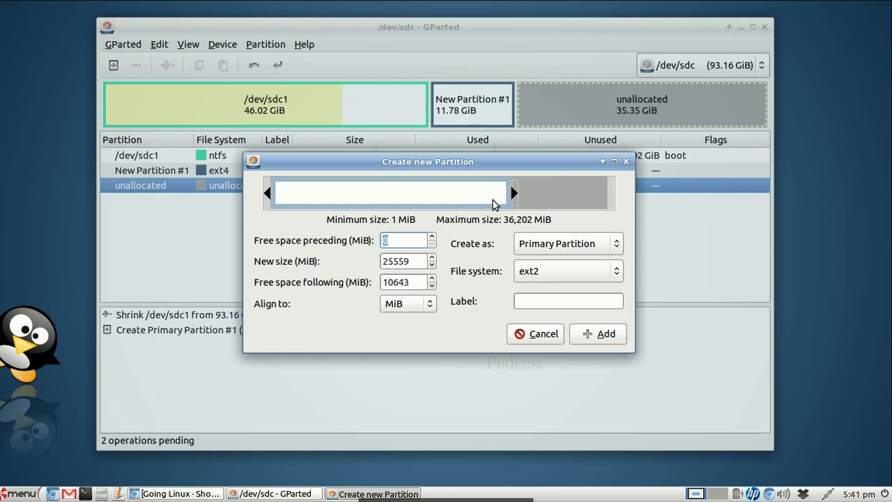
{"action": "left_click_drag", "start_coordinate": [513, 193], "coordinate": [393, 193]}
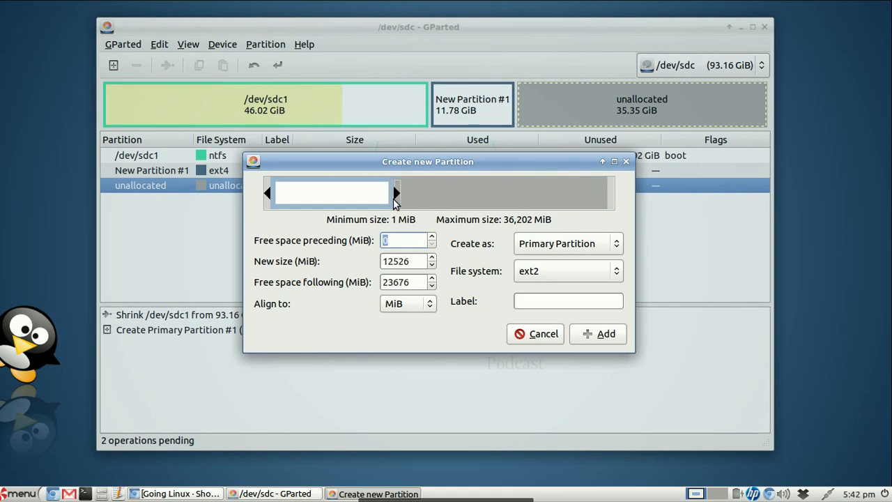
{"action": "left_click_drag", "start_coordinate": [393, 193], "coordinate": [488, 192]}
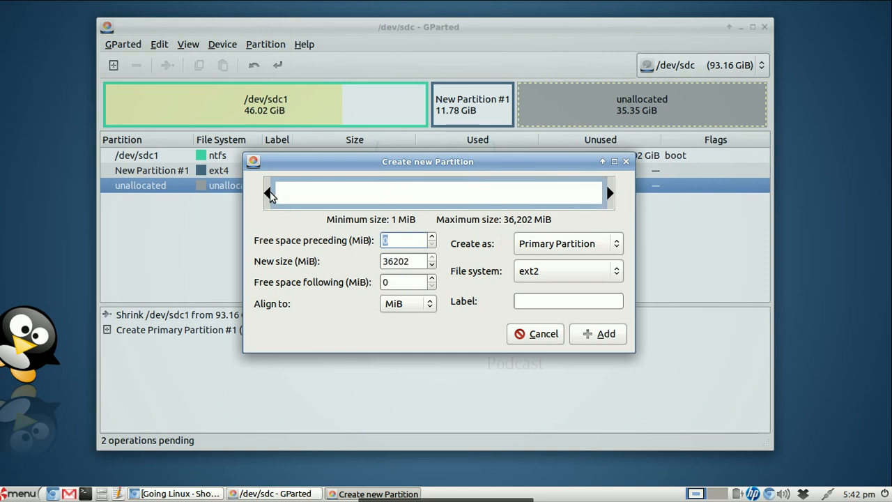
{"action": "left_click_drag", "start_coordinate": [272, 193], "coordinate": [462, 192]}
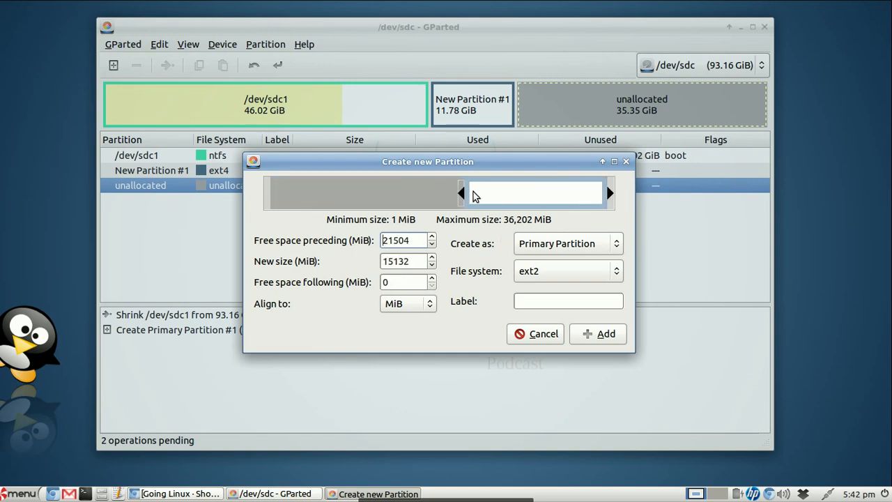
{"action": "left_click_drag", "start_coordinate": [463, 193], "coordinate": [509, 192]}
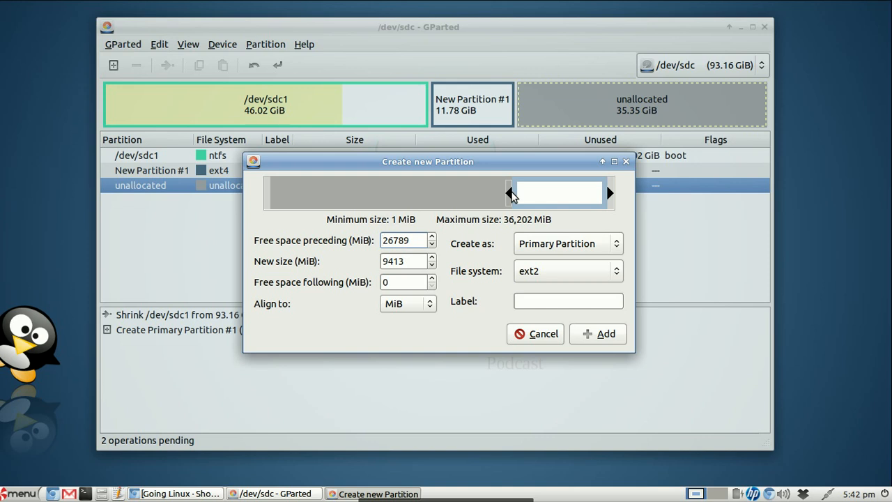
{"action": "left_click_drag", "start_coordinate": [509, 192], "coordinate": [391, 192]}
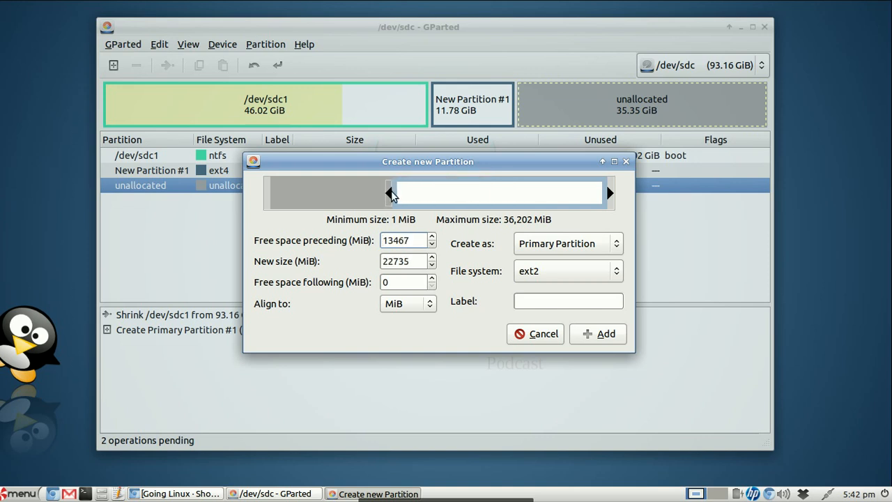
{"action": "left_click_drag", "start_coordinate": [390, 193], "coordinate": [267, 193]}
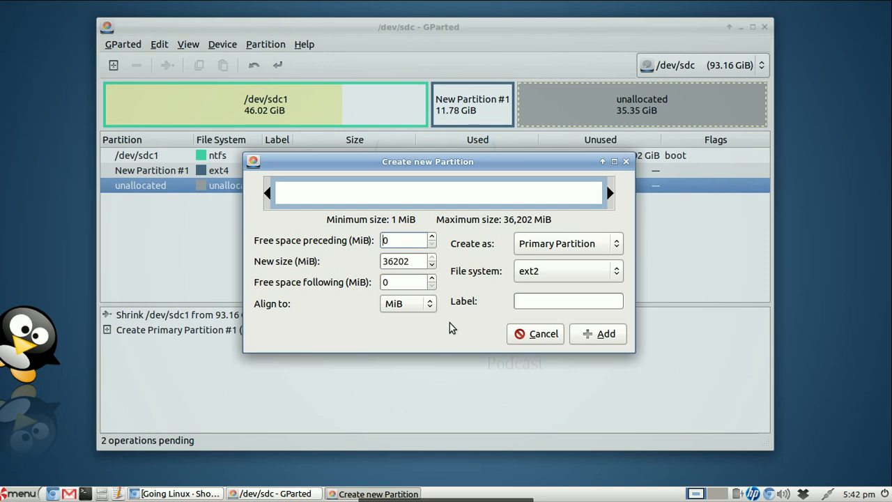
{"action": "mouse_move", "coordinate": [263, 193]}
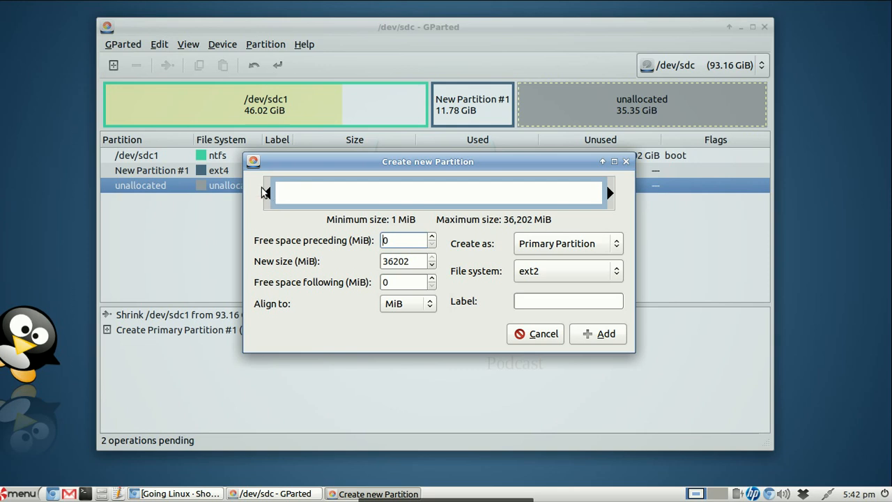
Move the partition start until New size is 6010 MiB with 30192 MiB free preceding.
{"action": "left_click_drag", "start_coordinate": [268, 194], "coordinate": [314, 194]}
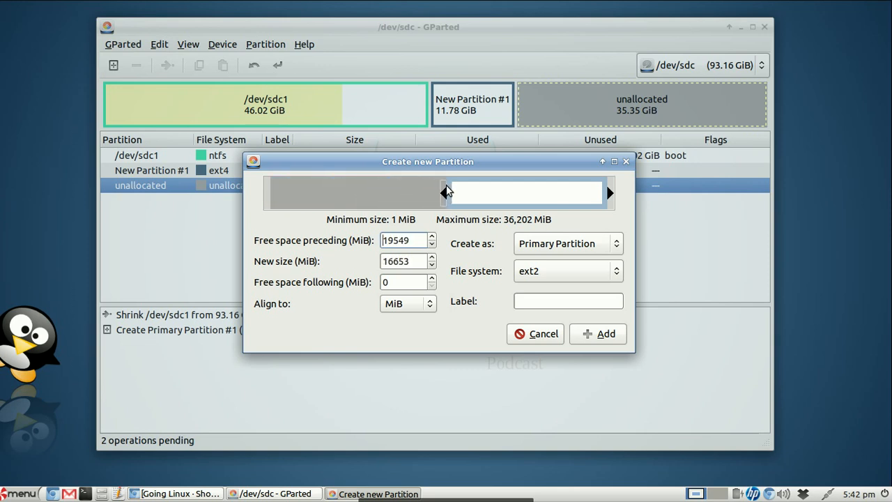
{"action": "left_click_drag", "start_coordinate": [447, 192], "coordinate": [468, 192]}
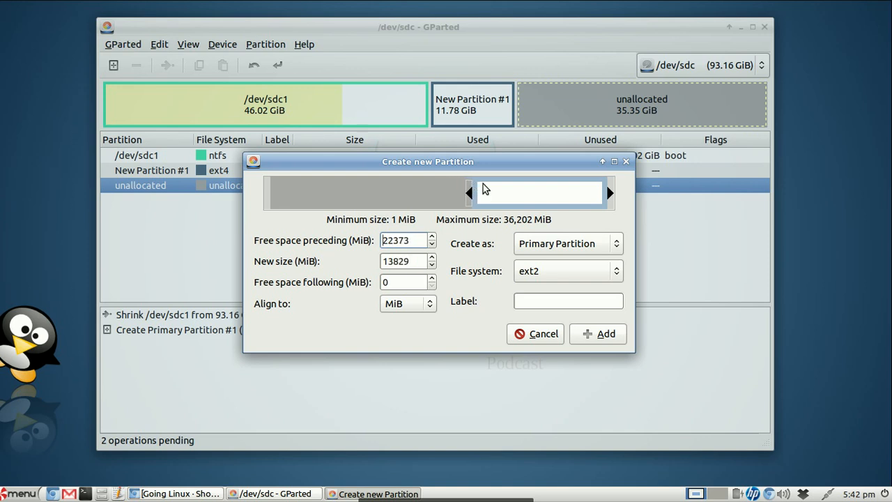
{"action": "left_click_drag", "start_coordinate": [467, 192], "coordinate": [519, 192]}
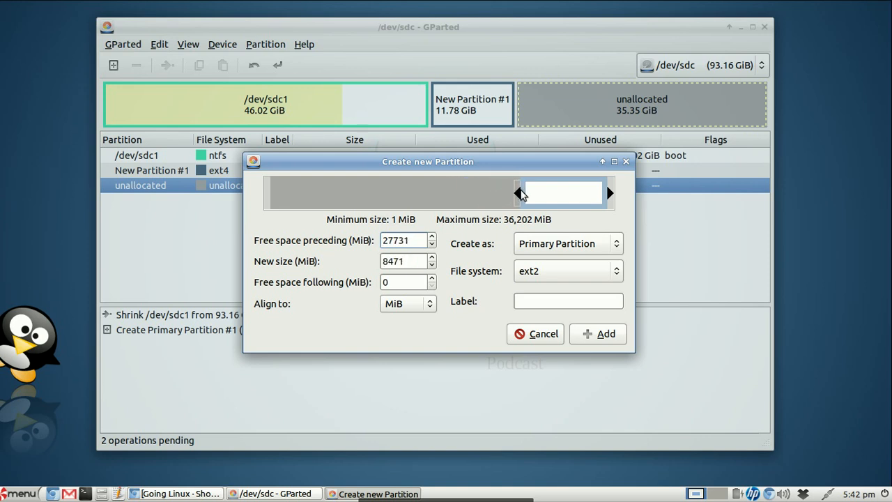
{"action": "left_click_drag", "start_coordinate": [519, 192], "coordinate": [529, 198]}
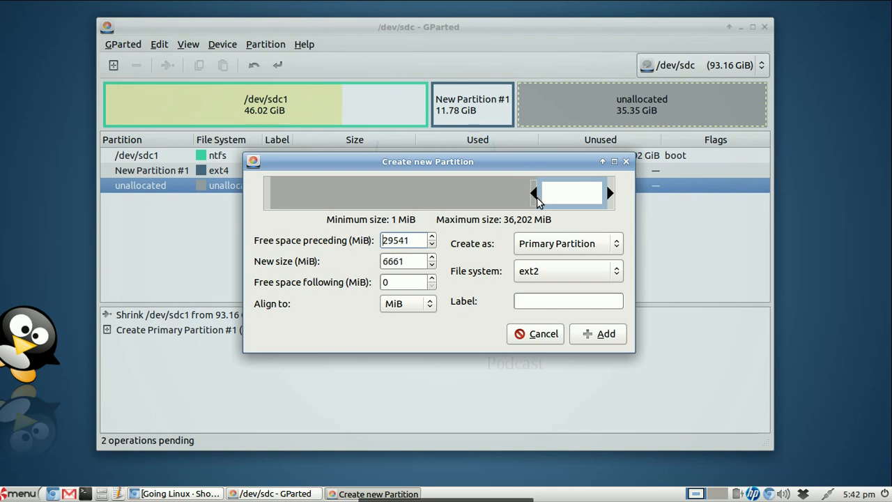
{"action": "left_click", "coordinate": [537, 193]}
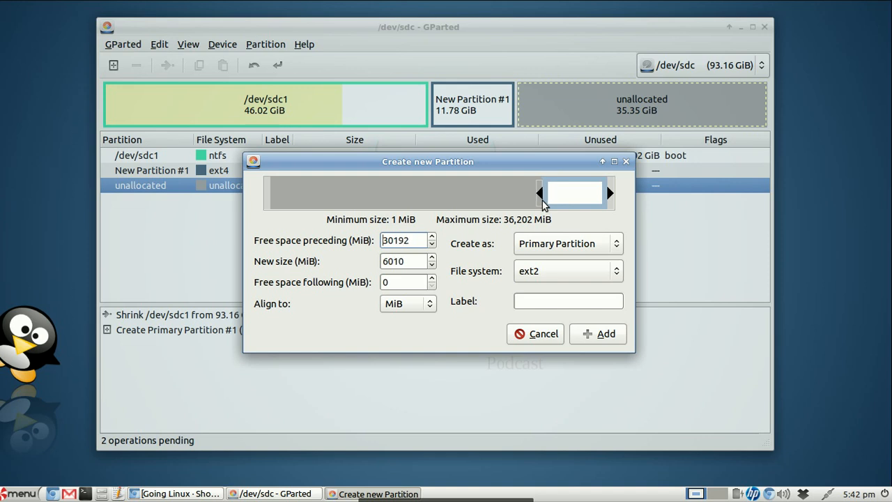
{"action": "mouse_move", "coordinate": [429, 291]}
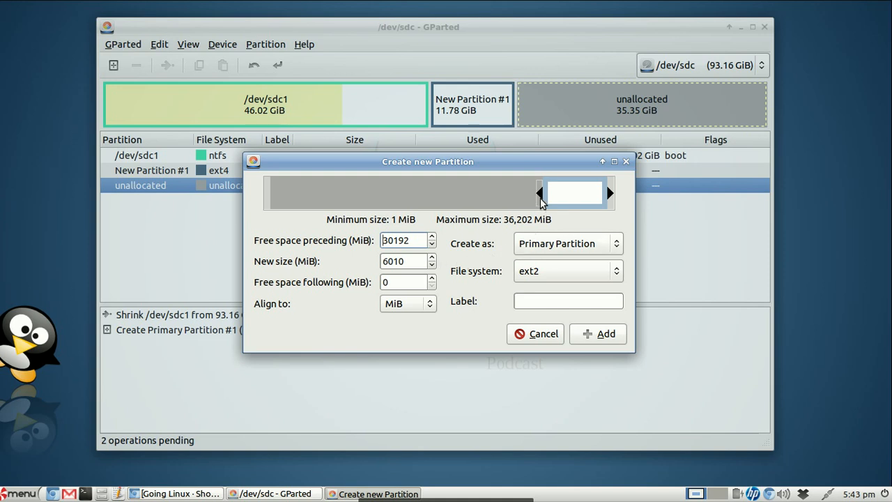
{"action": "mouse_move", "coordinate": [517, 285]}
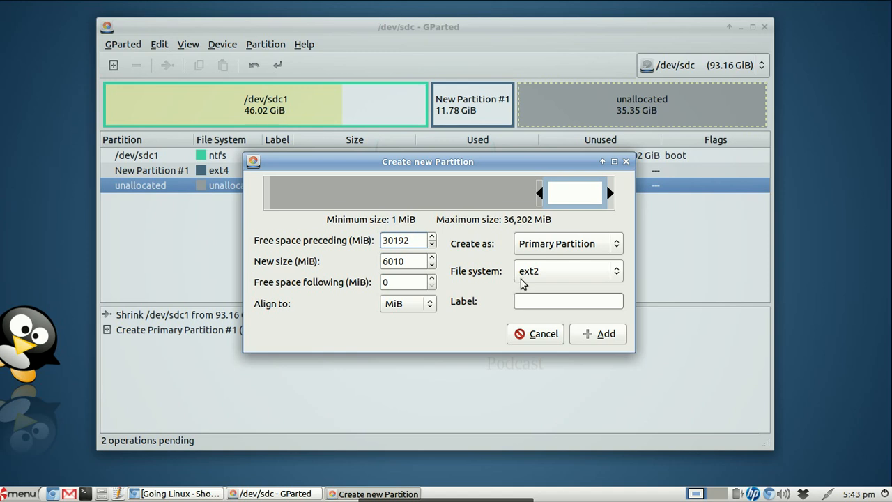
Keep it primary, format as linux-swap, label it /swap and add it to pending operations.
{"action": "left_click", "coordinate": [566, 242]}
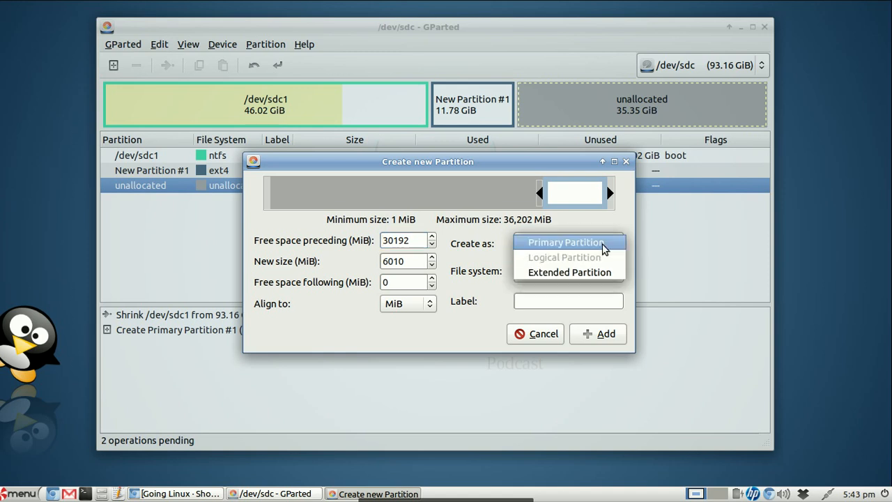
{"action": "left_click", "coordinate": [567, 242]}
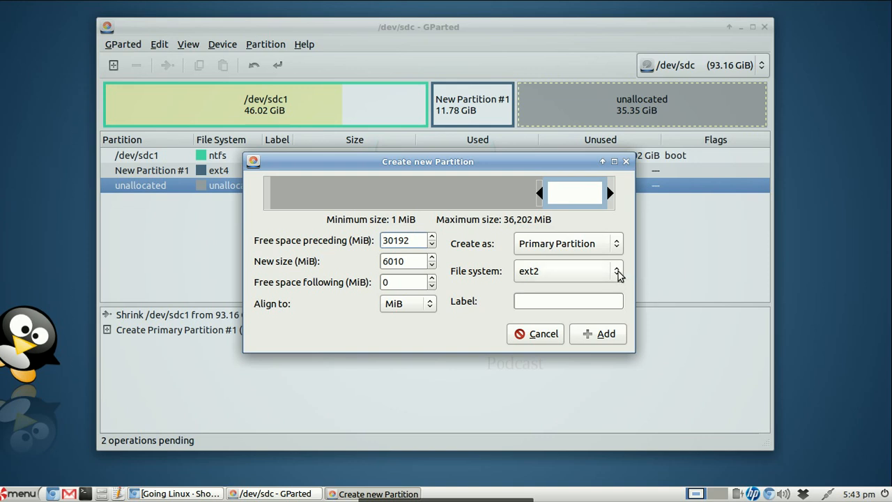
{"action": "left_click", "coordinate": [616, 271]}
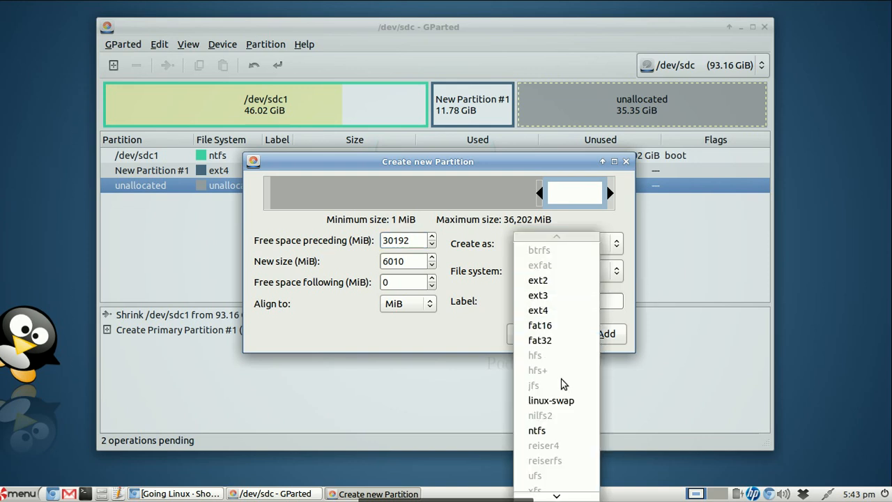
{"action": "mouse_move", "coordinate": [564, 384]}
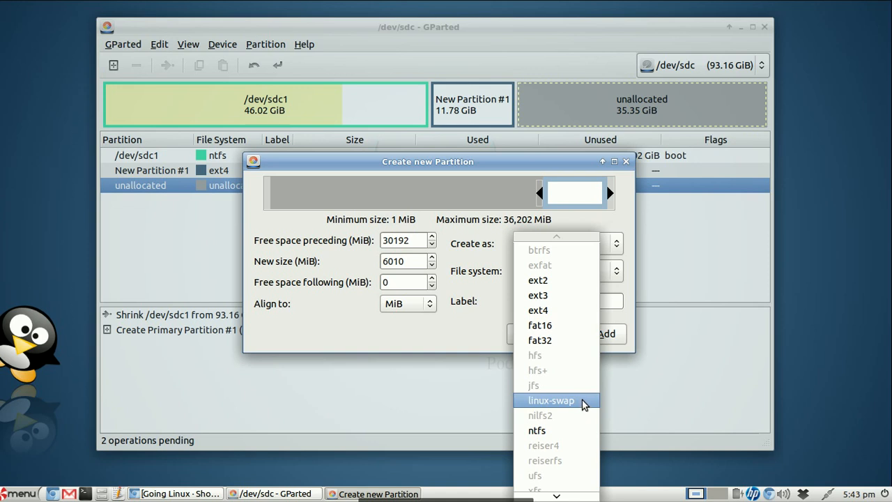
{"action": "left_click", "coordinate": [553, 400]}
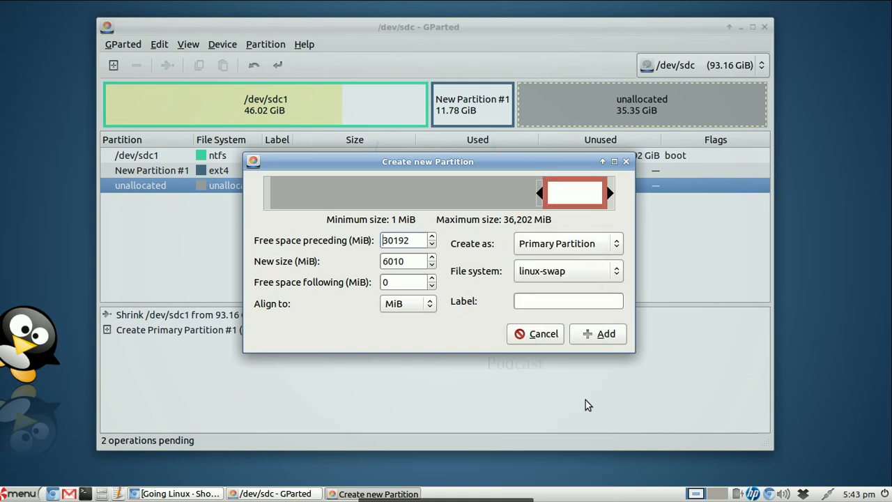
{"action": "mouse_move", "coordinate": [538, 307]}
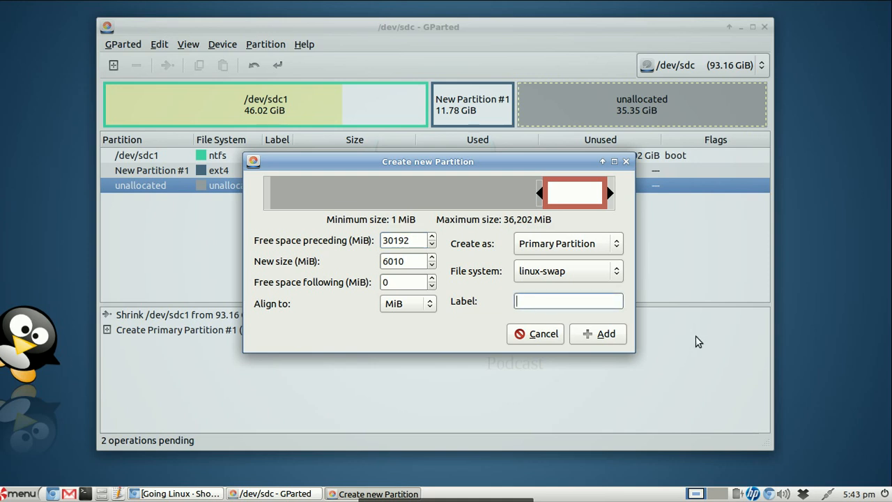
{"action": "type", "text": "/"}
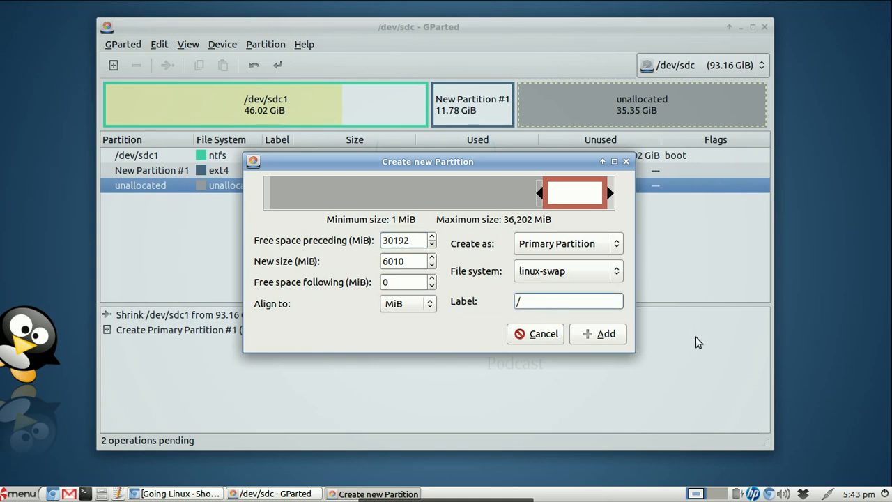
{"action": "type", "text": "swap"}
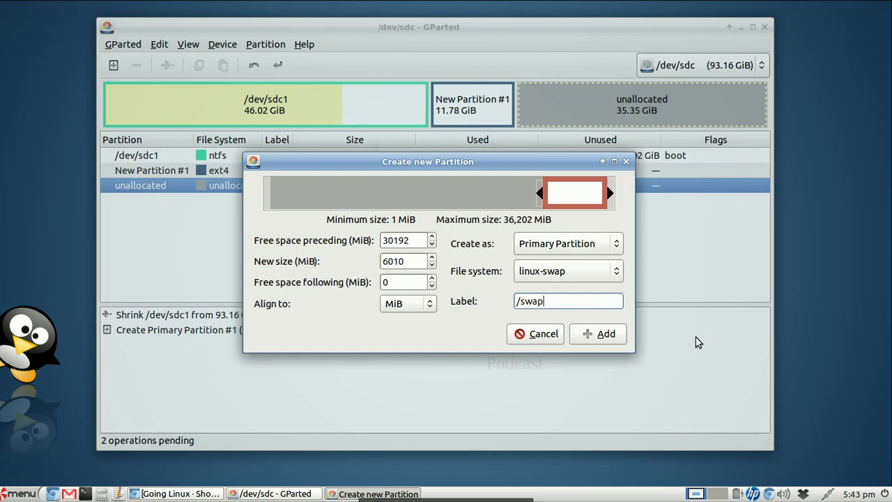
{"action": "mouse_move", "coordinate": [603, 346]}
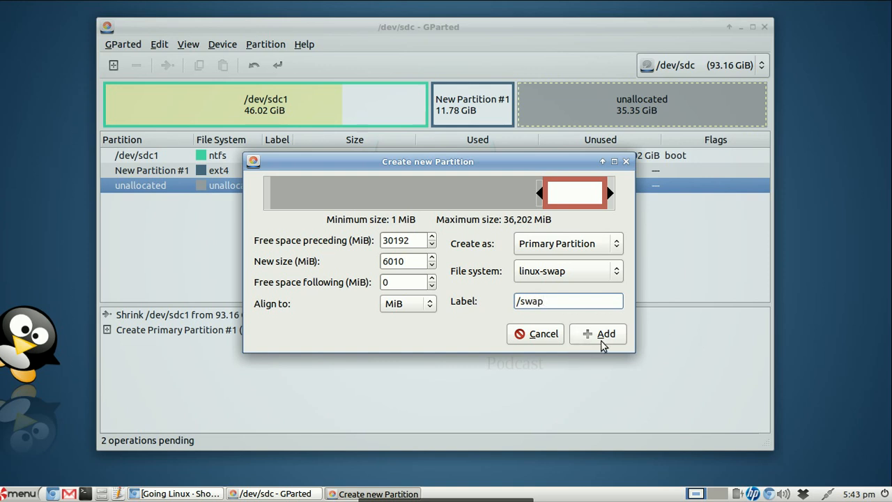
{"action": "left_click", "coordinate": [598, 333]}
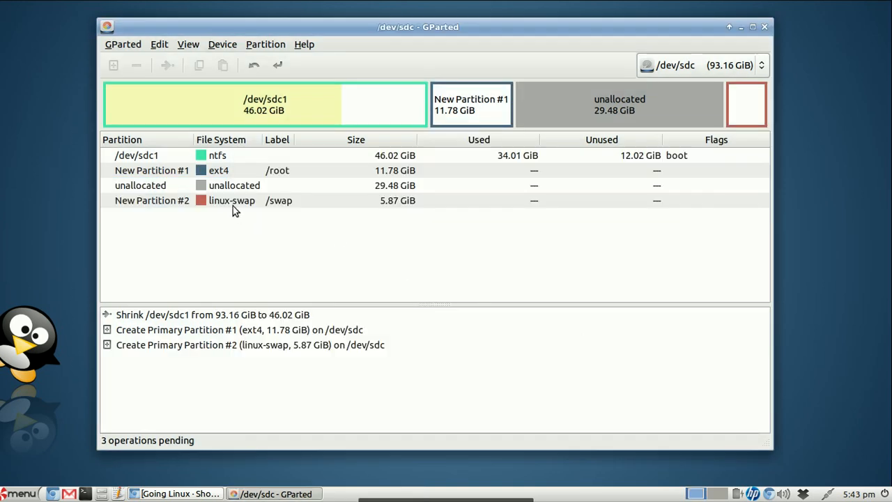
{"action": "mouse_move", "coordinate": [184, 206]}
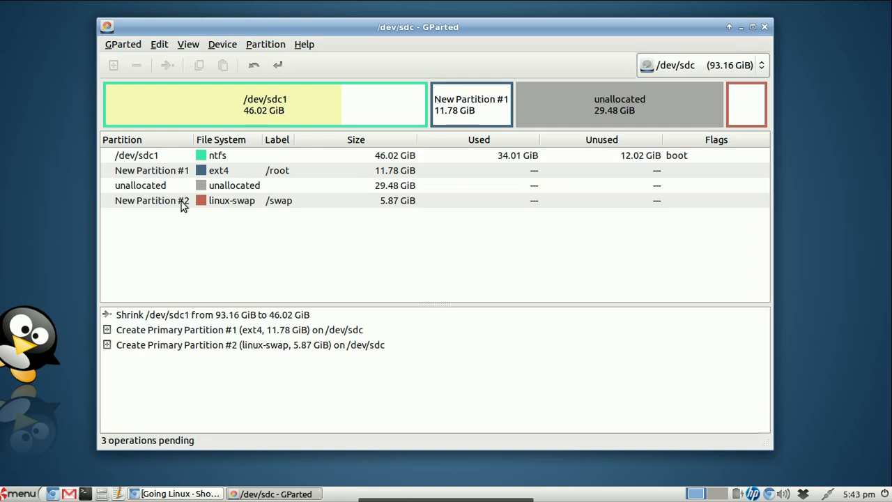
{"action": "mouse_move", "coordinate": [302, 179]}
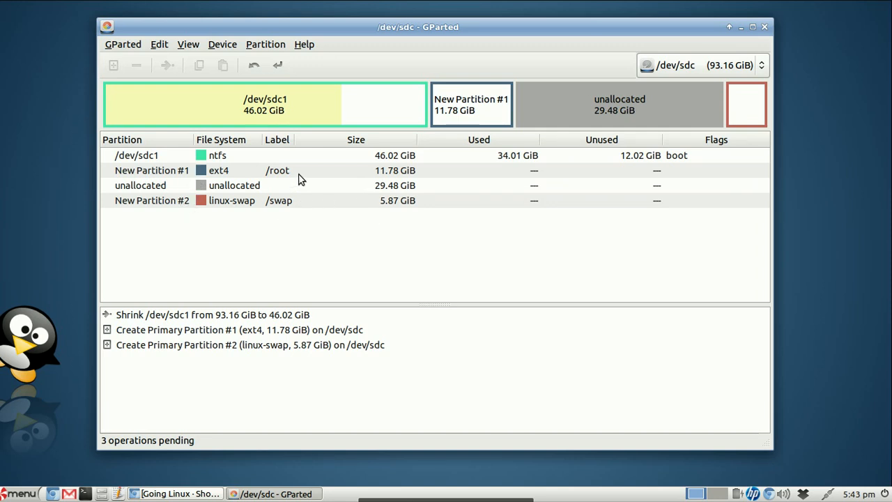
{"action": "mouse_move", "coordinate": [285, 209]}
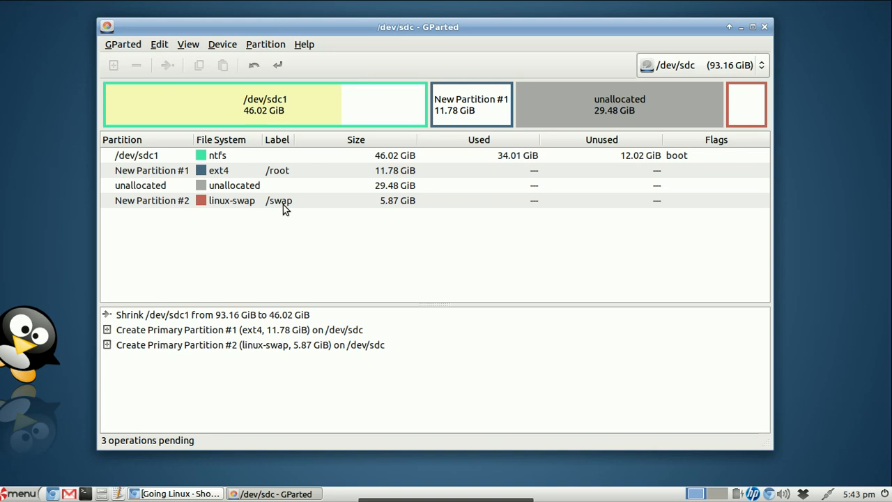
{"action": "mouse_move", "coordinate": [714, 127]}
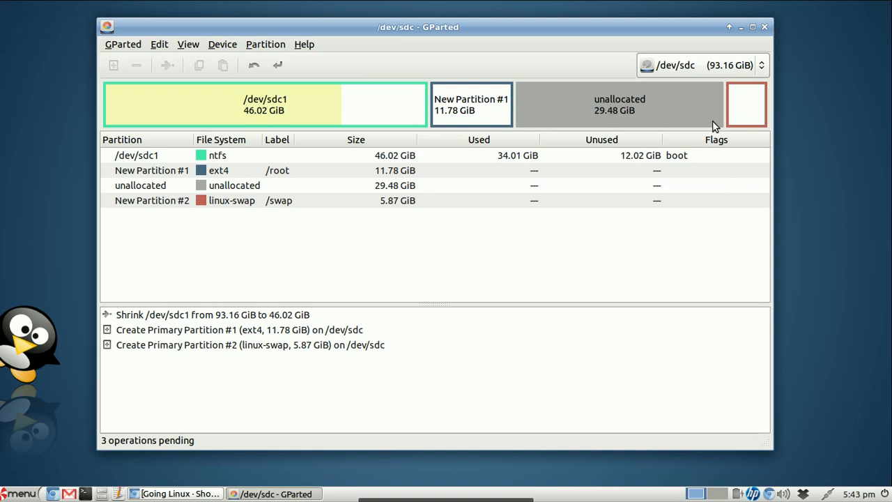
{"action": "mouse_move", "coordinate": [728, 198]}
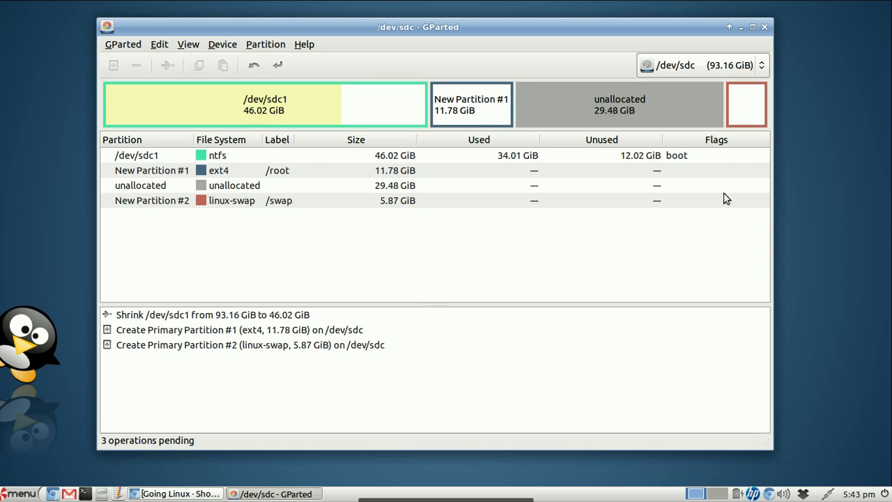
{"action": "mouse_move", "coordinate": [583, 33]}
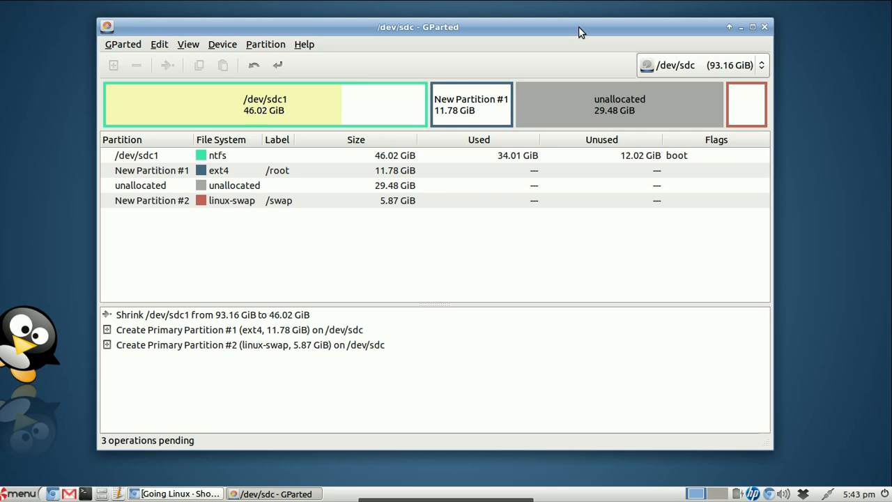
{"action": "mouse_move", "coordinate": [681, 108]}
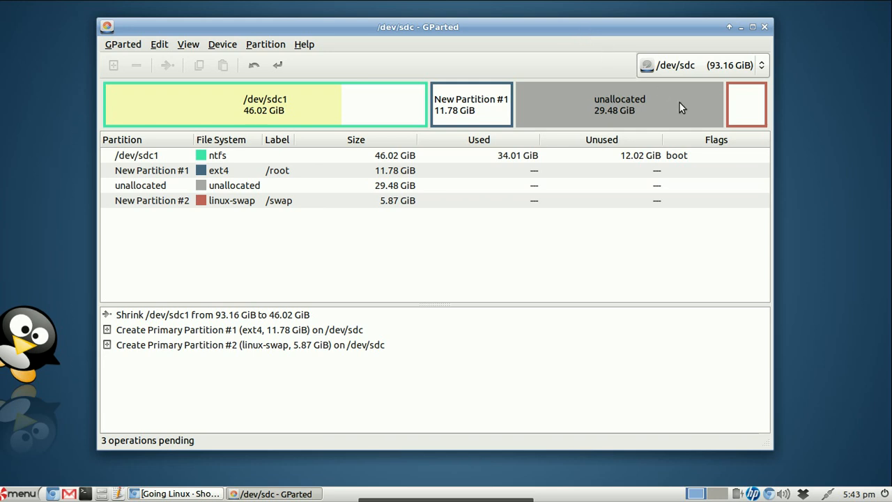
{"action": "left_click", "coordinate": [619, 105]}
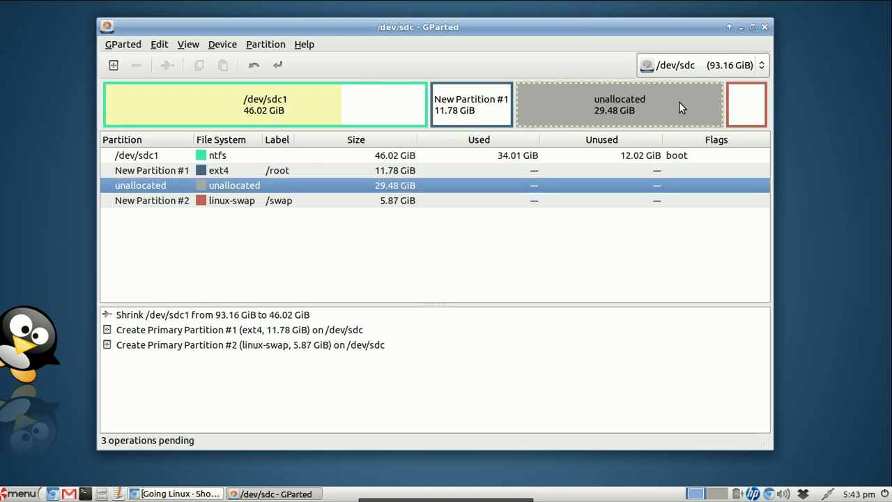
Create an ext4 partition labelled /home in the remaining unallocated space and add it.
{"action": "right_click", "coordinate": [619, 104]}
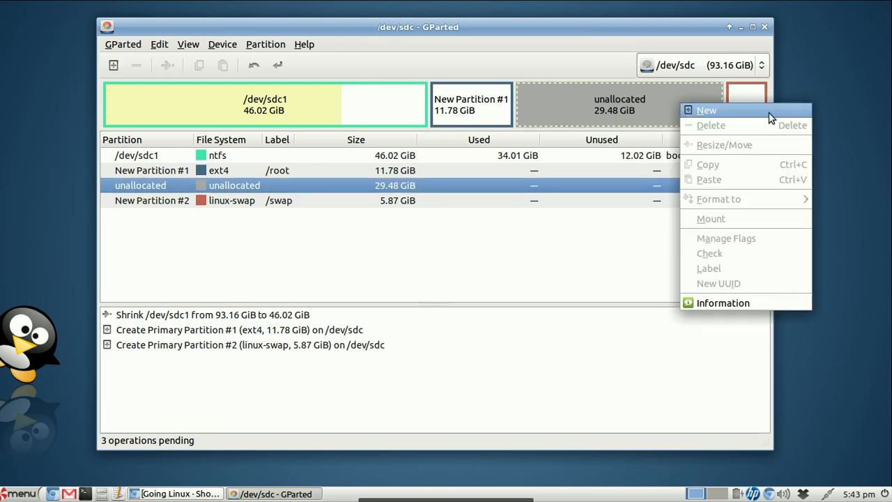
{"action": "left_click", "coordinate": [706, 111]}
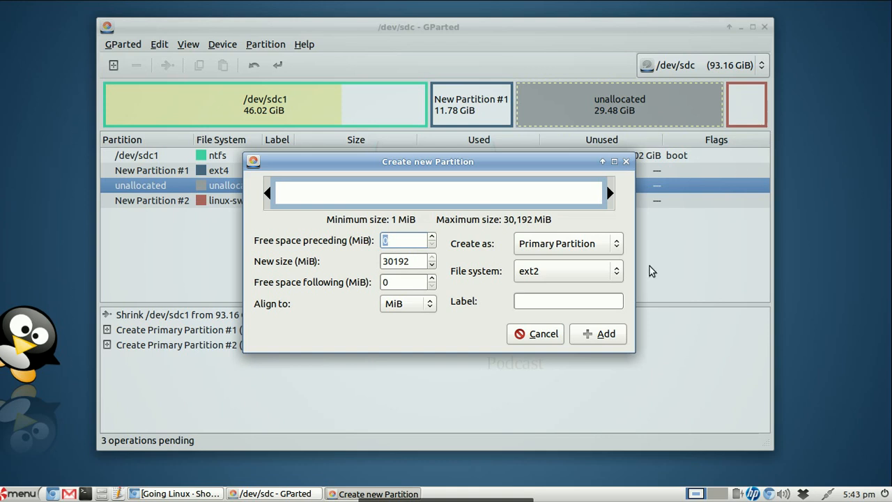
{"action": "left_click", "coordinate": [566, 270]}
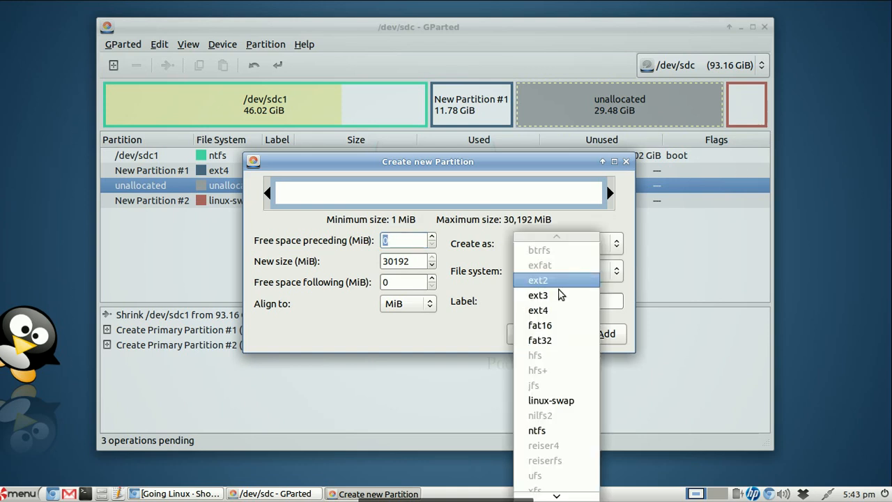
{"action": "left_click", "coordinate": [539, 309]}
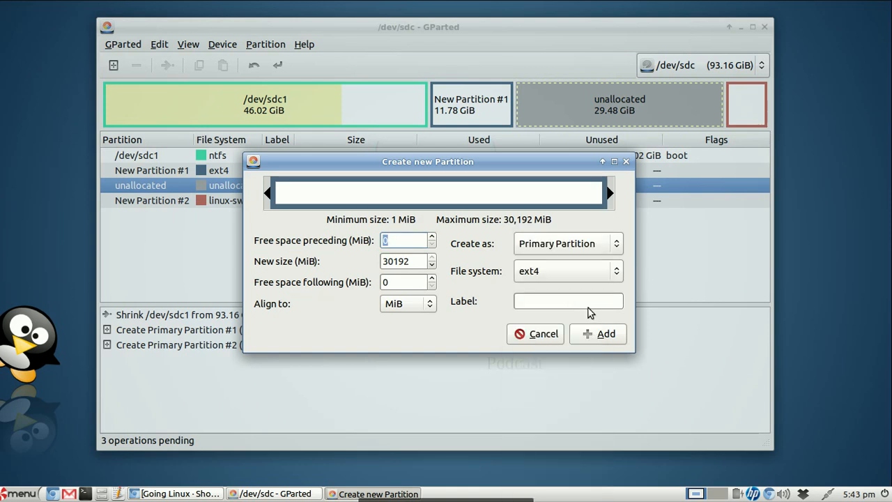
{"action": "mouse_move", "coordinate": [626, 275]}
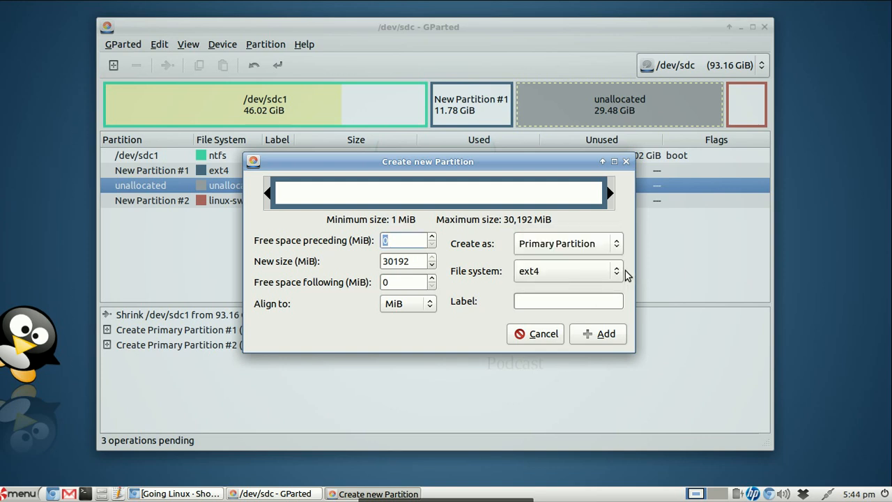
{"action": "mouse_move", "coordinate": [574, 279]}
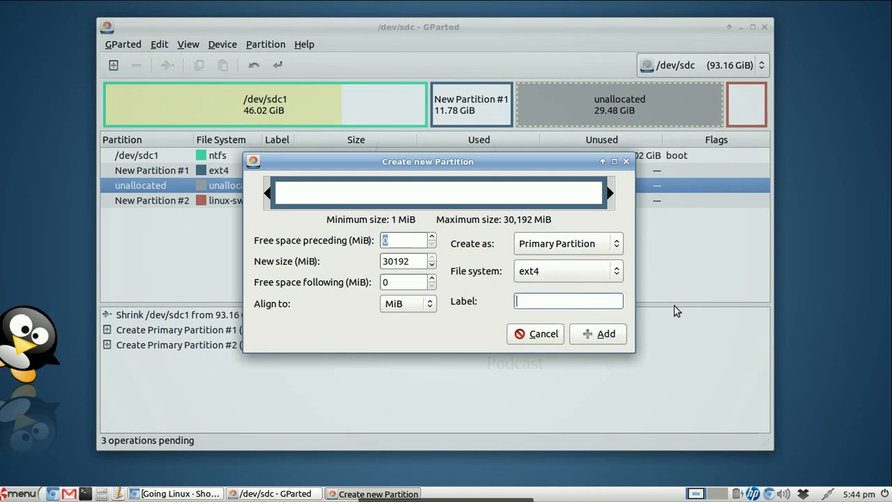
{"action": "type", "text": "/"}
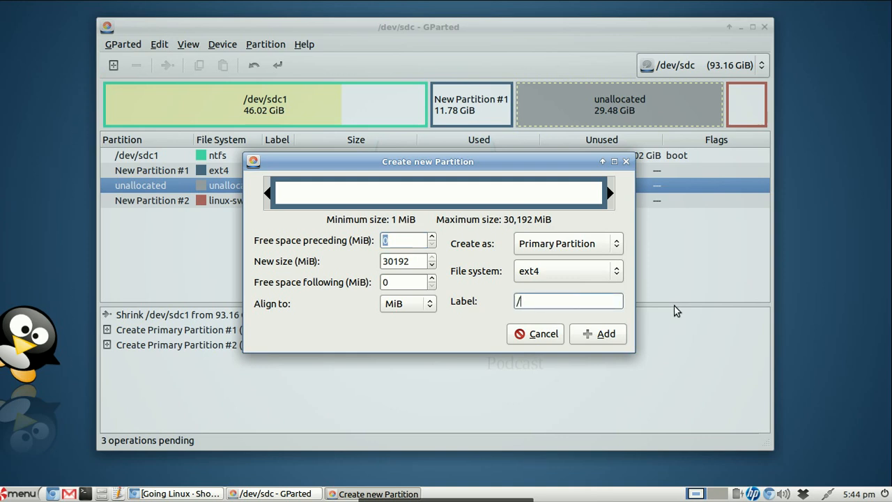
{"action": "type", "text": "home"}
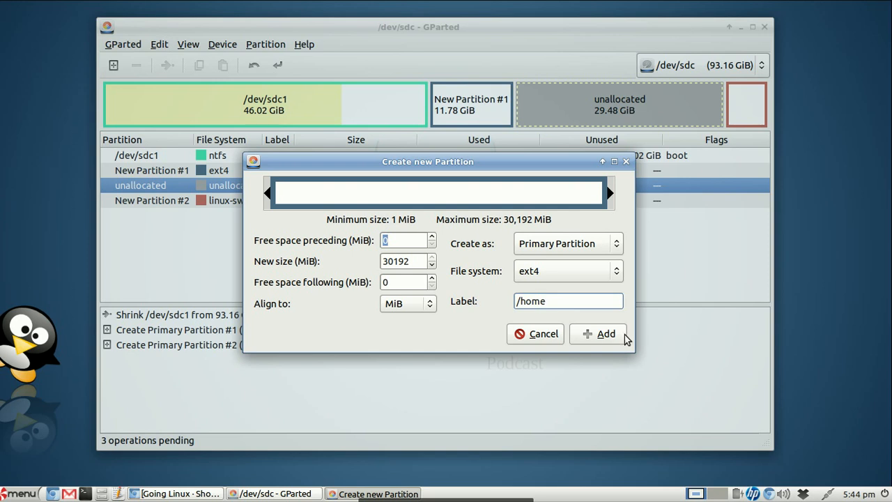
{"action": "left_click", "coordinate": [598, 333]}
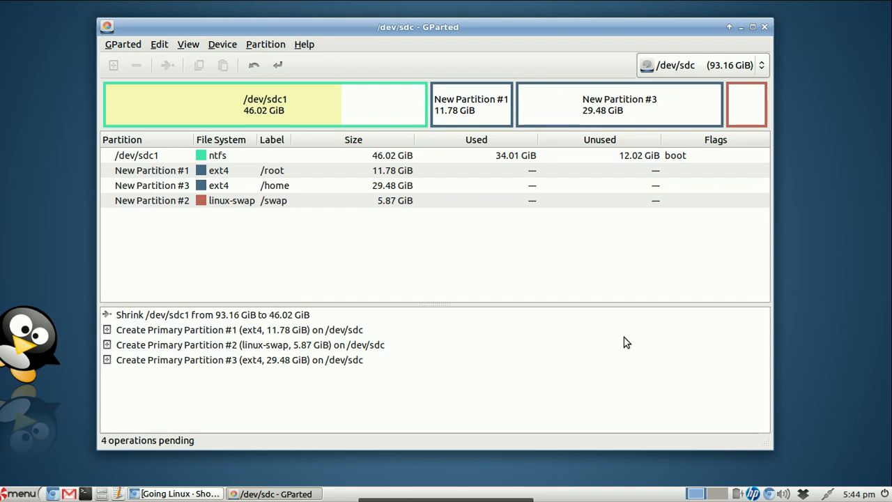
{"action": "mouse_move", "coordinate": [689, 276]}
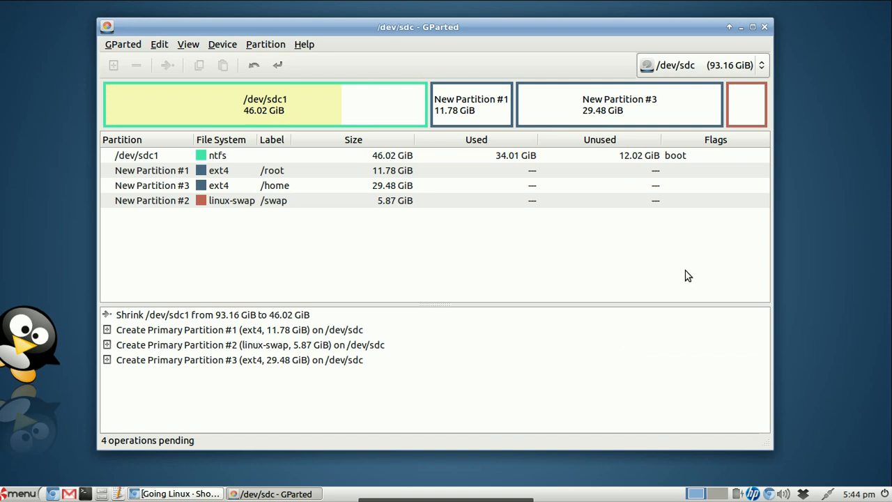
{"action": "mouse_move", "coordinate": [460, 249]}
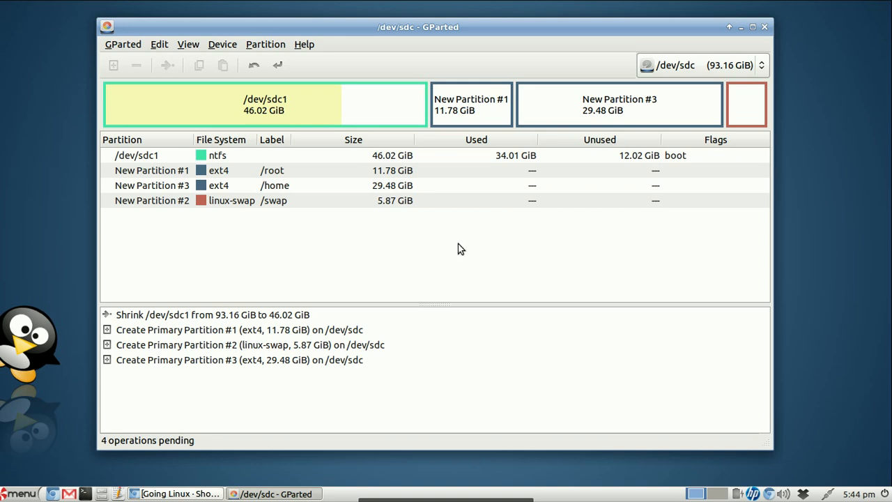
{"action": "mouse_move", "coordinate": [207, 180]}
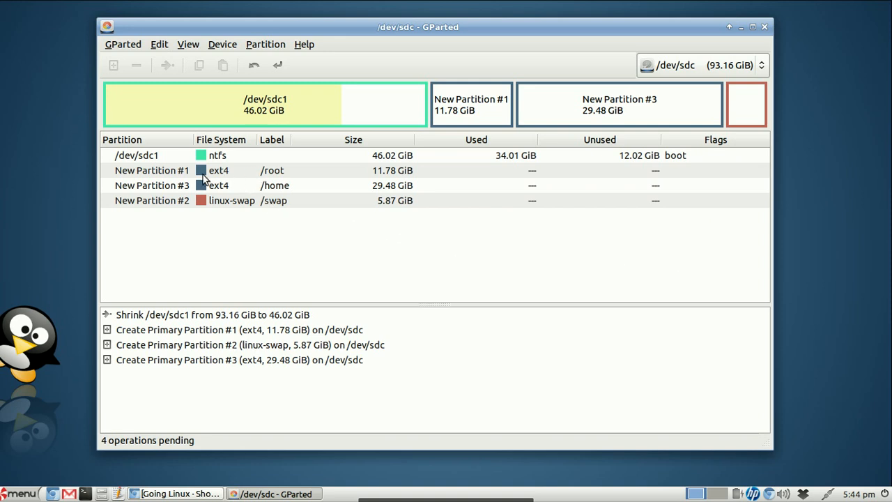
{"action": "mouse_move", "coordinate": [204, 201]}
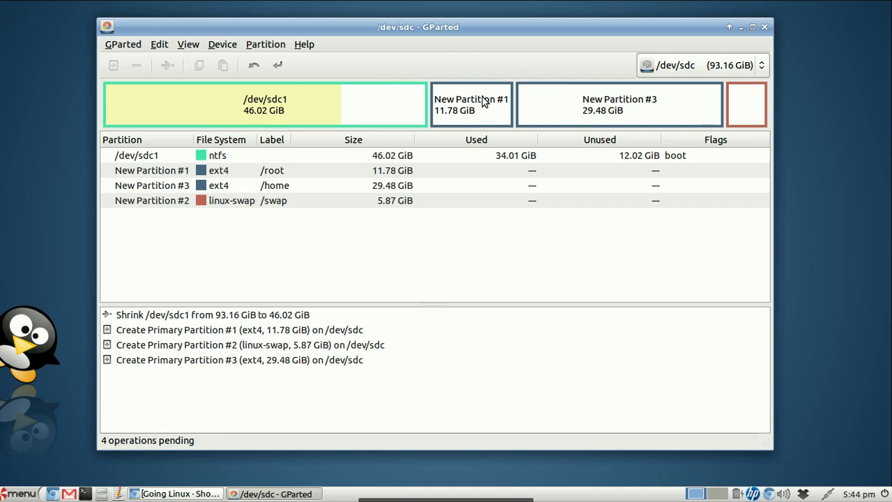
{"action": "mouse_move", "coordinate": [686, 112]}
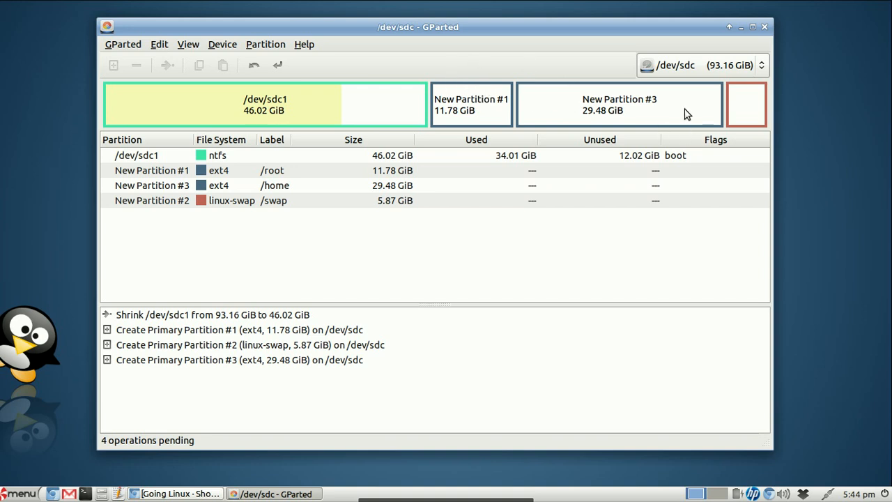
{"action": "mouse_move", "coordinate": [730, 114]}
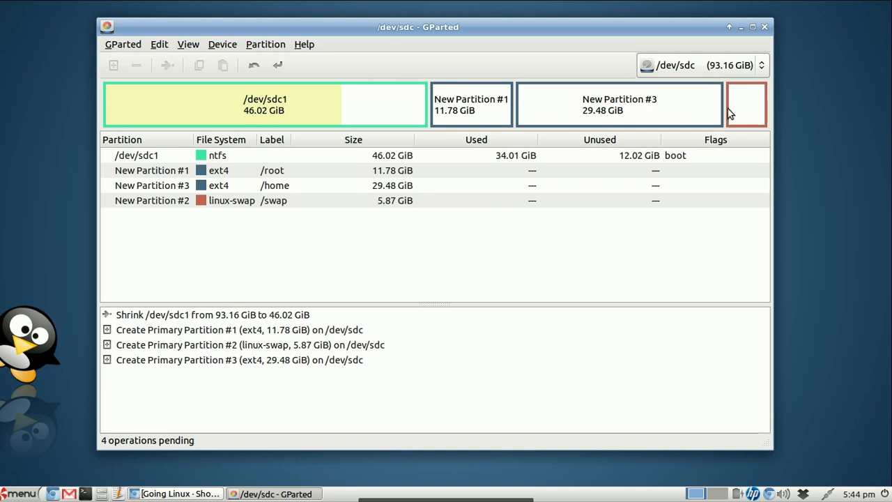
{"action": "mouse_move", "coordinate": [432, 109]}
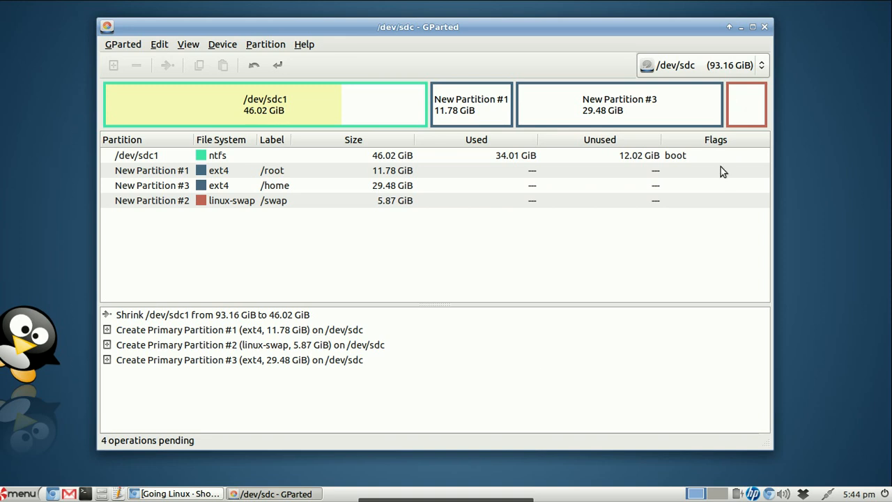
{"action": "mouse_move", "coordinate": [245, 207]}
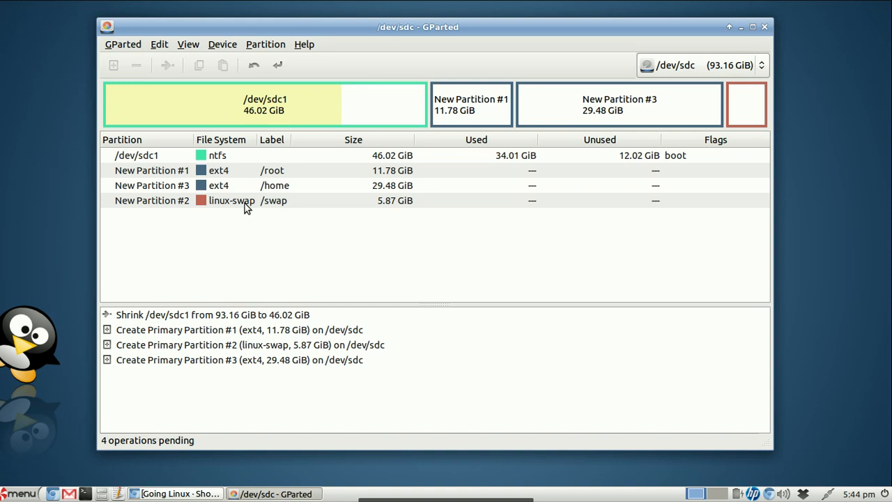
{"action": "mouse_move", "coordinate": [298, 194]}
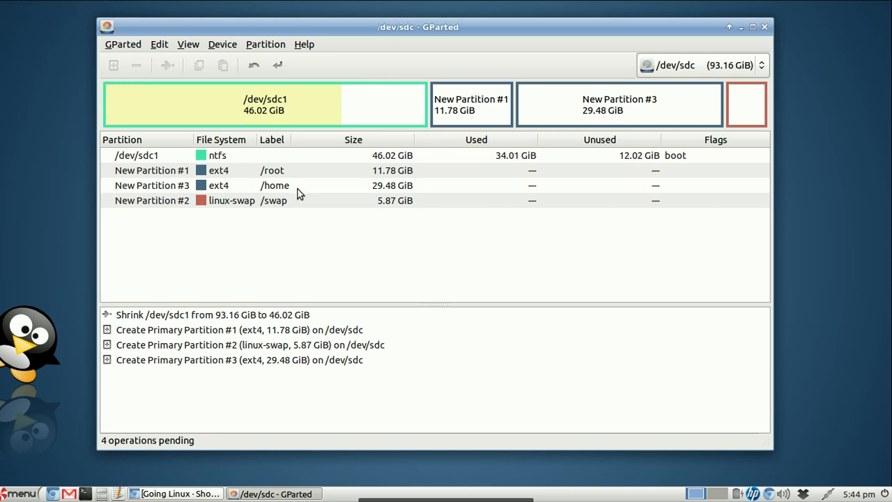
{"action": "mouse_move", "coordinate": [241, 159]}
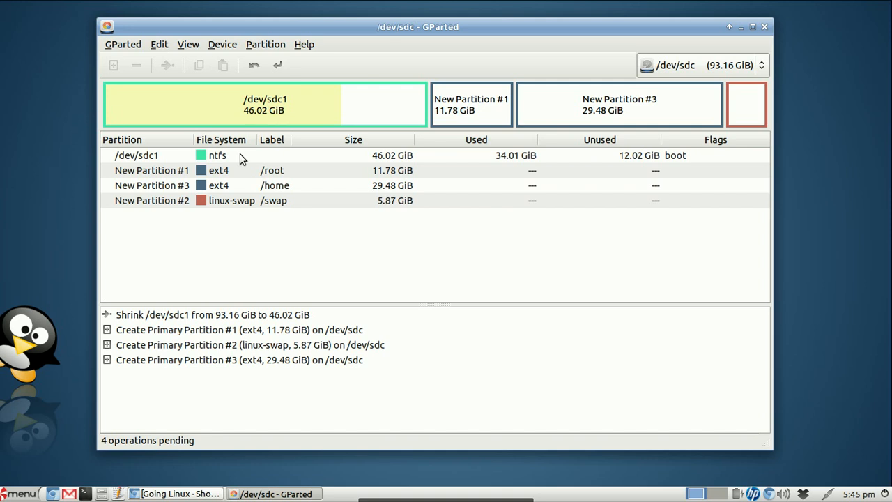
{"action": "mouse_move", "coordinate": [286, 72]}
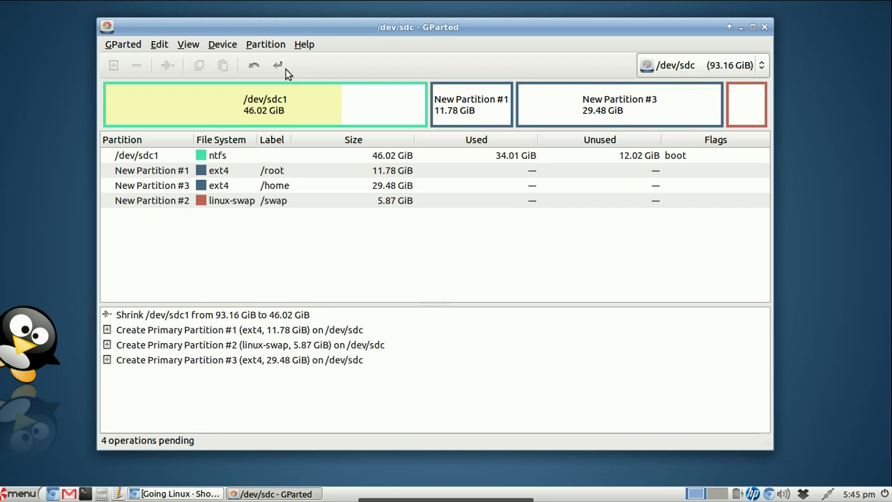
{"action": "mouse_move", "coordinate": [278, 65]}
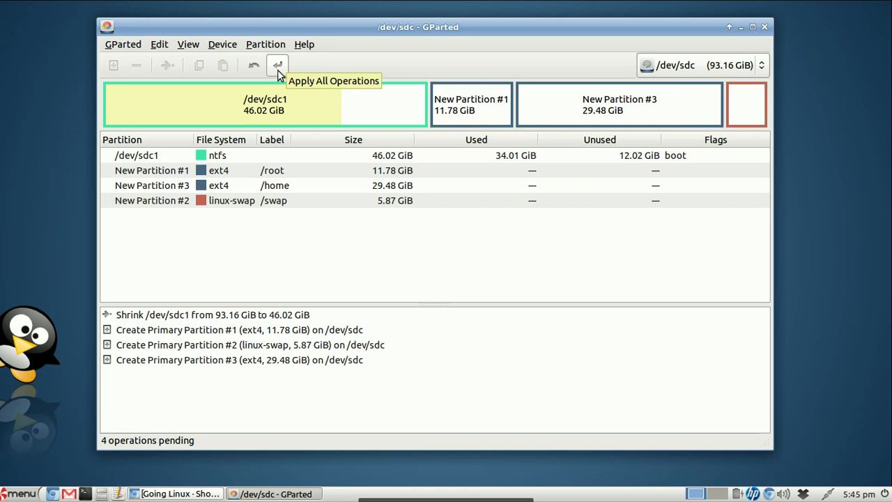
Apply all pending operations and confirm the data-loss warning.
{"action": "left_click", "coordinate": [278, 66]}
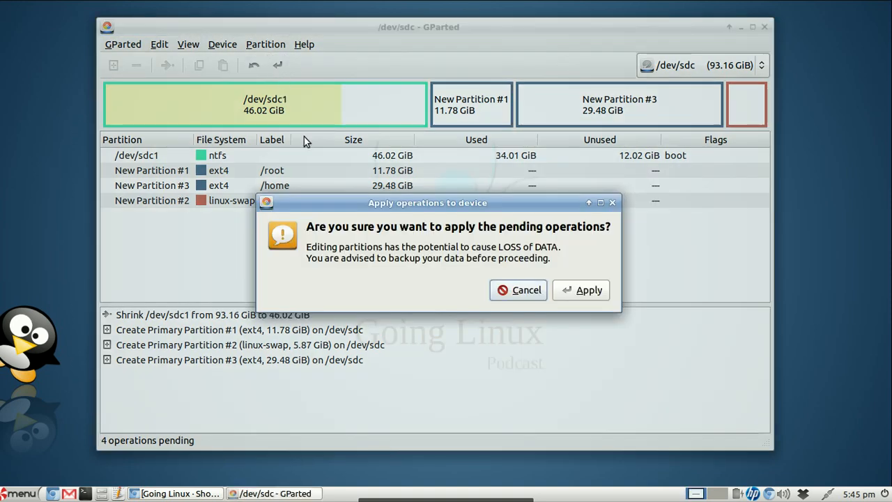
{"action": "mouse_move", "coordinate": [376, 209]}
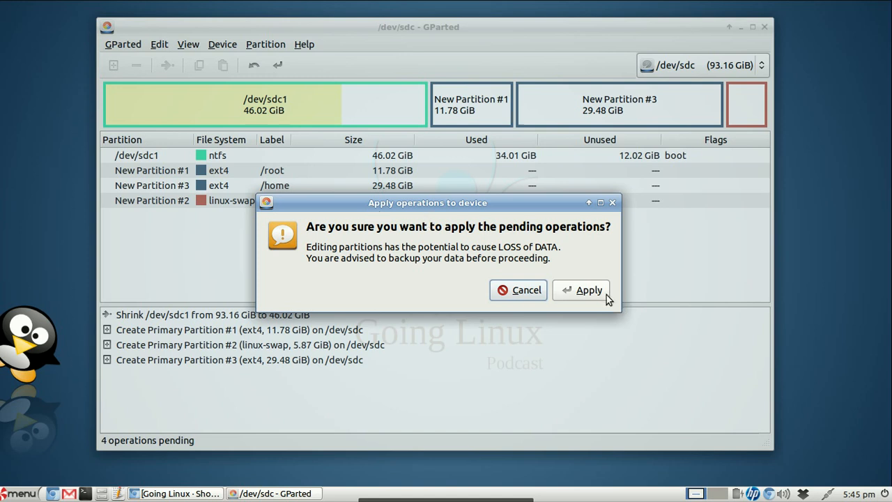
{"action": "left_click", "coordinate": [588, 290]}
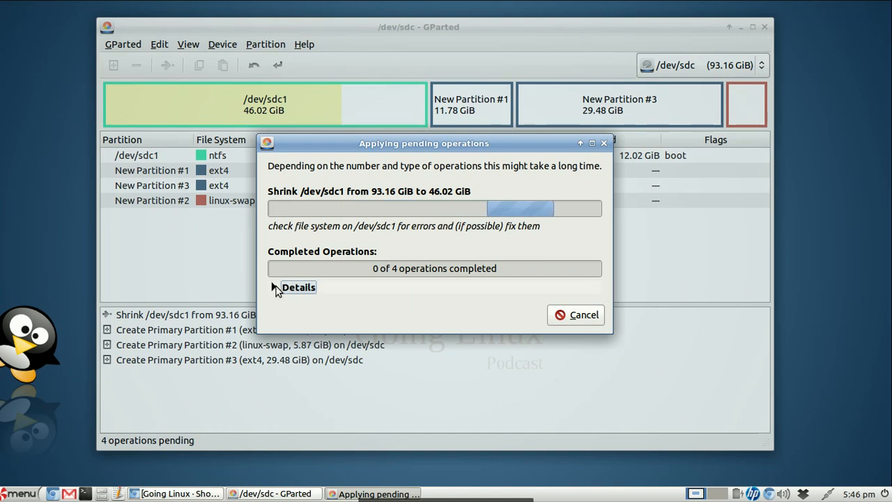
Expand and collapse the operation details while the four operations complete.
{"action": "left_click", "coordinate": [273, 288]}
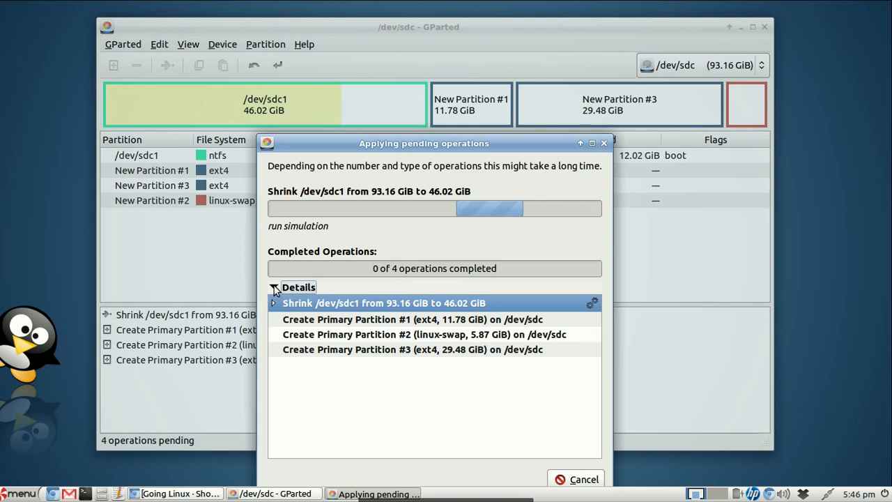
{"action": "left_click", "coordinate": [294, 287]}
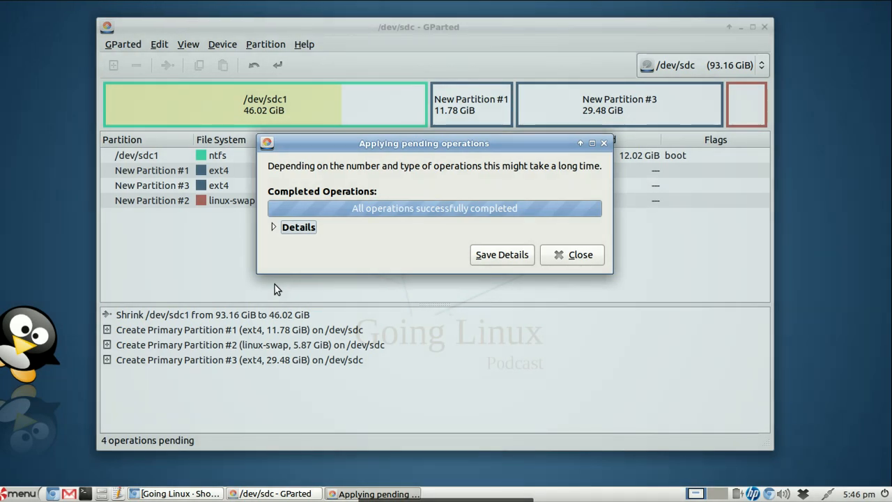
{"action": "mouse_move", "coordinate": [560, 253]}
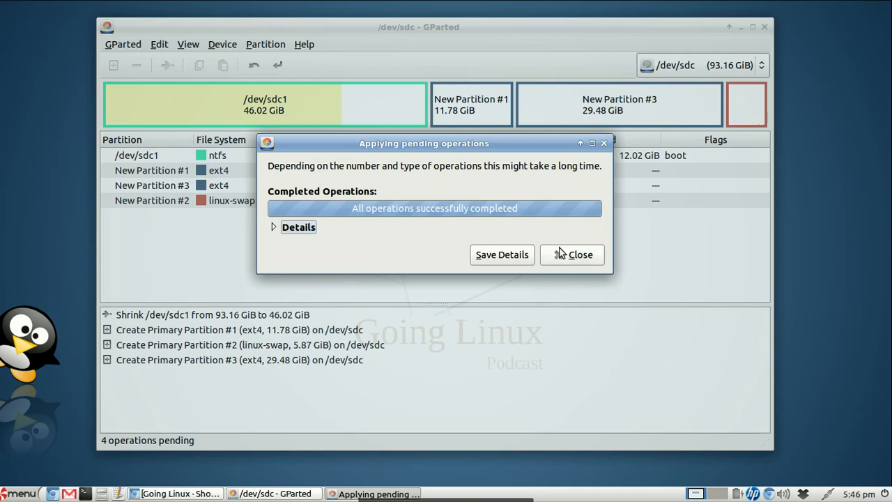
{"action": "mouse_move", "coordinate": [408, 242]}
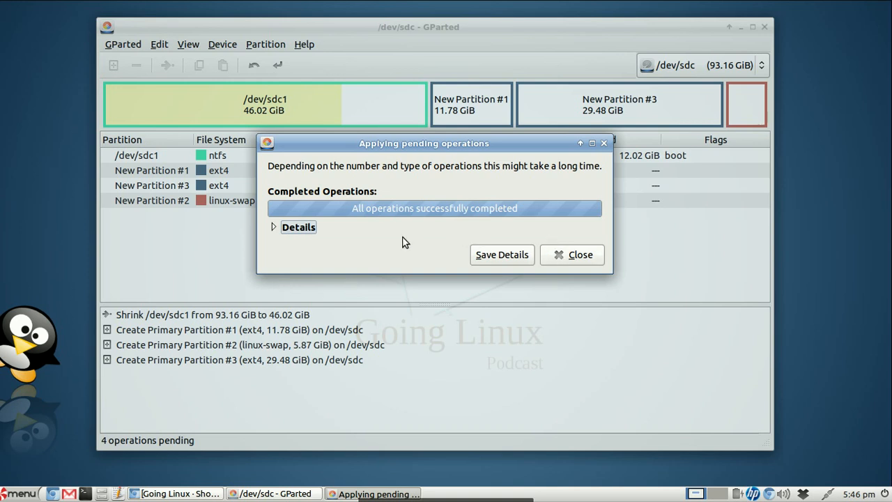
Dismiss the completion summary and select the new /home partition on /dev/sdc.
{"action": "left_click", "coordinate": [572, 254]}
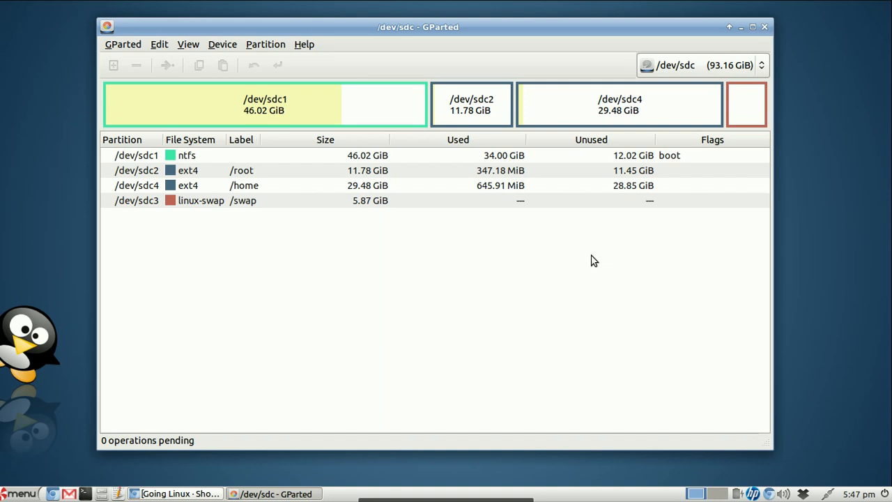
{"action": "left_click", "coordinate": [338, 184]}
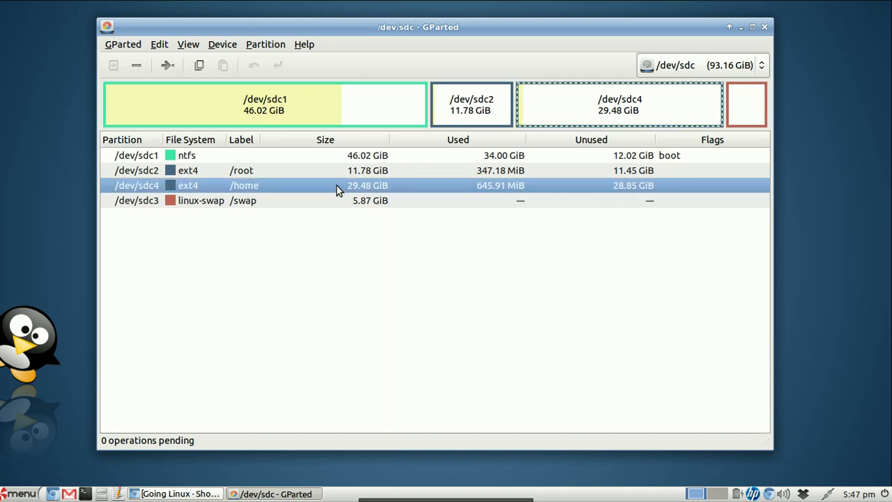
{"action": "mouse_move", "coordinate": [440, 288]}
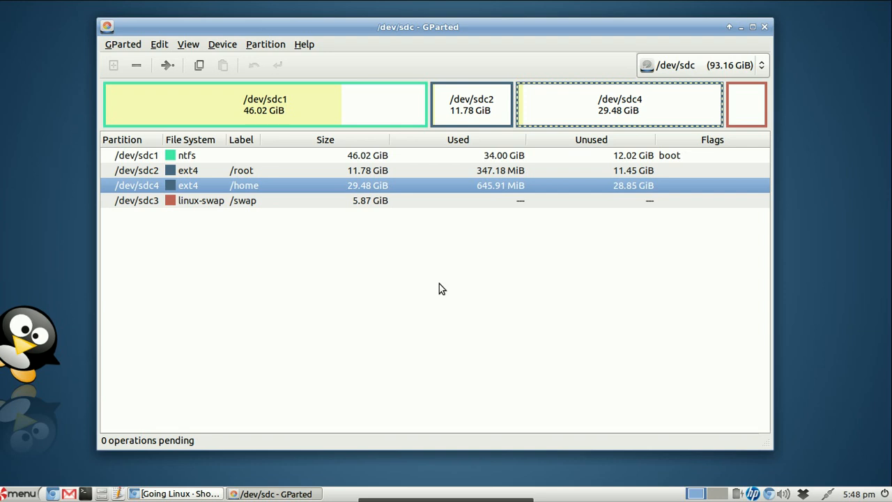
{"action": "mouse_move", "coordinate": [298, 327]}
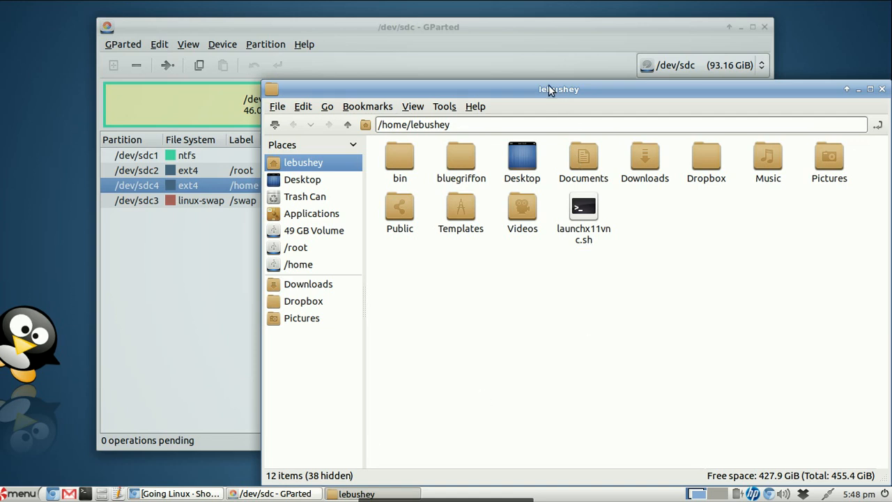
Browse the 49 GB NTFS volume, /root and /home (each holding only lost+found), then close Nemo.
{"action": "left_click_drag", "start_coordinate": [557, 89], "coordinate": [501, 43]}
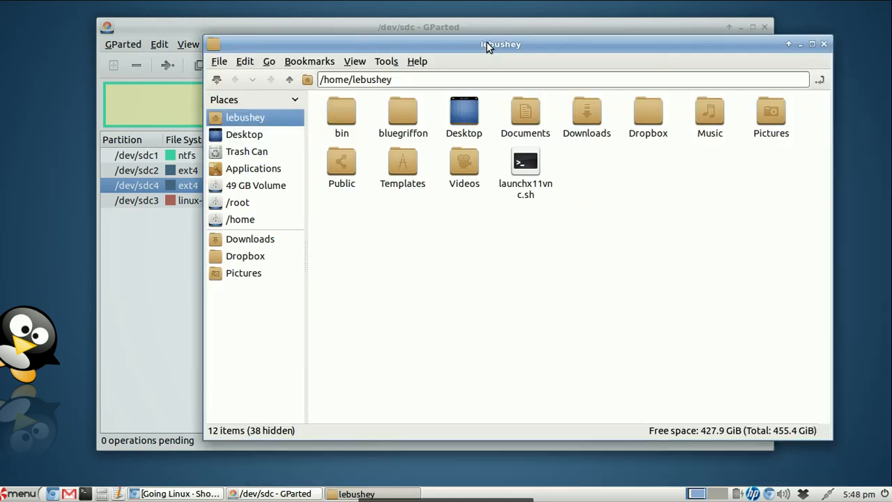
{"action": "mouse_move", "coordinate": [399, 284]}
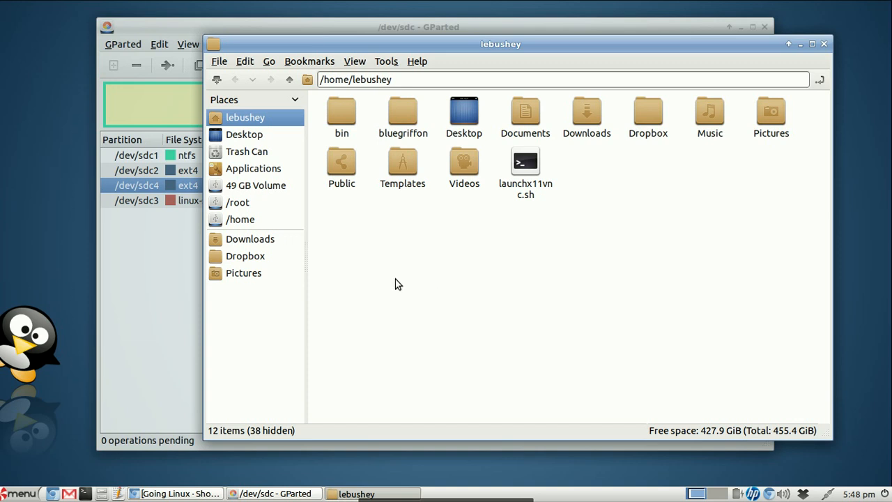
{"action": "mouse_move", "coordinate": [382, 282]}
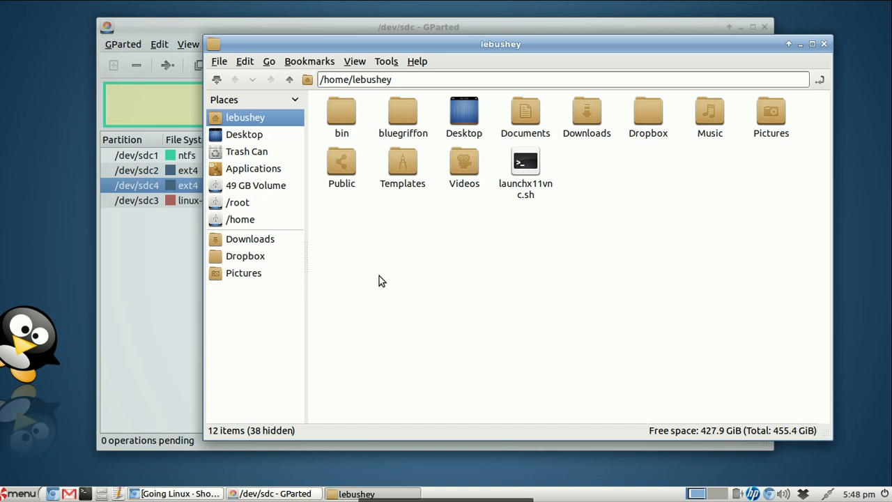
{"action": "mouse_move", "coordinate": [283, 217]}
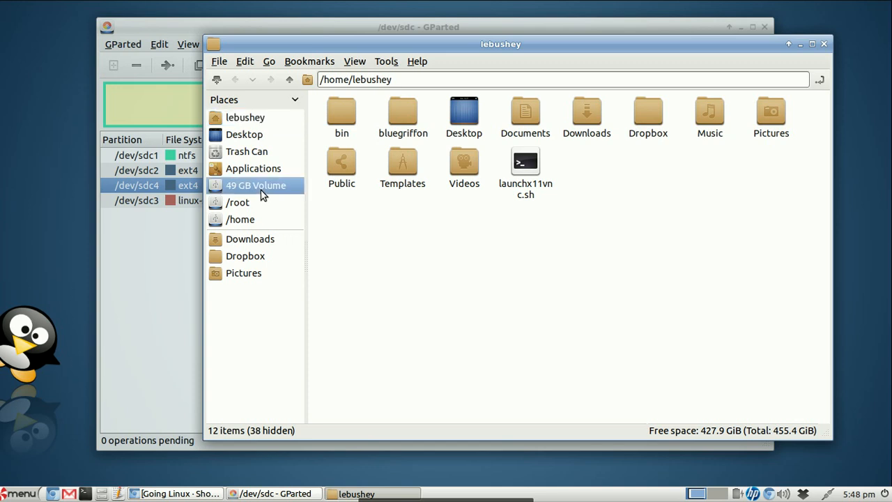
{"action": "left_click", "coordinate": [256, 184]}
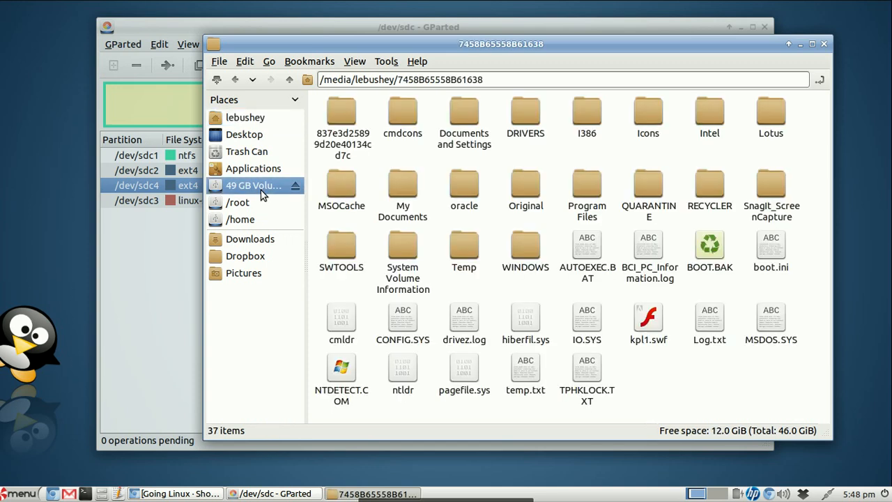
{"action": "left_click", "coordinate": [239, 202]}
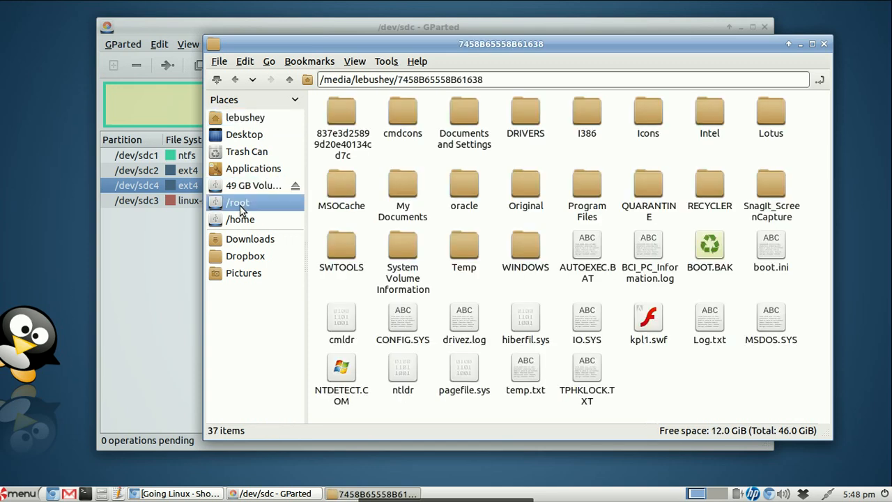
{"action": "left_click", "coordinate": [237, 202]}
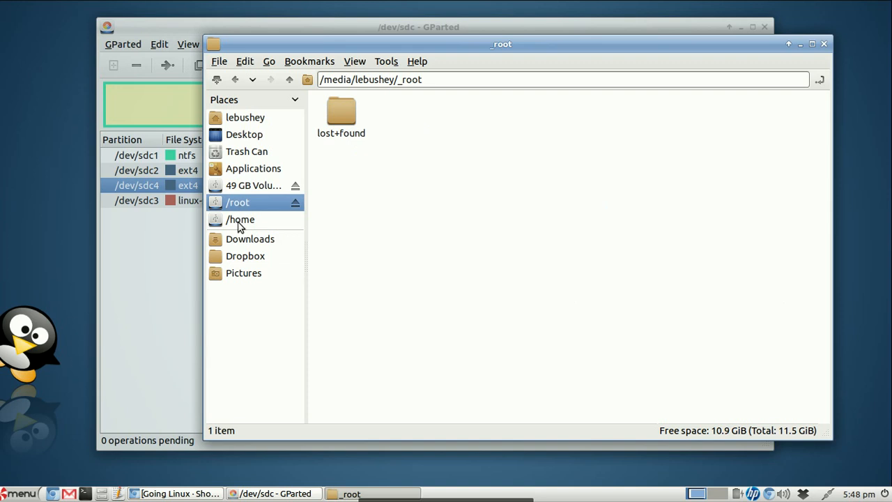
{"action": "left_click", "coordinate": [240, 218]}
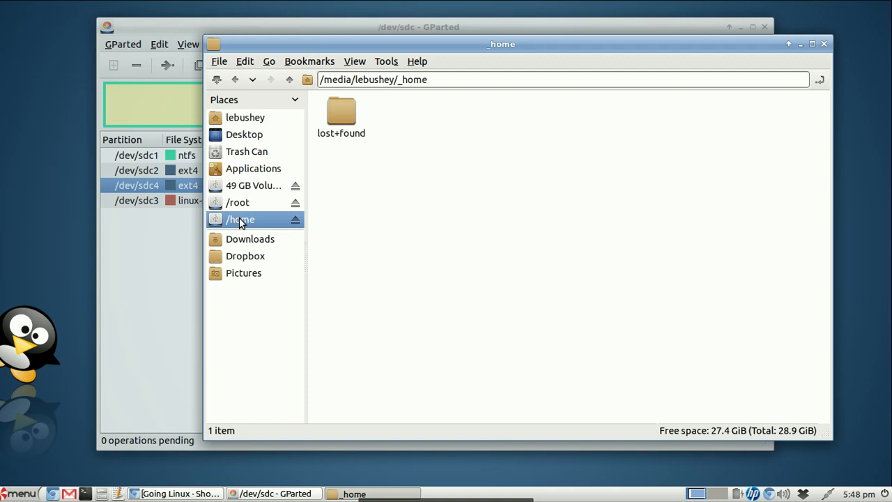
{"action": "mouse_move", "coordinate": [279, 166]}
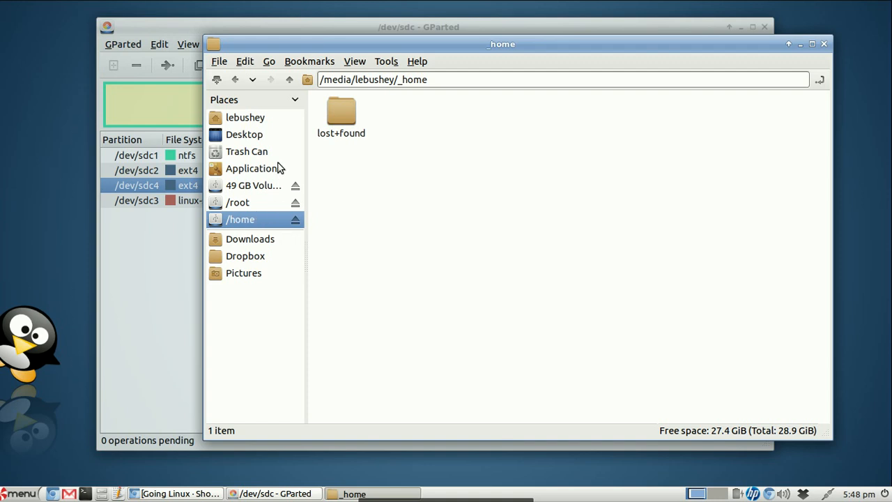
{"action": "mouse_move", "coordinate": [240, 173]}
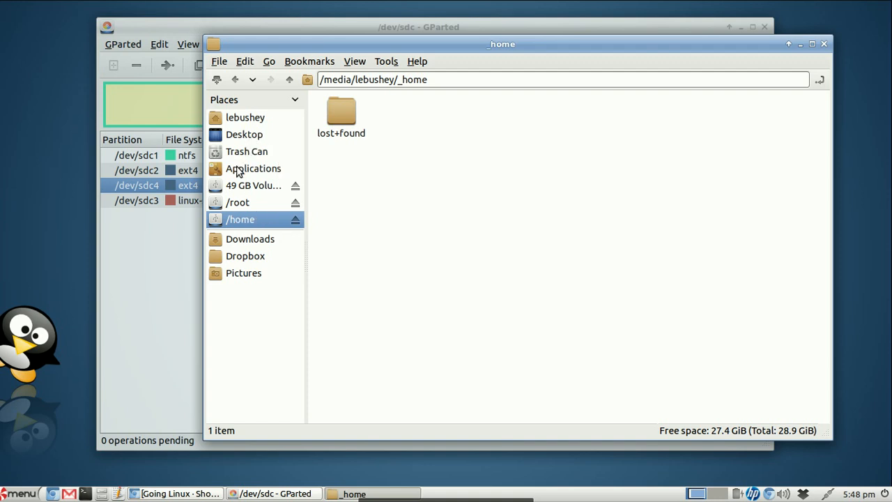
{"action": "mouse_move", "coordinate": [231, 196]}
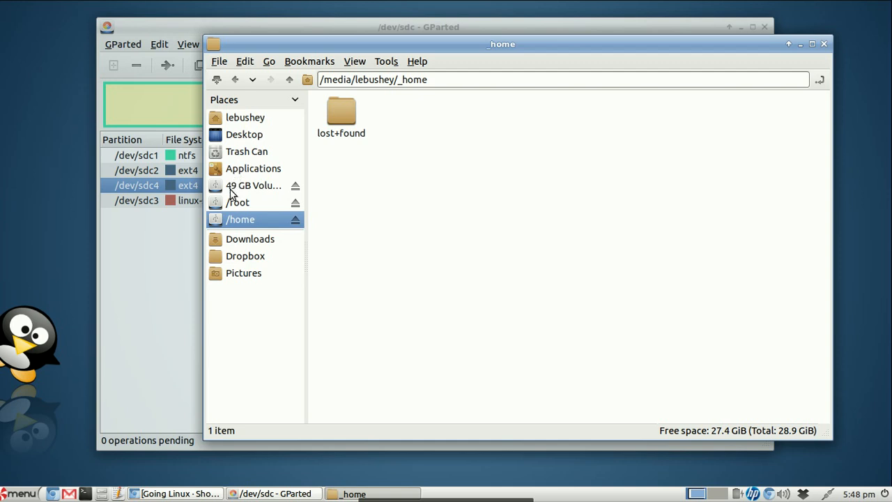
{"action": "mouse_move", "coordinate": [485, 340]}
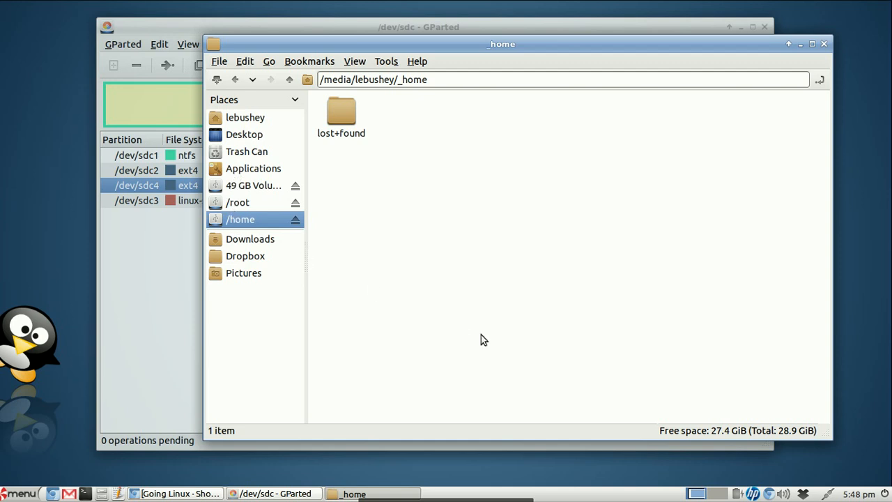
{"action": "mouse_move", "coordinate": [823, 65]}
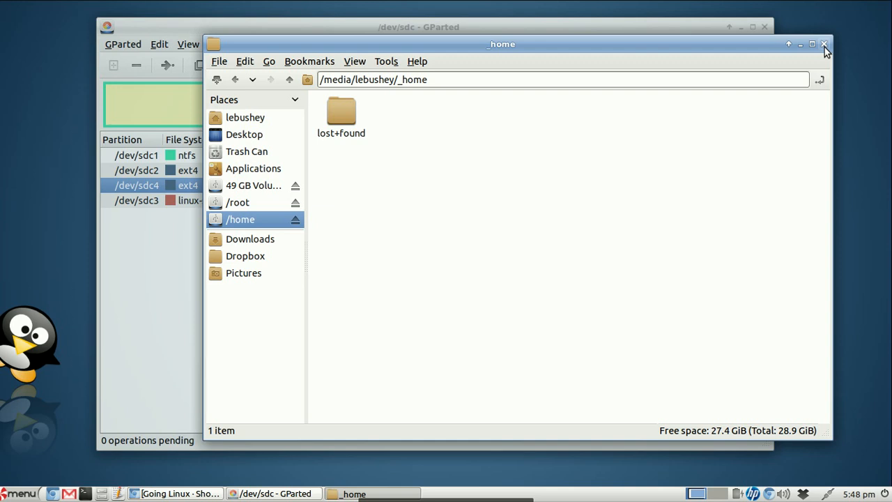
{"action": "left_click", "coordinate": [825, 43]}
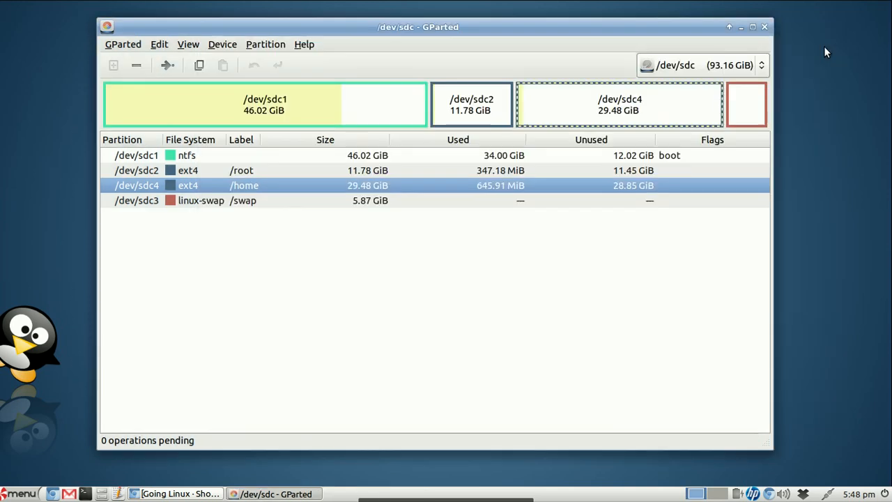
{"action": "mouse_move", "coordinate": [578, 268]}
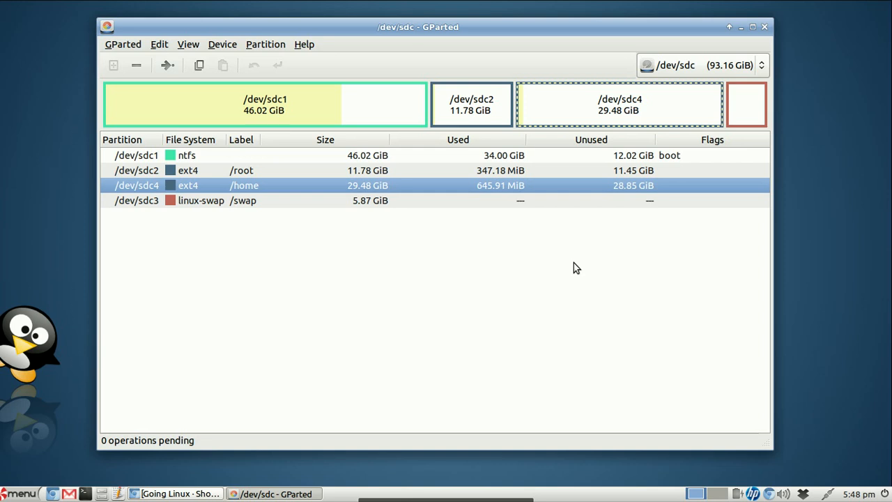